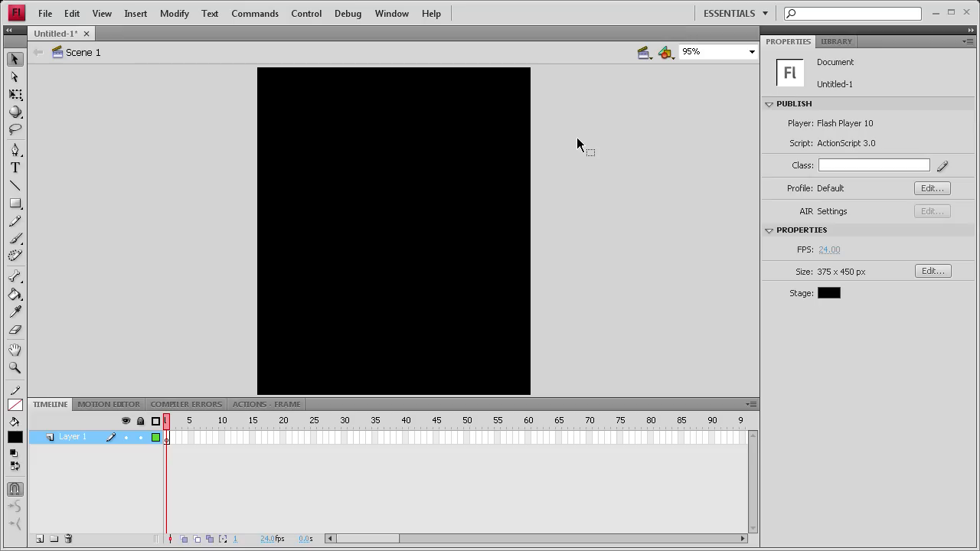
{"action": "mouse_move", "coordinate": [559, 145]}
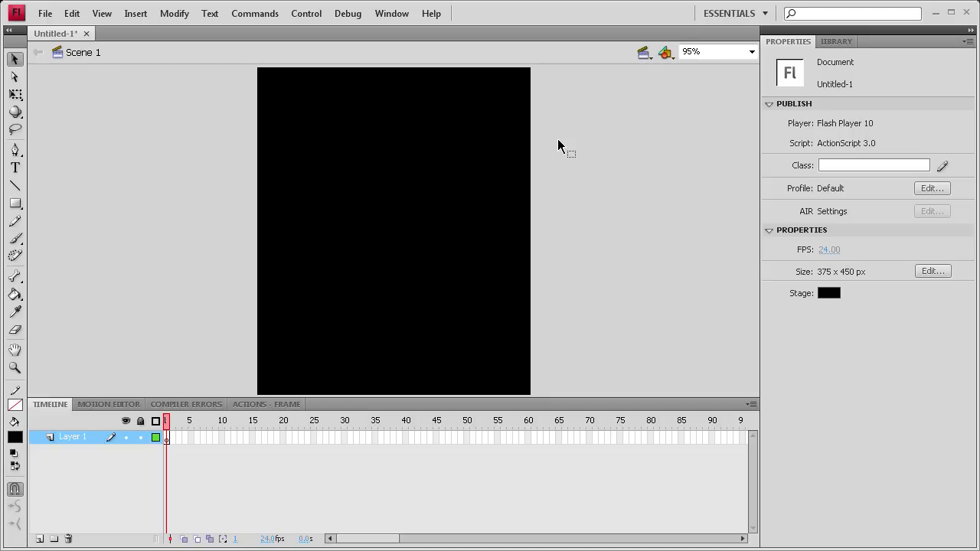
{"action": "mouse_move", "coordinate": [561, 140]}
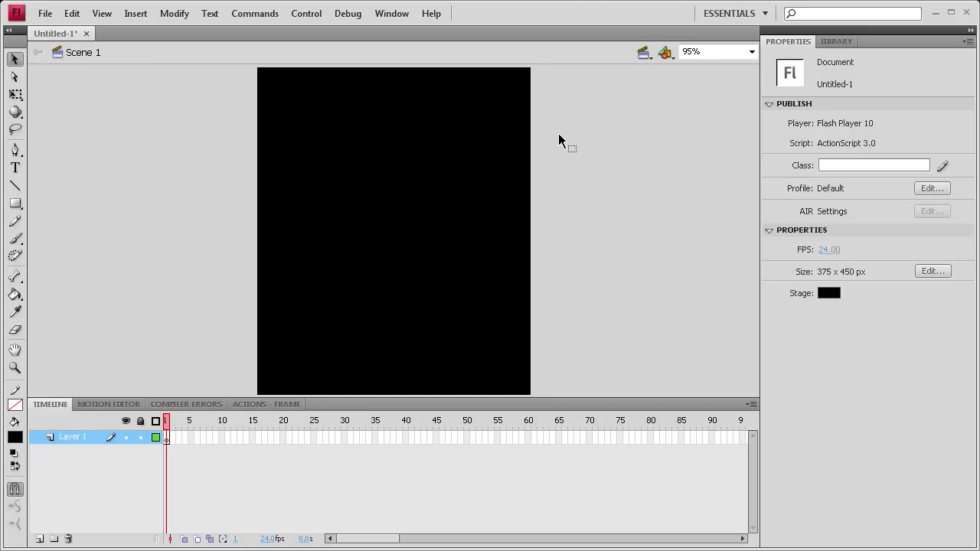
{"action": "mouse_move", "coordinate": [511, 150]}
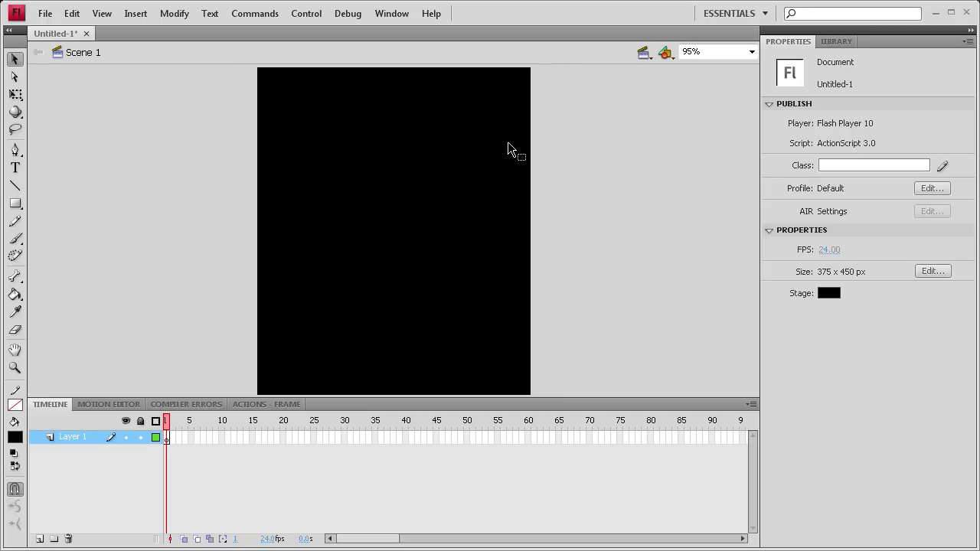
{"action": "mouse_move", "coordinate": [478, 94]}
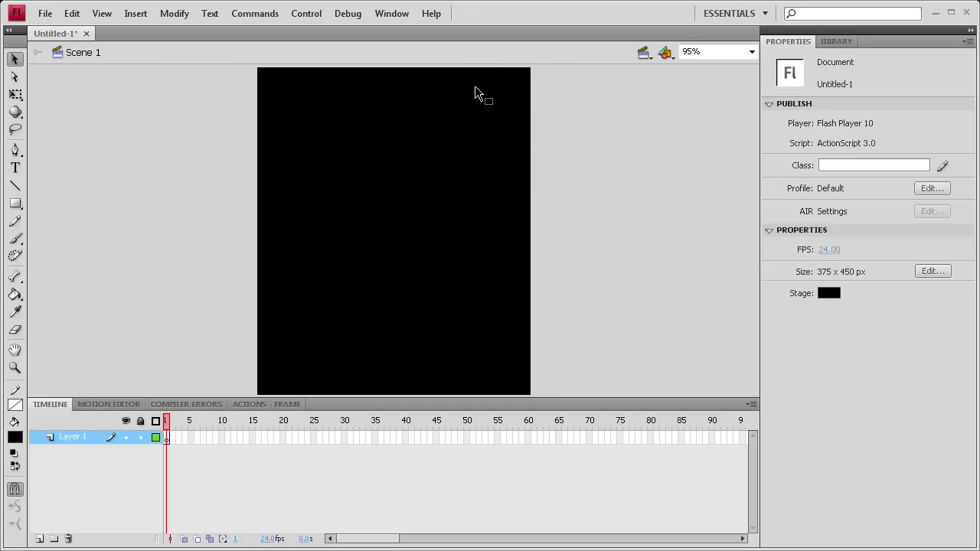
{"action": "mouse_move", "coordinate": [487, 76]}
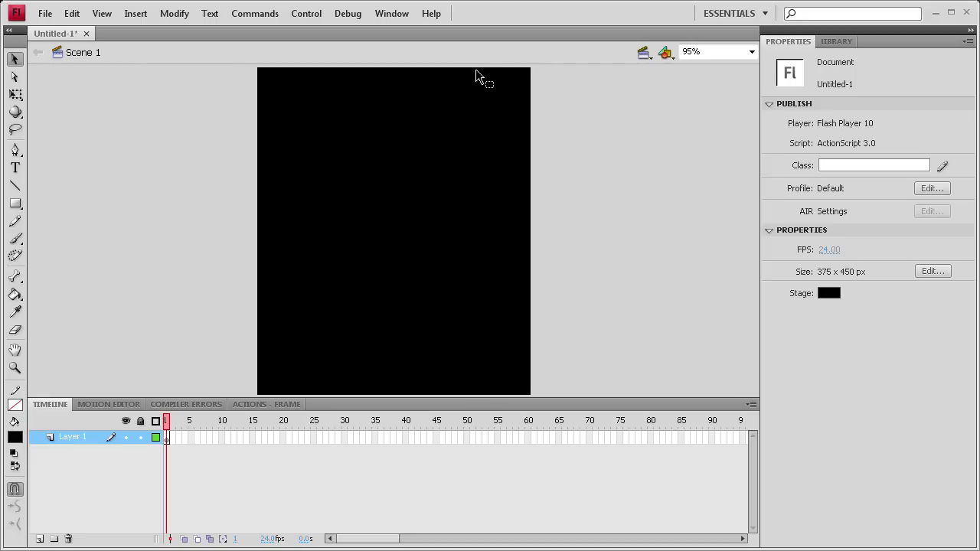
{"action": "mouse_move", "coordinate": [481, 162]}
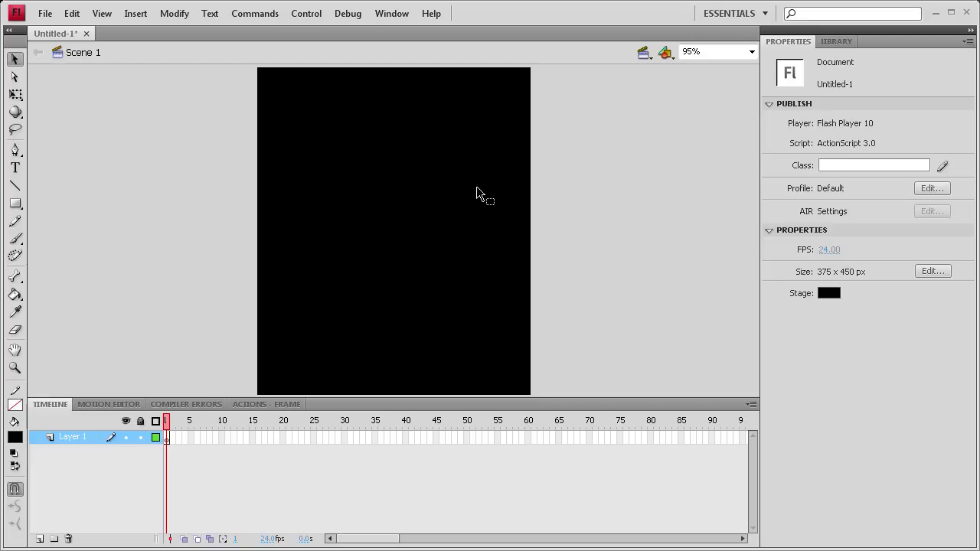
{"action": "mouse_move", "coordinate": [282, 320]}
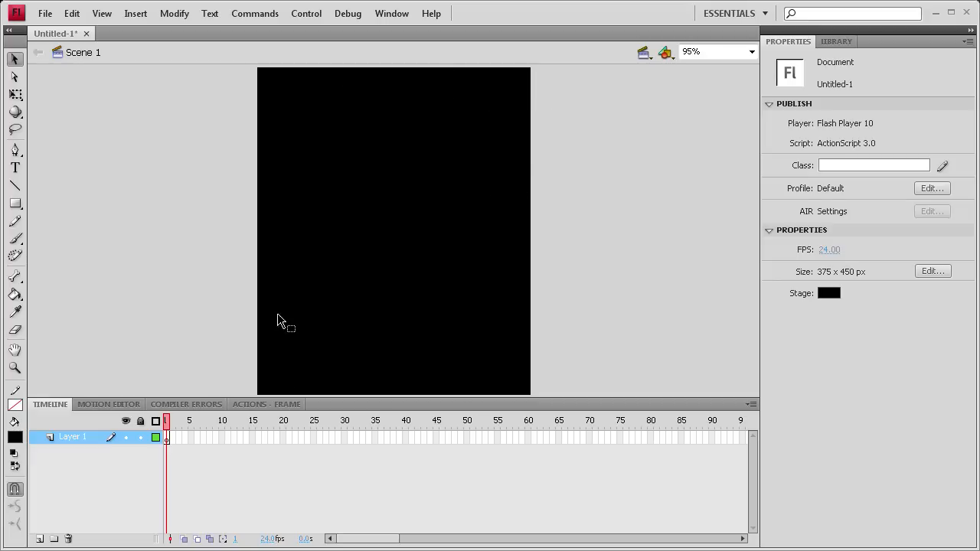
{"action": "mouse_move", "coordinate": [622, 266]}
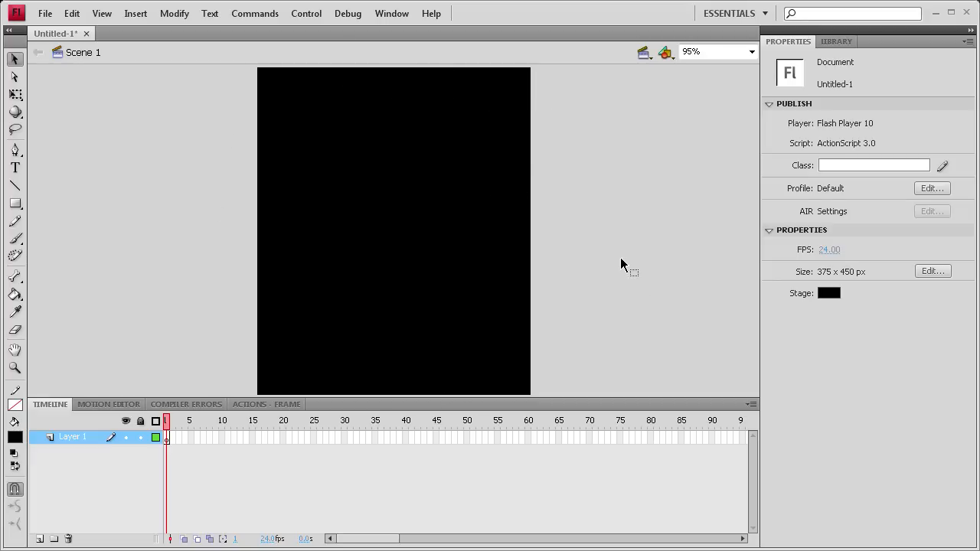
{"action": "mouse_move", "coordinate": [355, 107]}
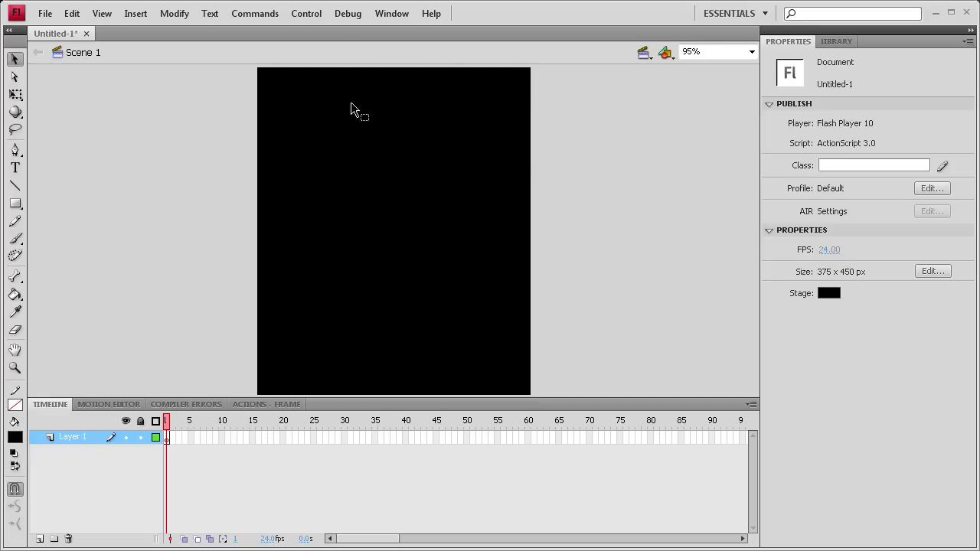
{"action": "mouse_move", "coordinate": [417, 80]}
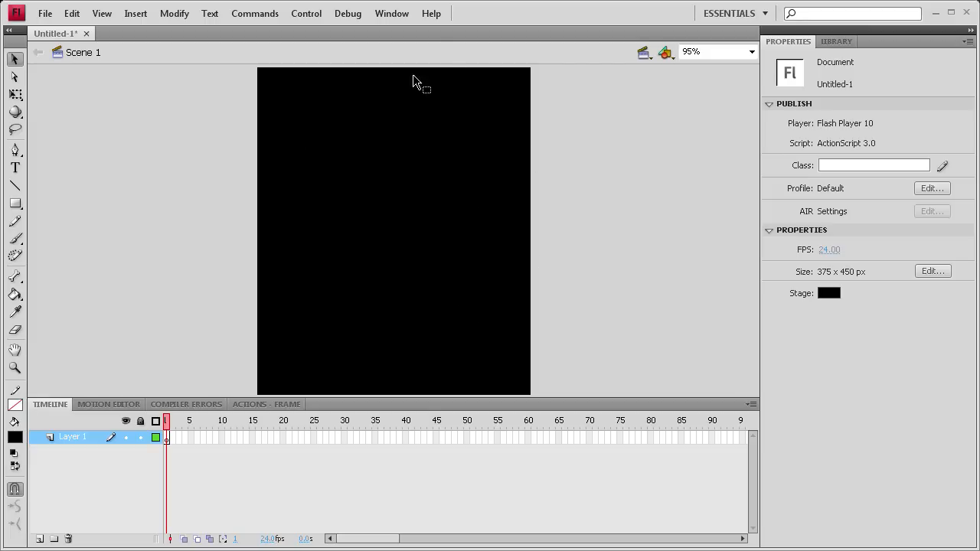
{"action": "mouse_move", "coordinate": [278, 303]}
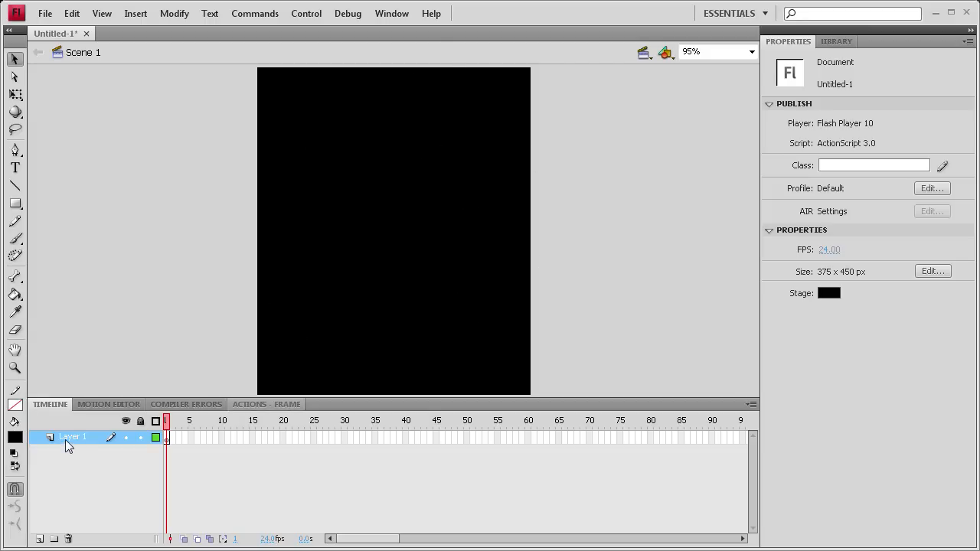
Rename the layers and add new ones so the timeline holds bg, window and button.
{"action": "double_click", "coordinate": [70, 437]}
{"action": "type", "text": "as"}
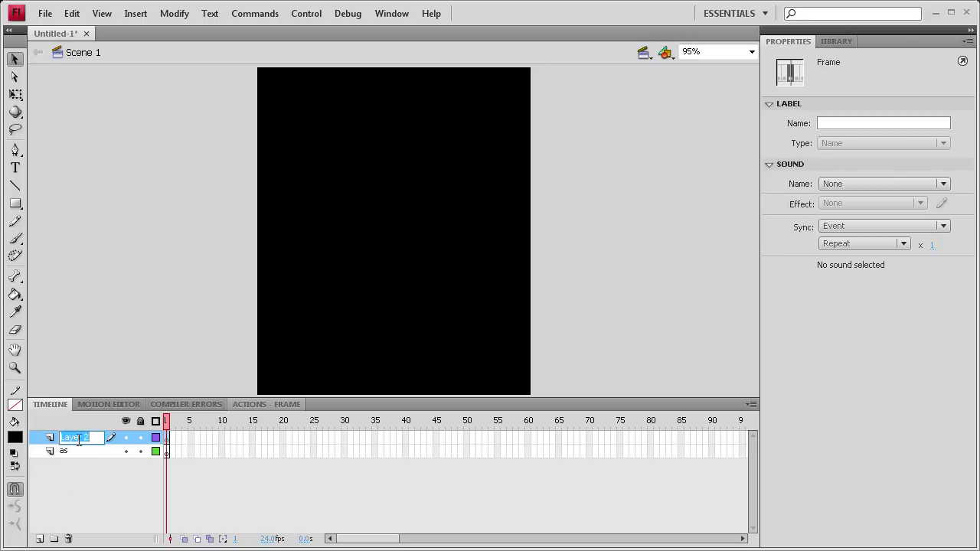
{"action": "type", "text": "window"}
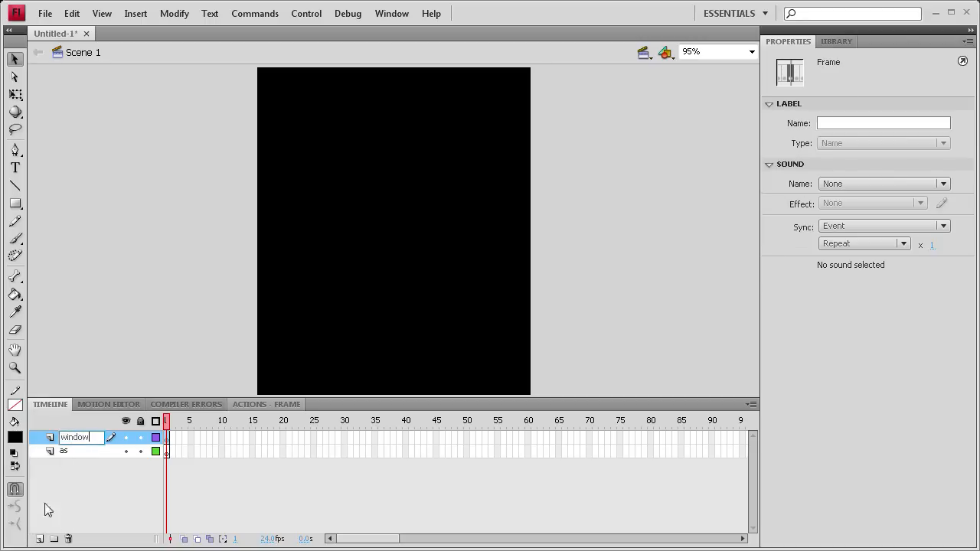
{"action": "left_click", "coordinate": [40, 539]}
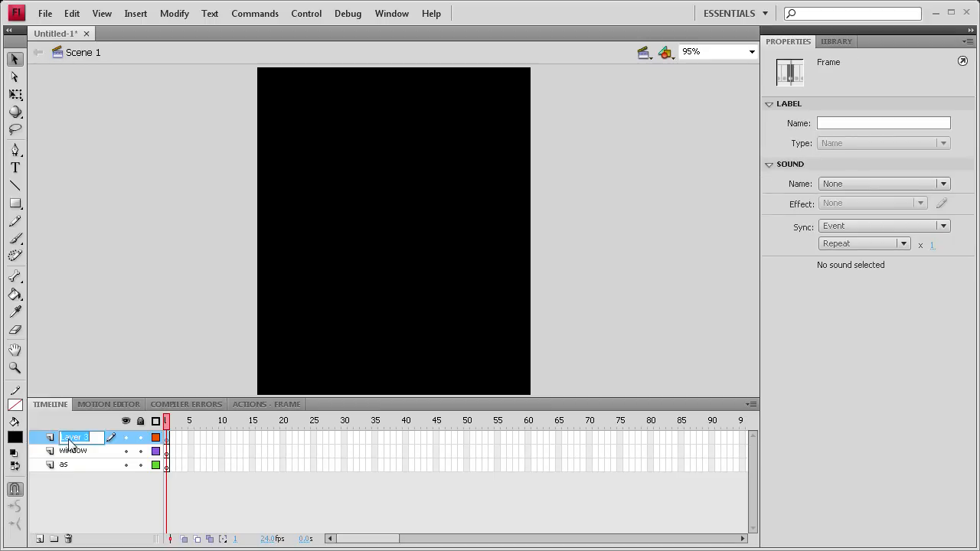
{"action": "type", "text": "button"}
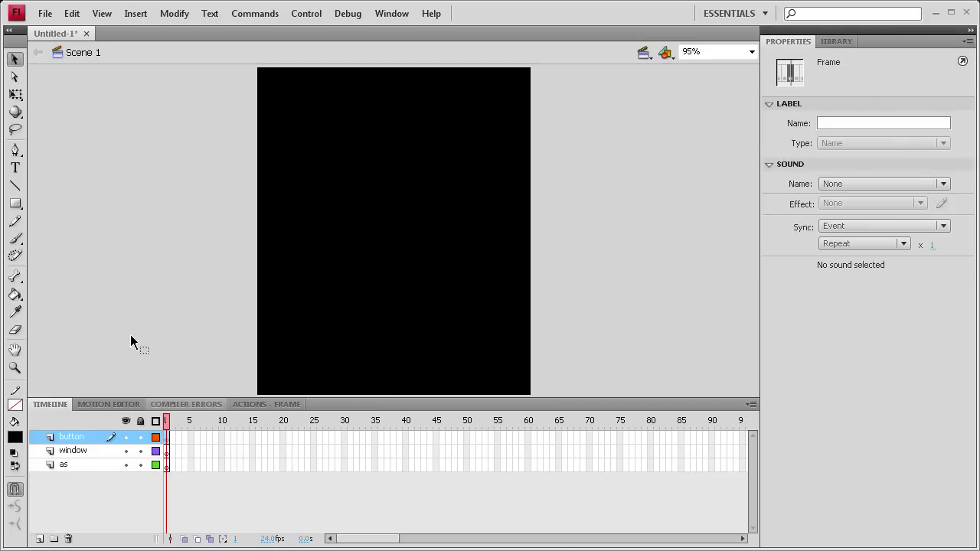
Draw a tall light-blue rectangle, about 42 × 127 px, at the stage's top-right edge.
{"action": "left_click", "coordinate": [15, 202]}
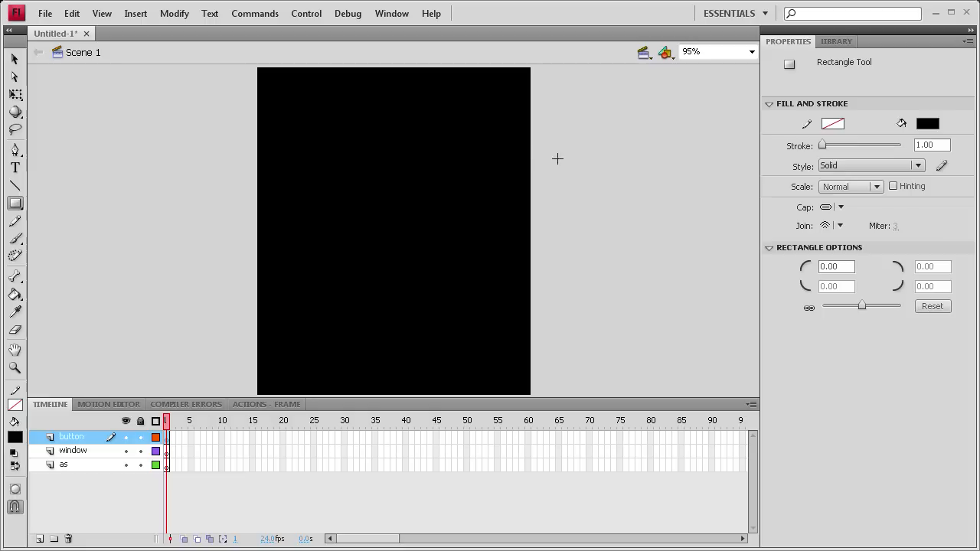
{"action": "left_click", "coordinate": [928, 122]}
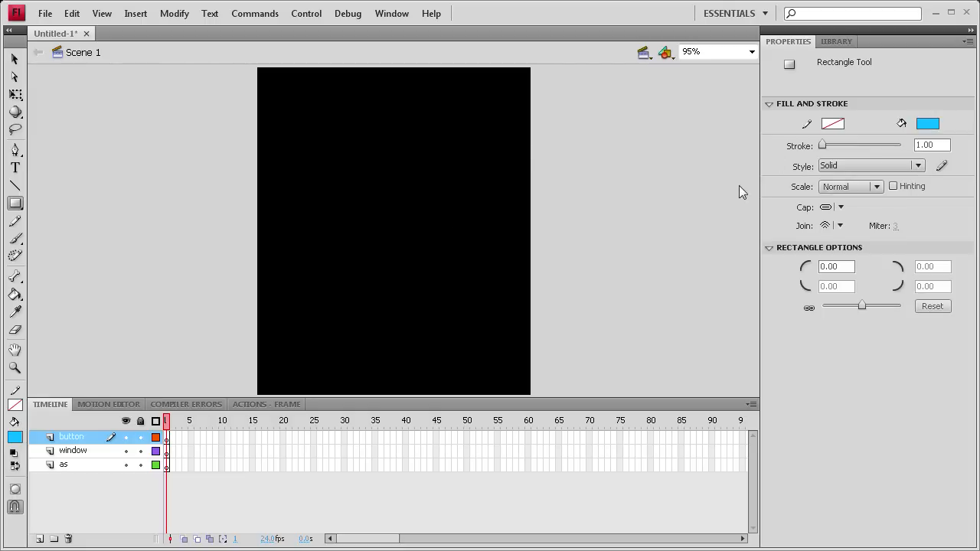
{"action": "mouse_move", "coordinate": [519, 101]}
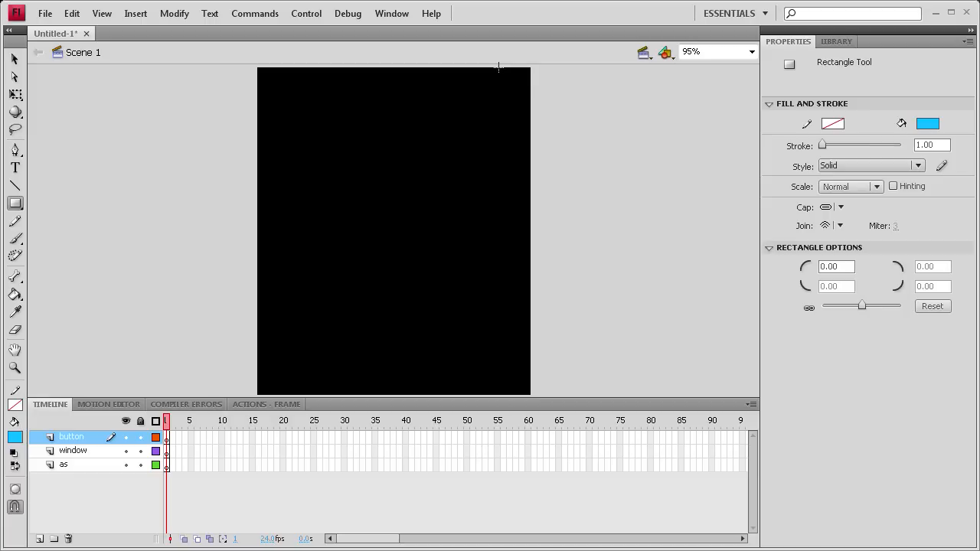
{"action": "left_click_drag", "start_coordinate": [499, 64], "coordinate": [530, 170]}
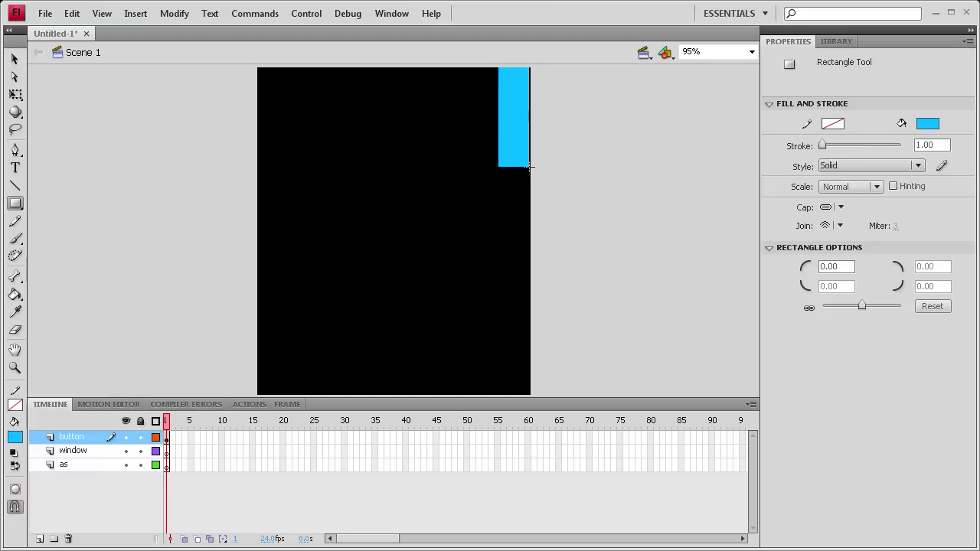
{"action": "left_click", "coordinate": [14, 58]}
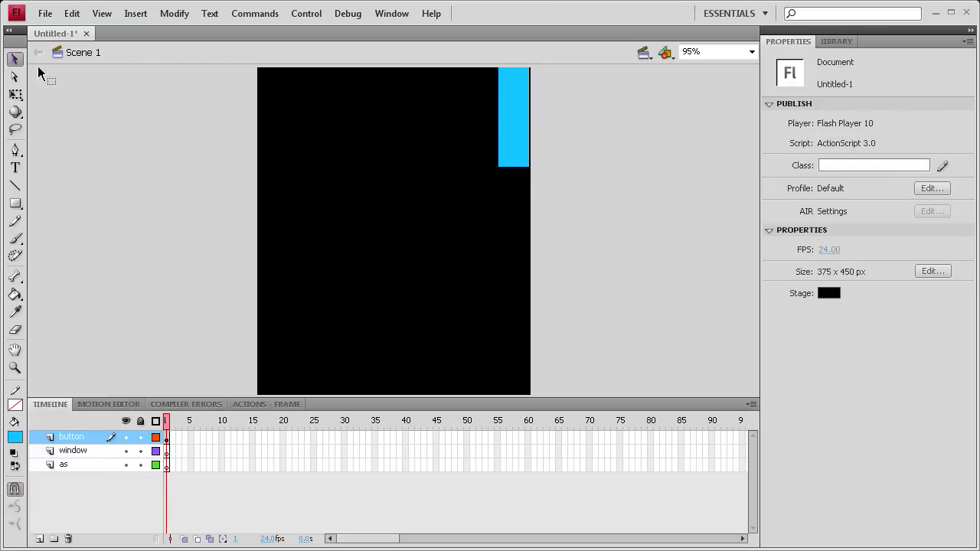
{"action": "left_click", "coordinate": [513, 115]}
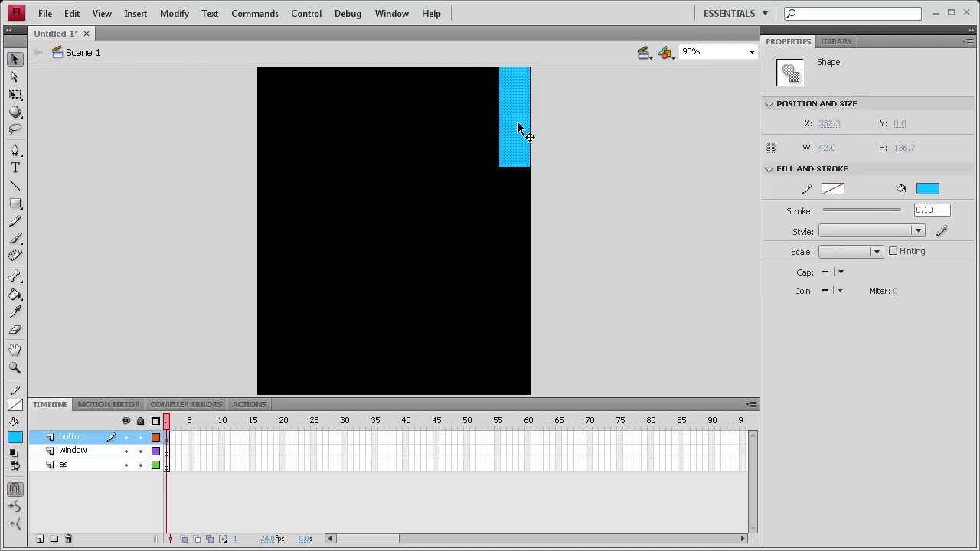
{"action": "left_click", "coordinate": [299, 146]}
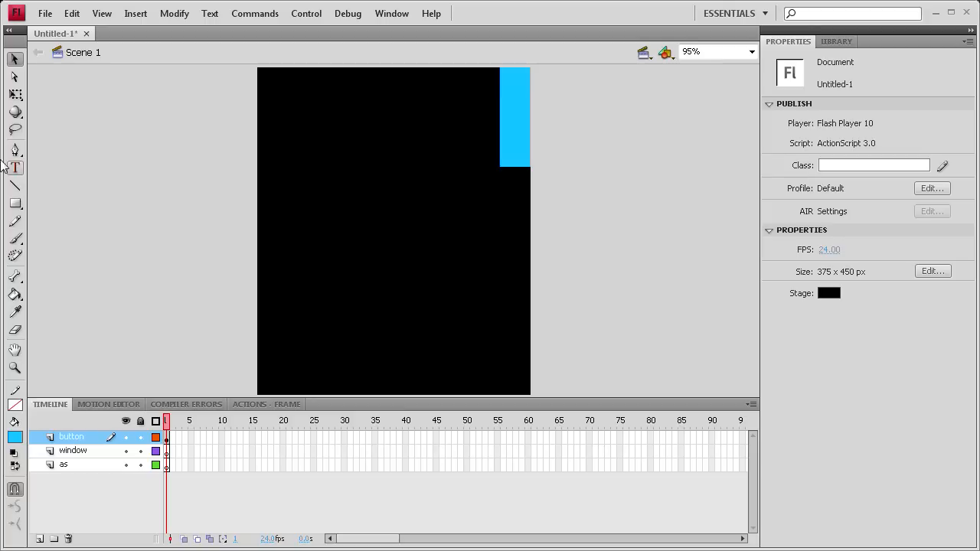
Add a black 'Information' text label to the left of the stage.
{"action": "left_click", "coordinate": [15, 167]}
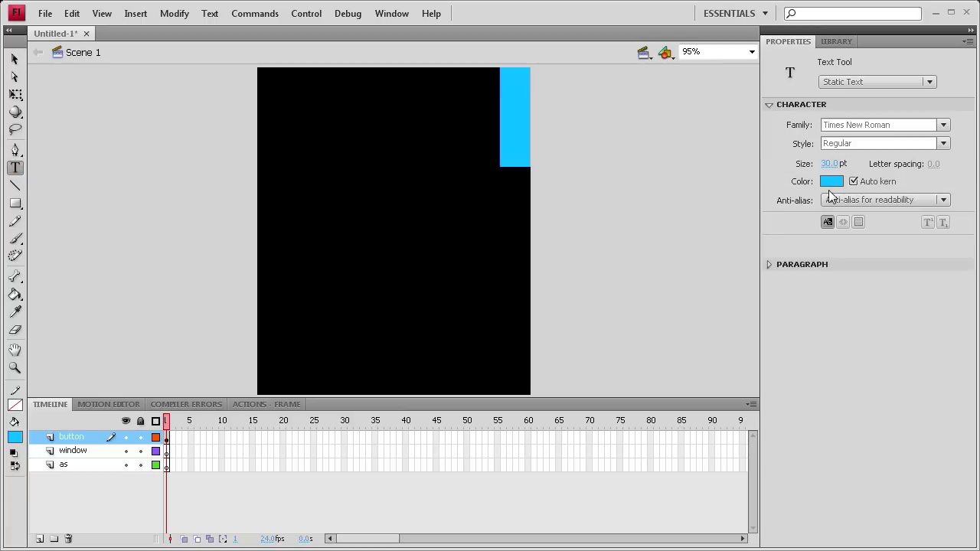
{"action": "left_click", "coordinate": [831, 180]}
{"action": "type", "text": "23"}
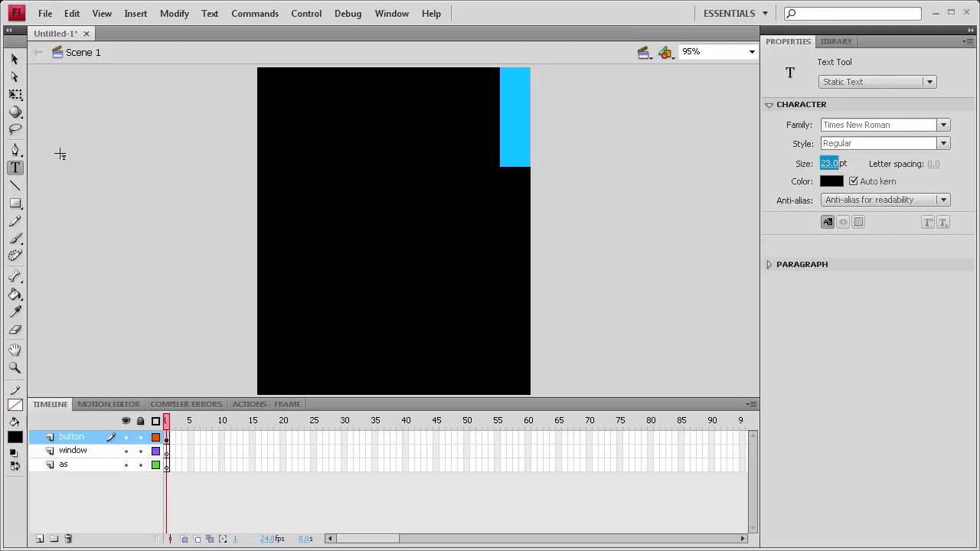
{"action": "left_click", "coordinate": [74, 199]}
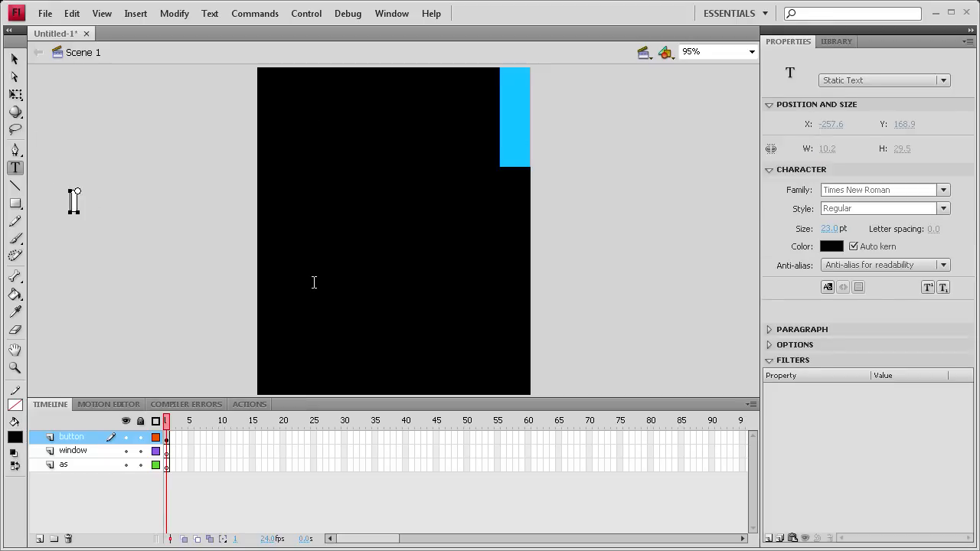
{"action": "type", "text": "Info"}
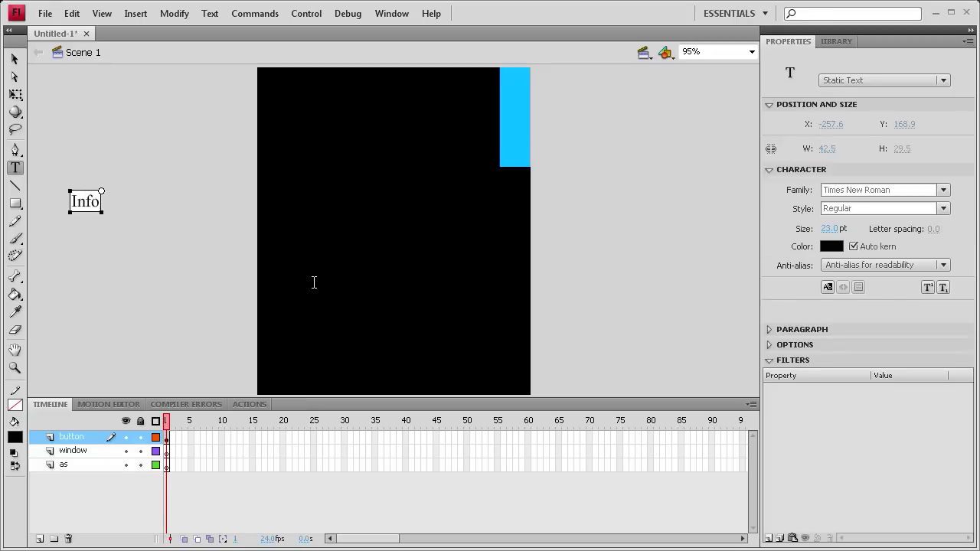
{"action": "type", "text": "rmation"}
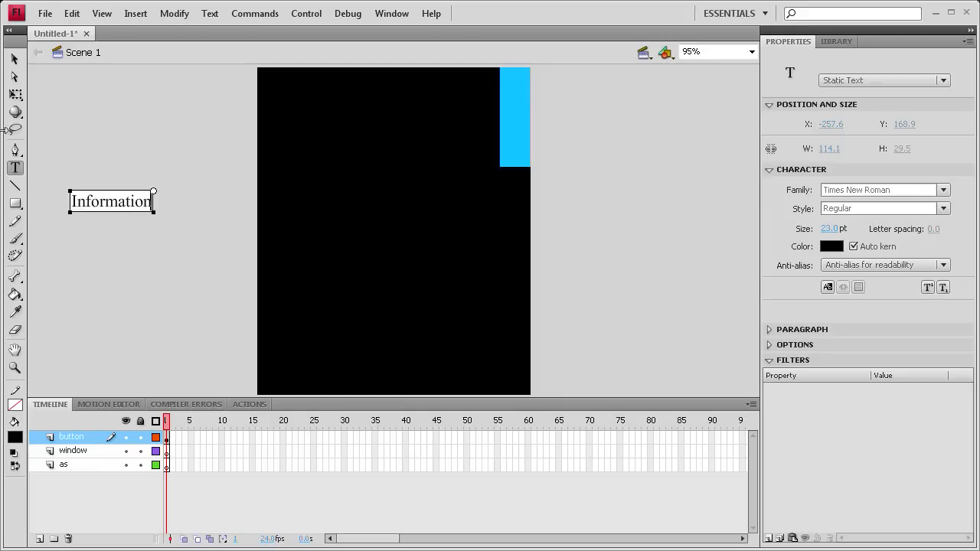
{"action": "mouse_move", "coordinate": [153, 190]}
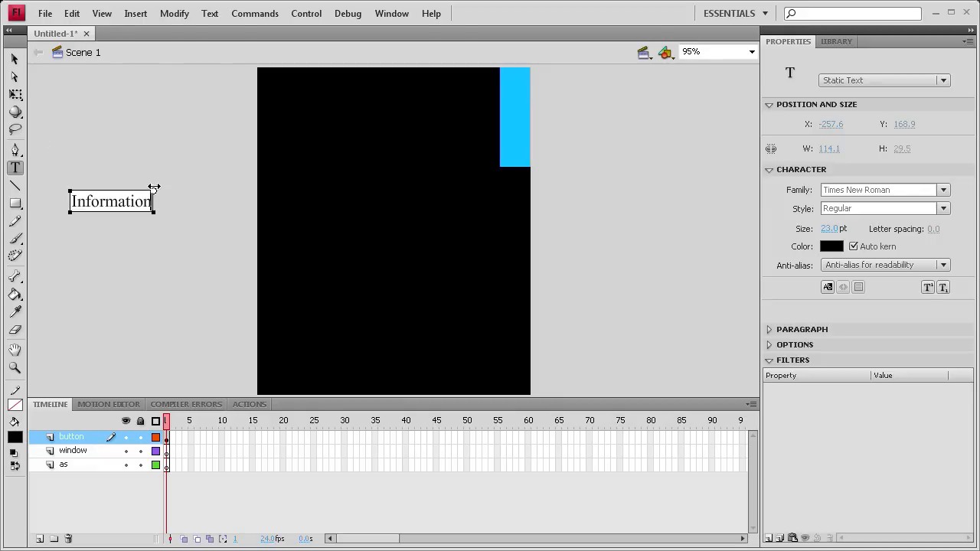
Rotate the Information label vertical and move it onto the blue tab.
{"action": "left_click", "coordinate": [14, 95]}
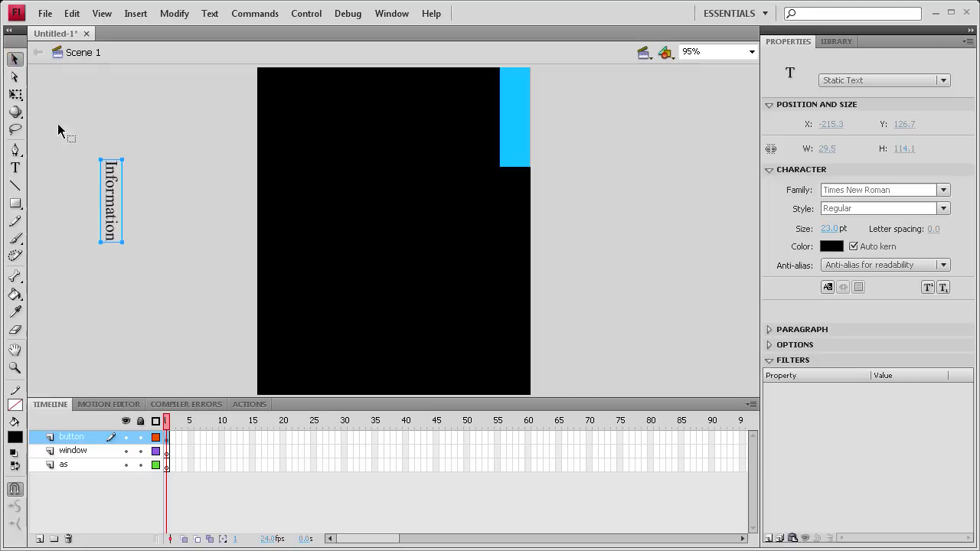
{"action": "left_click_drag", "start_coordinate": [111, 201], "coordinate": [514, 115]}
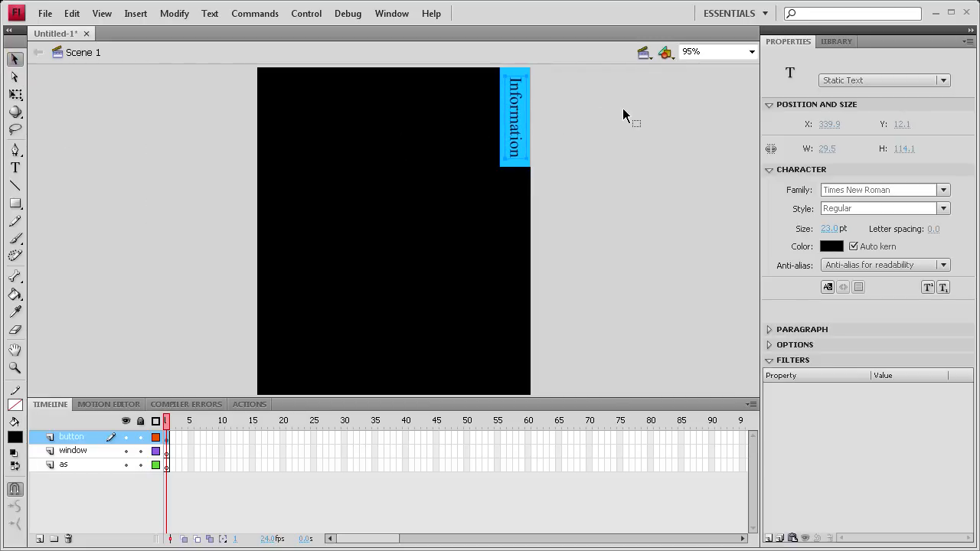
{"action": "left_click", "coordinate": [597, 176]}
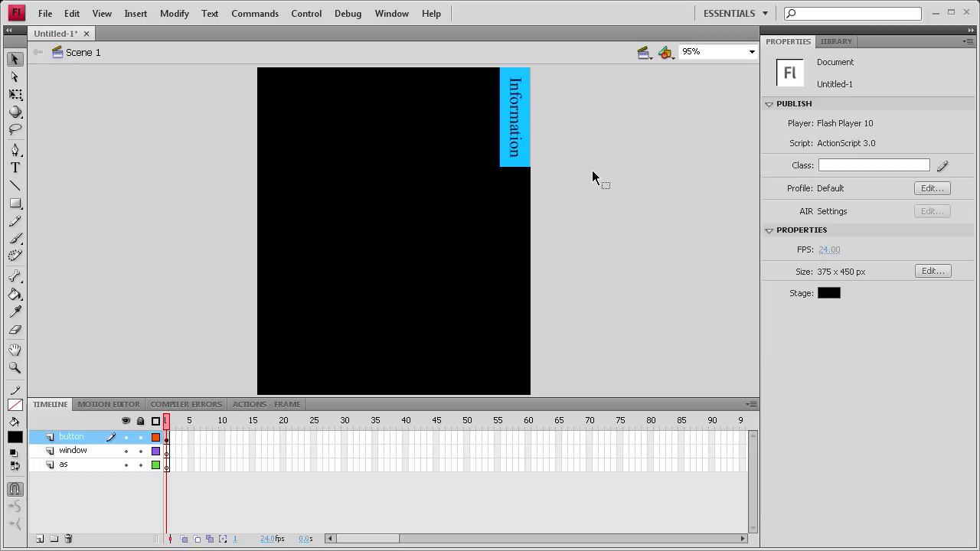
{"action": "mouse_move", "coordinate": [502, 154]}
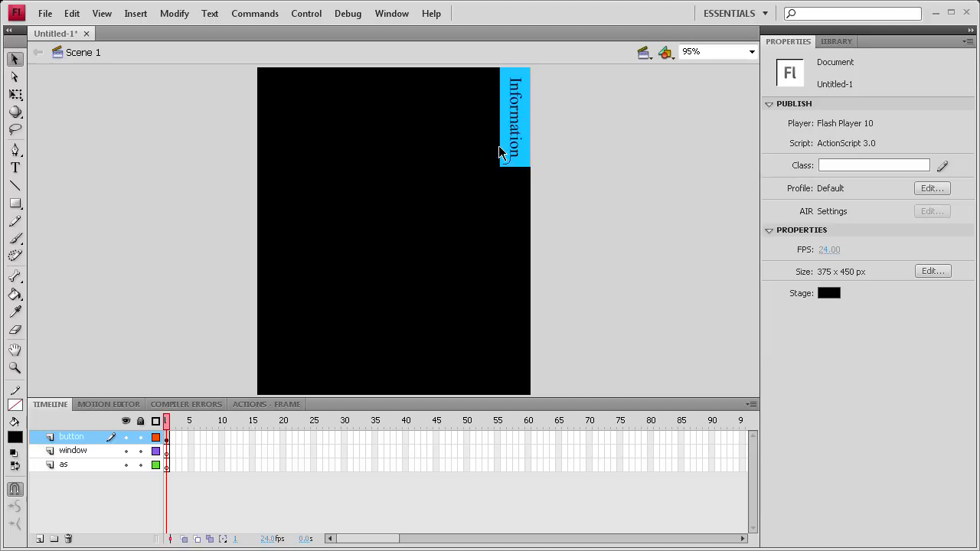
{"action": "mouse_move", "coordinate": [572, 145]}
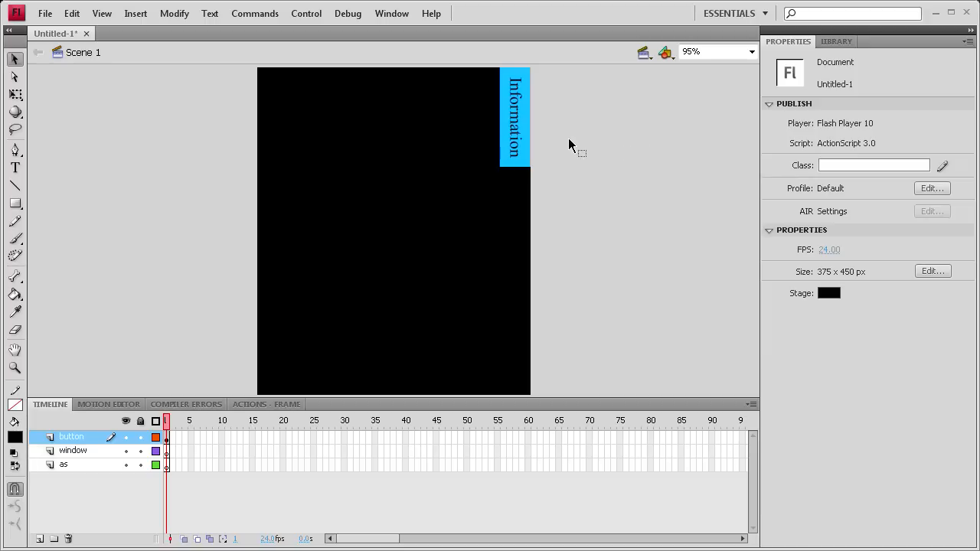
Convert the blue tab and label into a Button symbol toggle_btn and name its instance.
{"action": "left_click", "coordinate": [514, 116]}
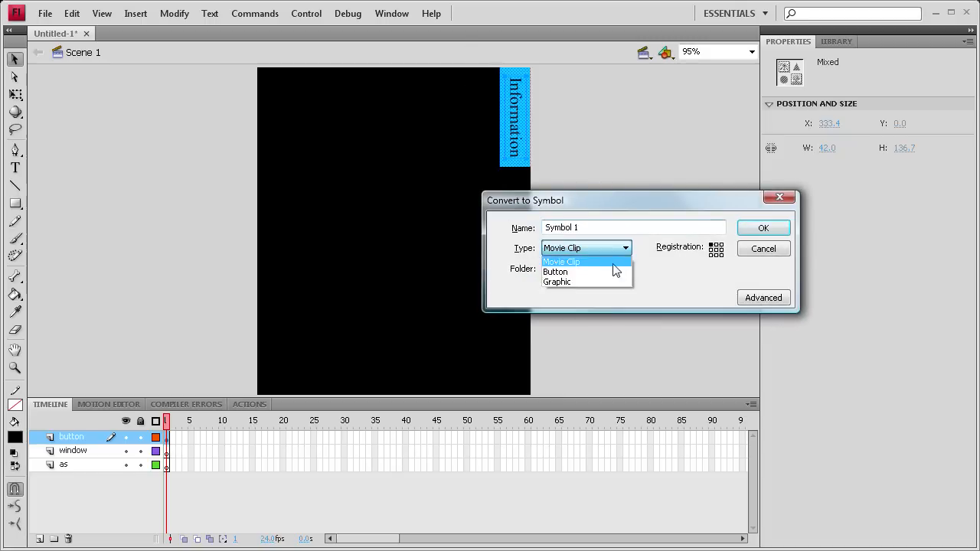
{"action": "left_click", "coordinate": [554, 273]}
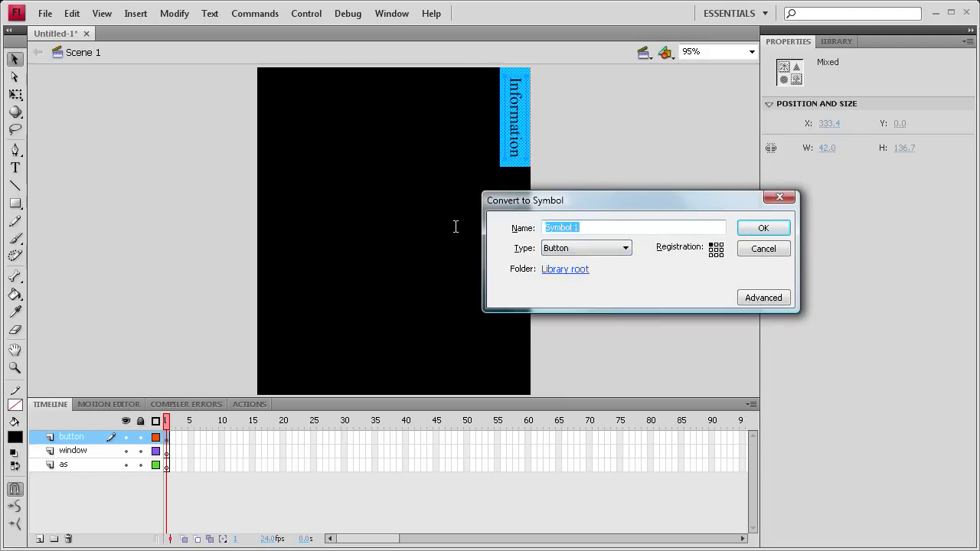
{"action": "type", "text": "toggle_b"}
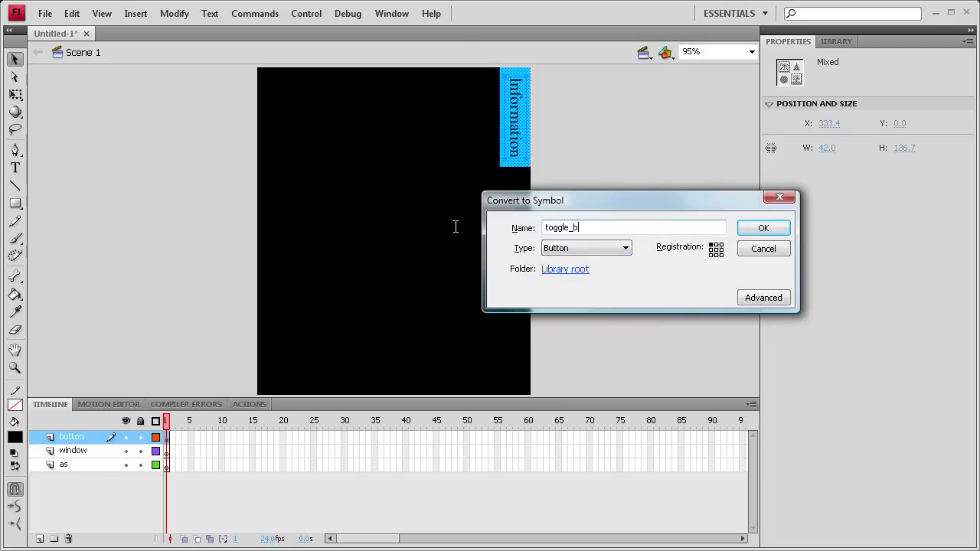
{"action": "left_click", "coordinate": [762, 227]}
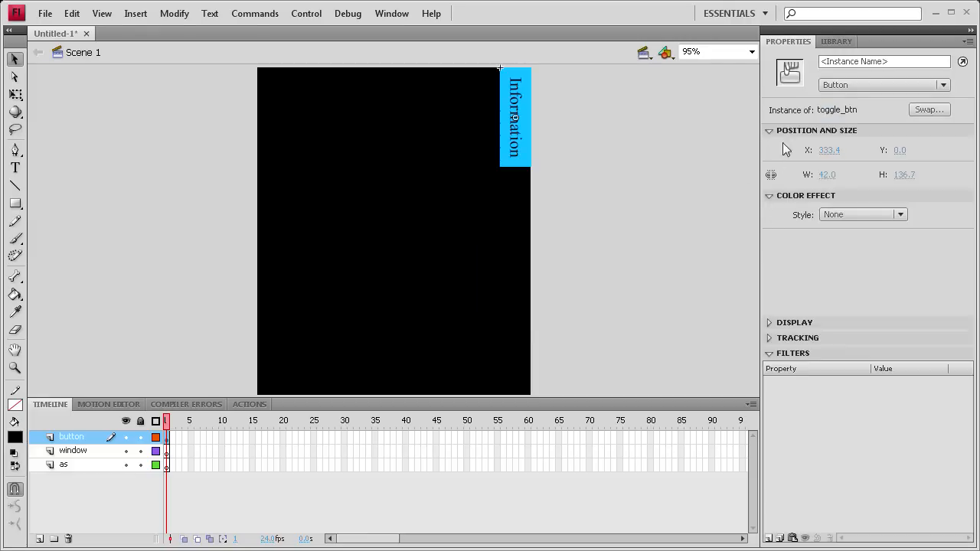
{"action": "left_click", "coordinate": [884, 61]}
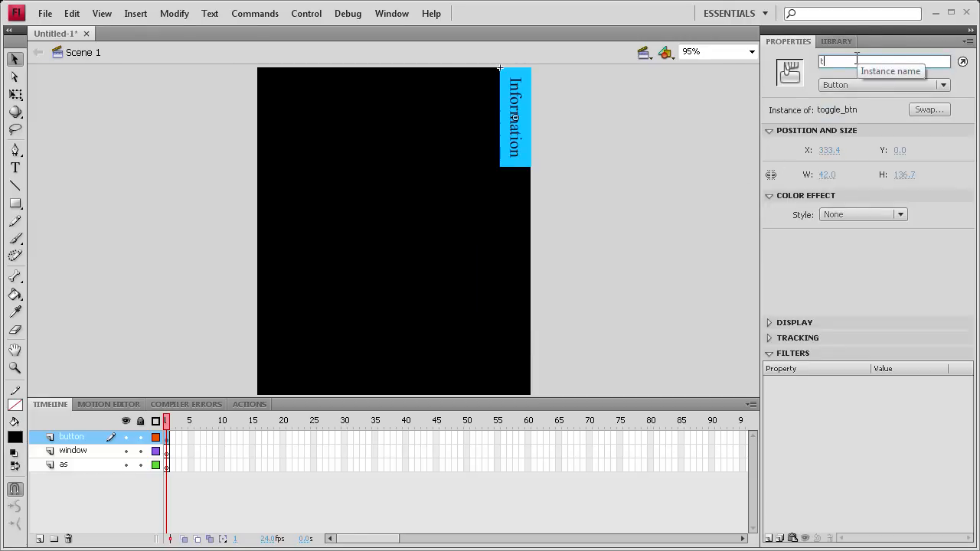
{"action": "type", "text": "og"}
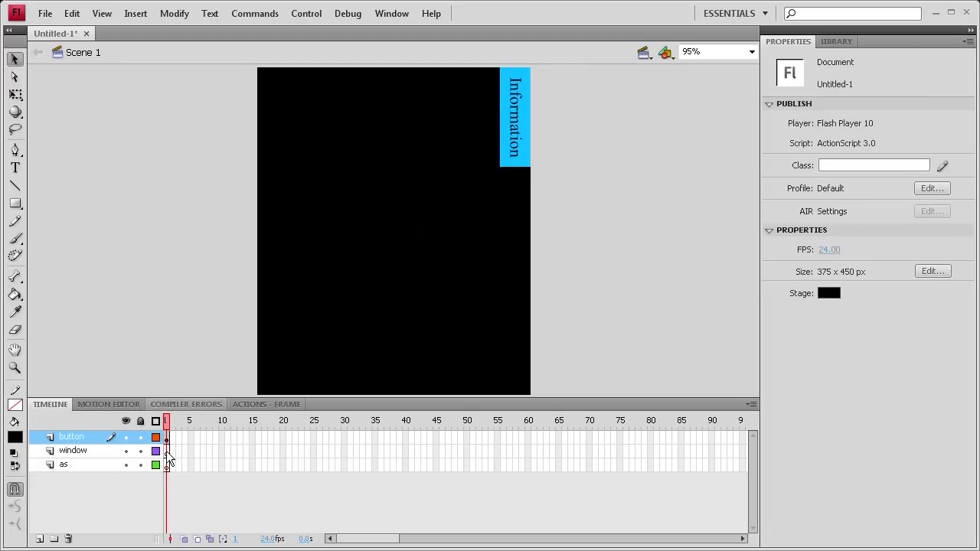
Draw a large gray rectangle on the window layer covering the stage left of the tab.
{"action": "left_click", "coordinate": [73, 450]}
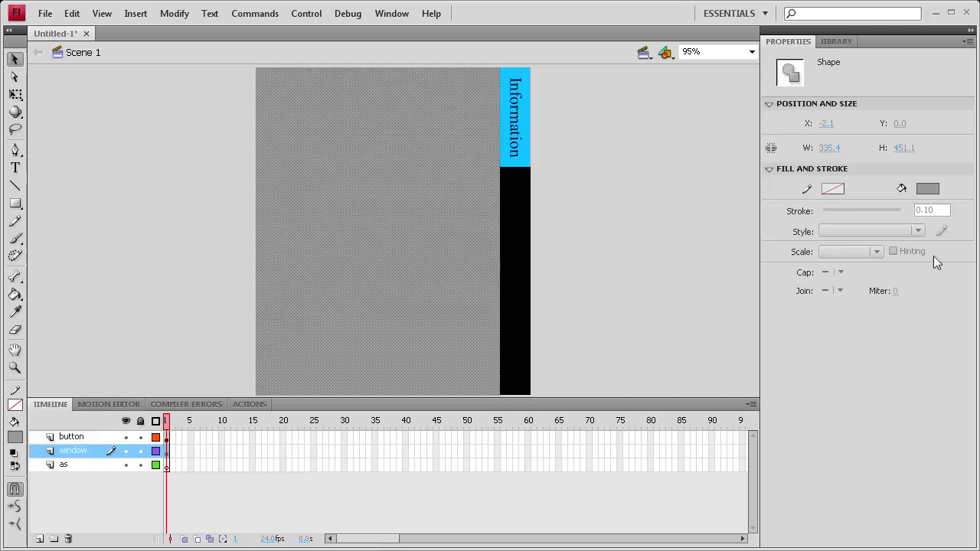
{"action": "left_click", "coordinate": [375, 352]}
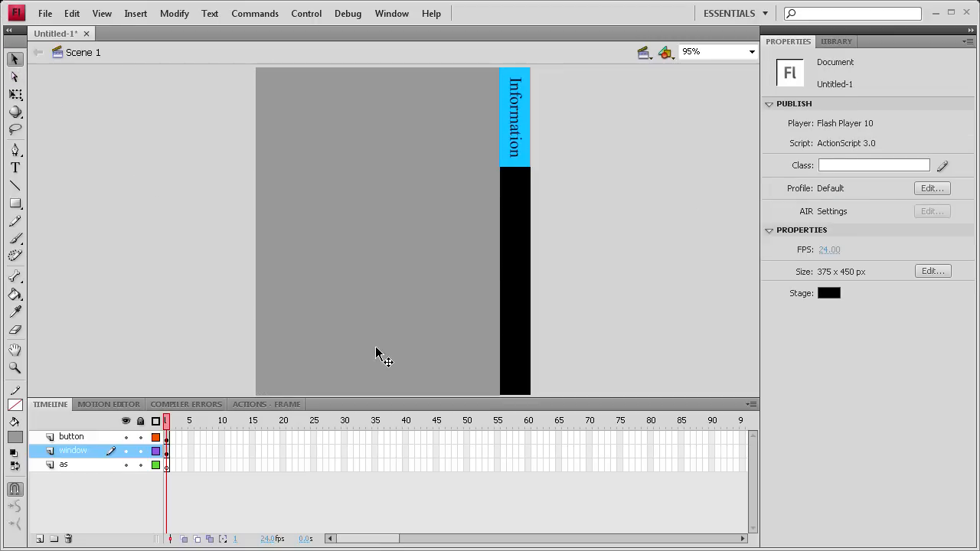
{"action": "mouse_move", "coordinate": [386, 281]}
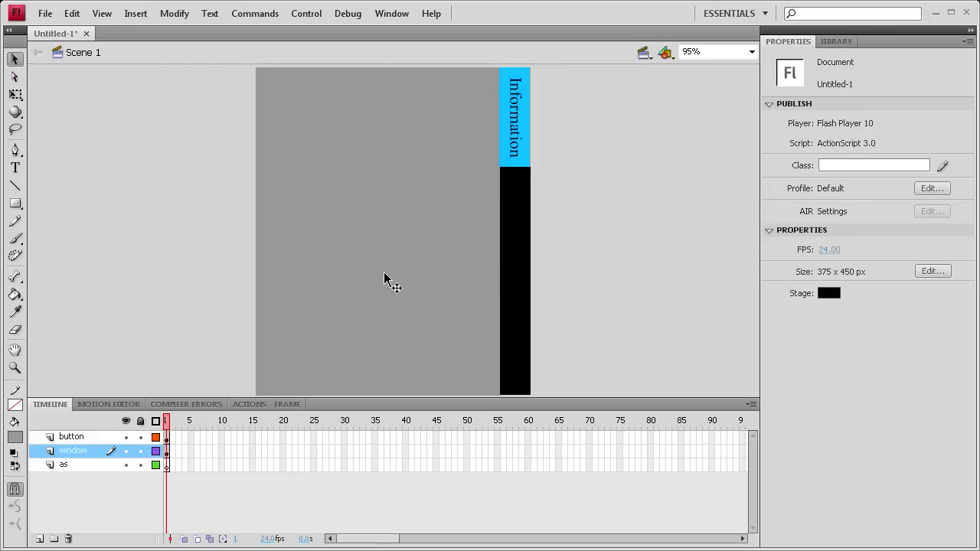
Convert the gray rectangle into a Movie Clip symbol togglewindow with instance name togglewin.
{"action": "left_click", "coordinate": [382, 275]}
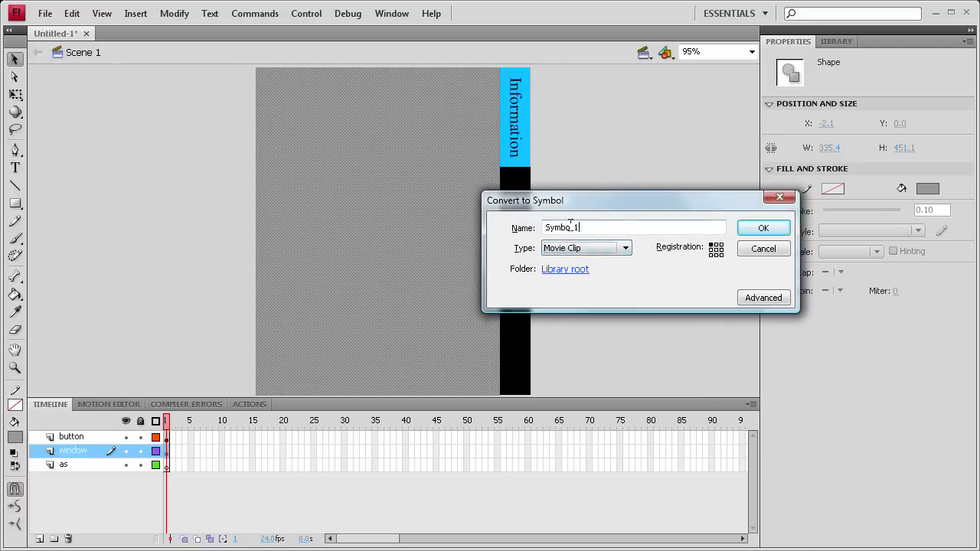
{"action": "triple_click", "coordinate": [634, 226]}
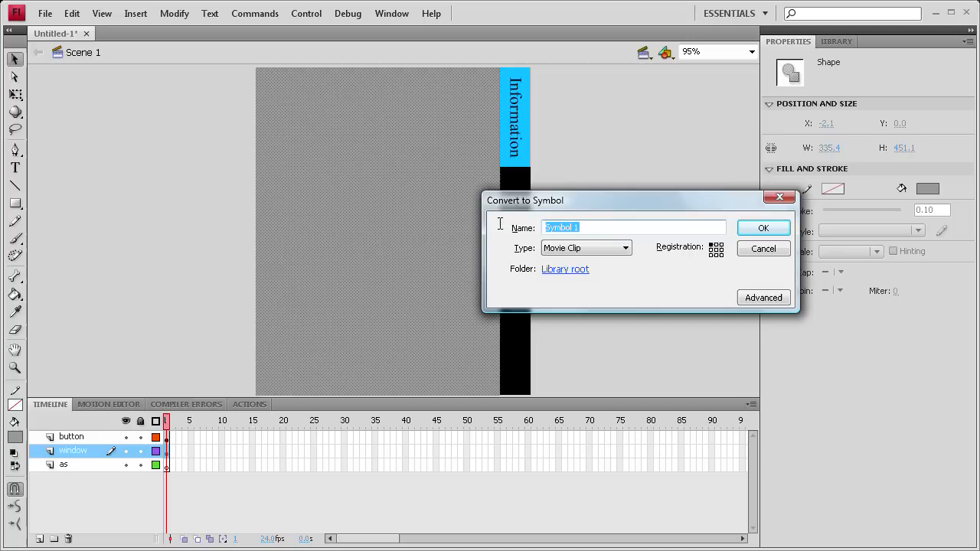
{"action": "type", "text": "toggl"}
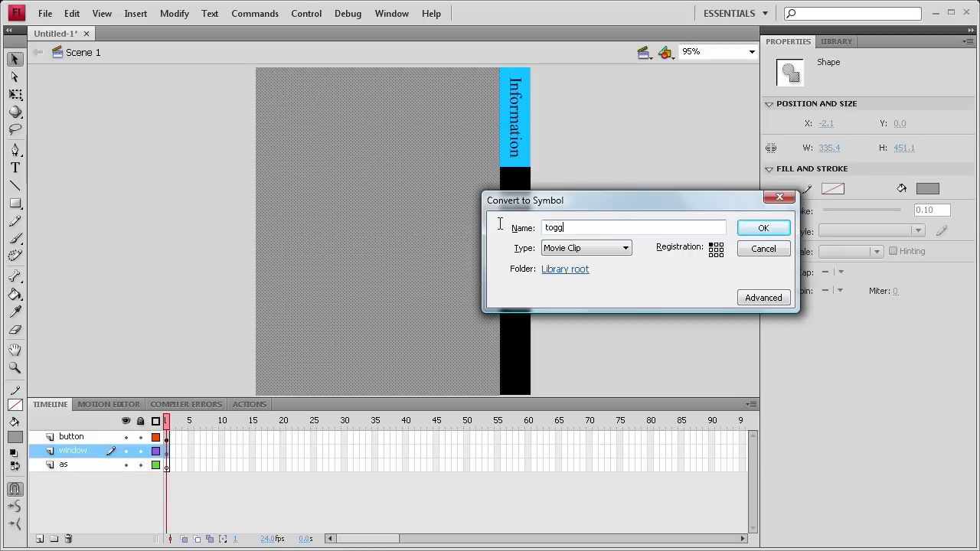
{"action": "type", "text": "ewindow"}
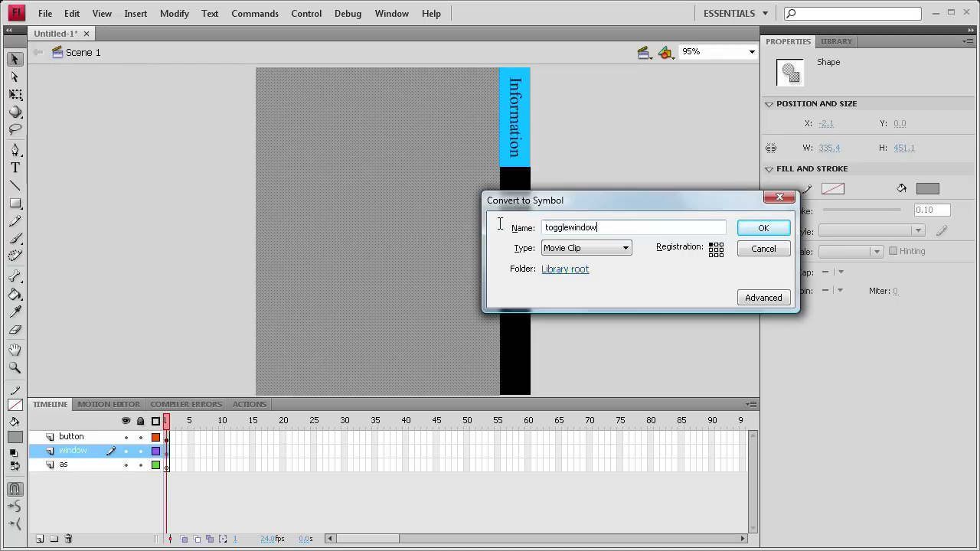
{"action": "left_click", "coordinate": [762, 226]}
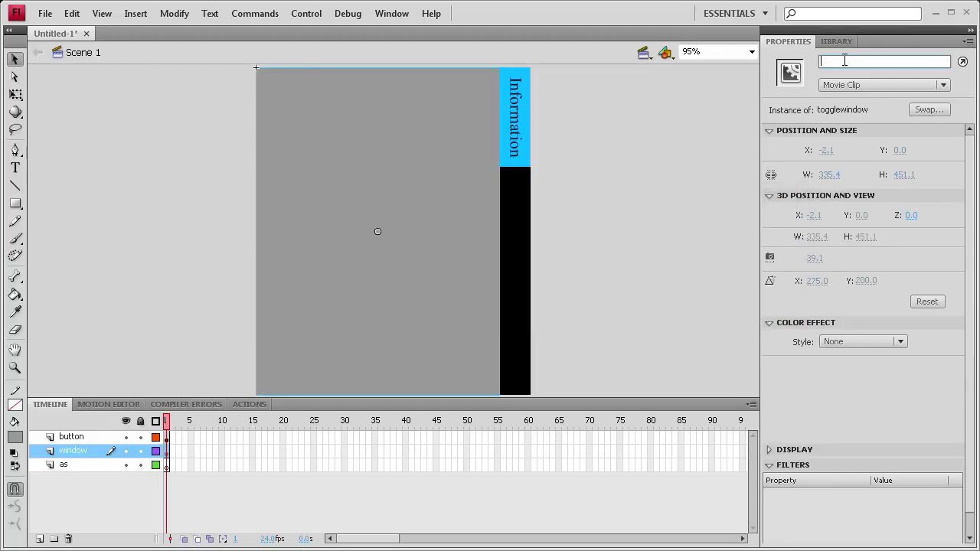
{"action": "type", "text": "to"}
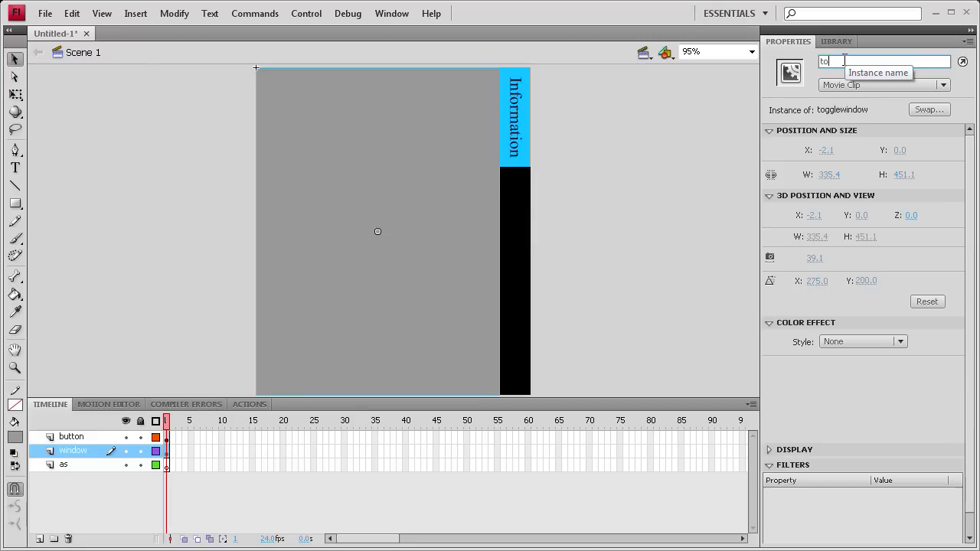
{"action": "type", "text": "togglewin"}
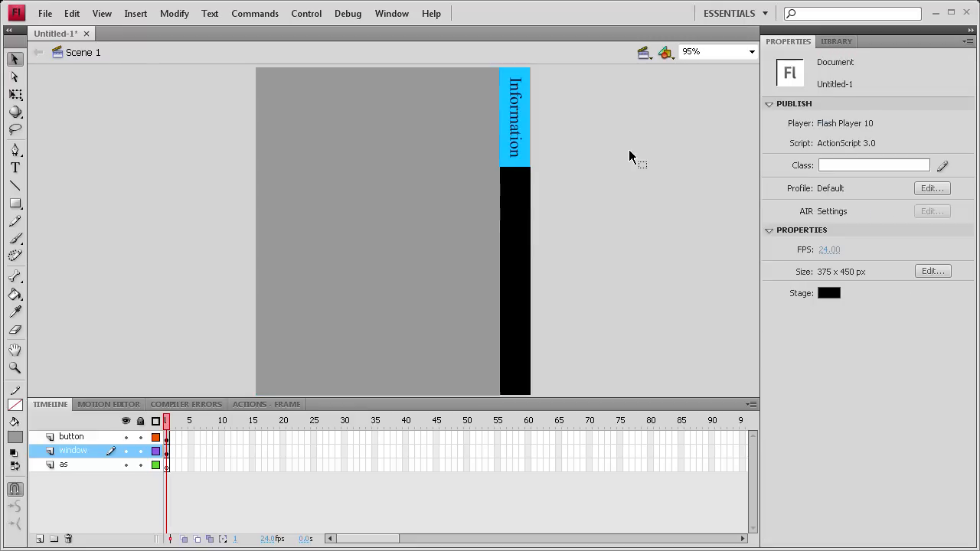
Inside the togglewindow clip, rename Layer 1 to animation and add layers content and as.
{"action": "left_click", "coordinate": [377, 231]}
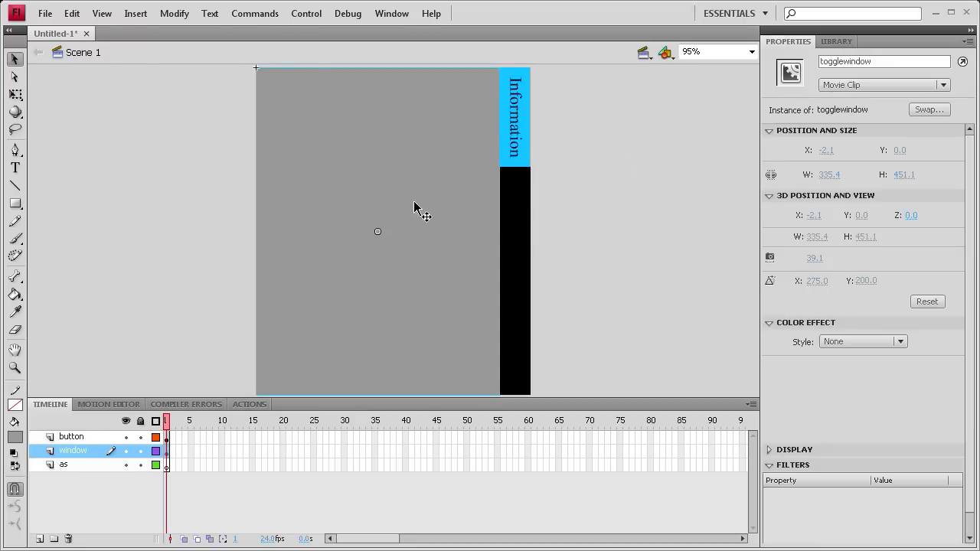
{"action": "double_click", "coordinate": [375, 230]}
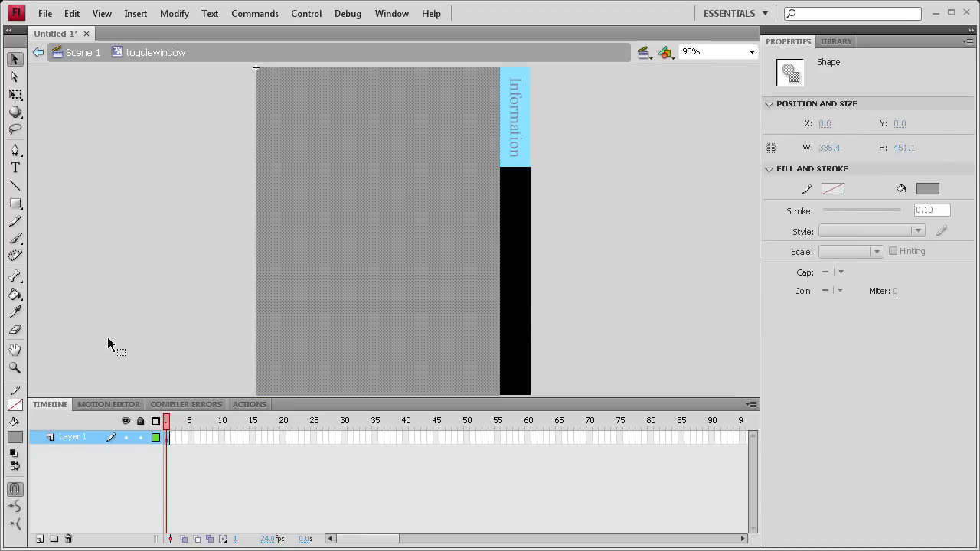
{"action": "double_click", "coordinate": [72, 438]}
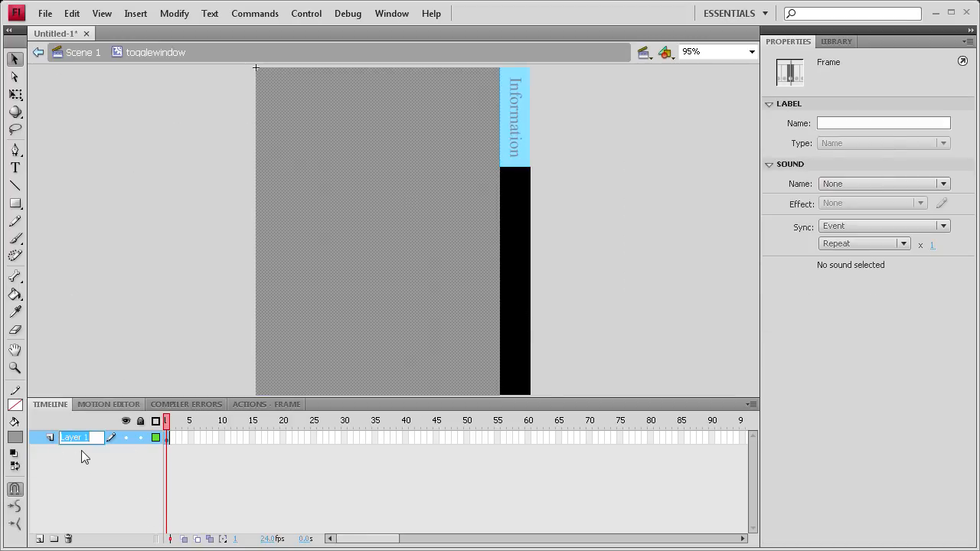
{"action": "type", "text": "animation"}
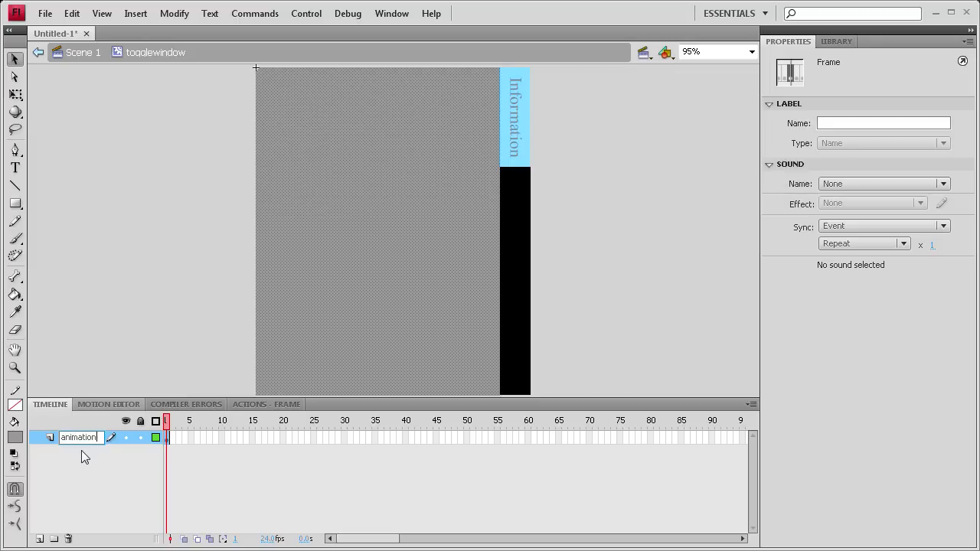
{"action": "left_click", "coordinate": [40, 539]}
{"action": "type", "text": "content"}
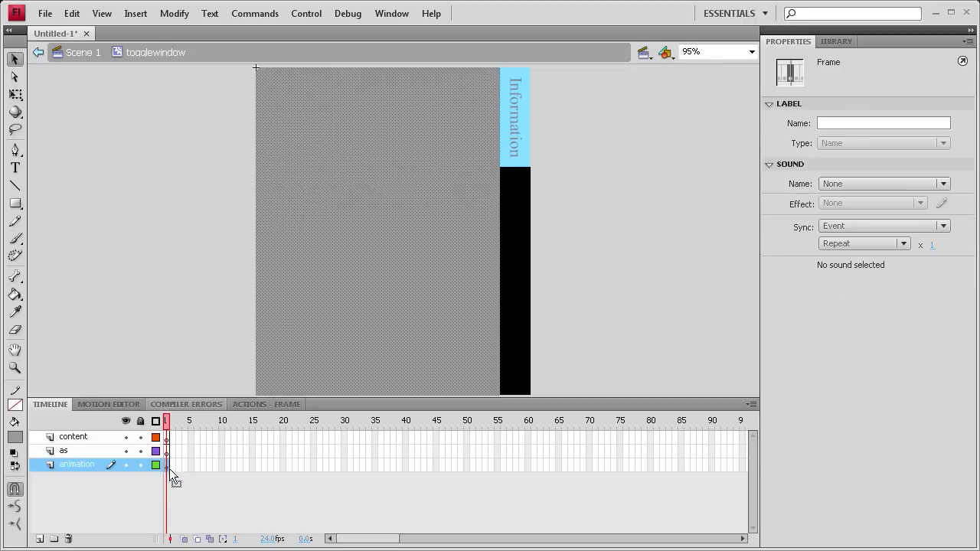
{"action": "mouse_move", "coordinate": [217, 468]}
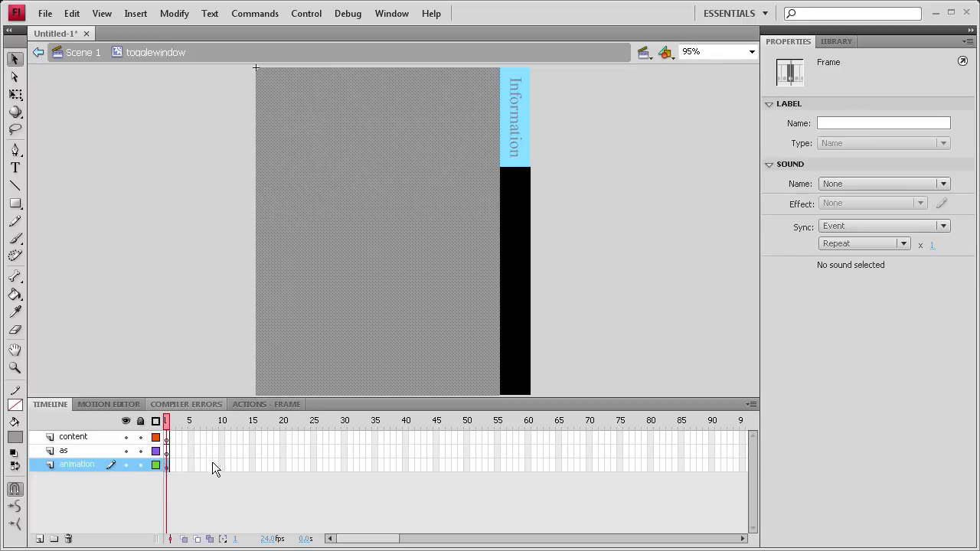
{"action": "mouse_move", "coordinate": [264, 484]}
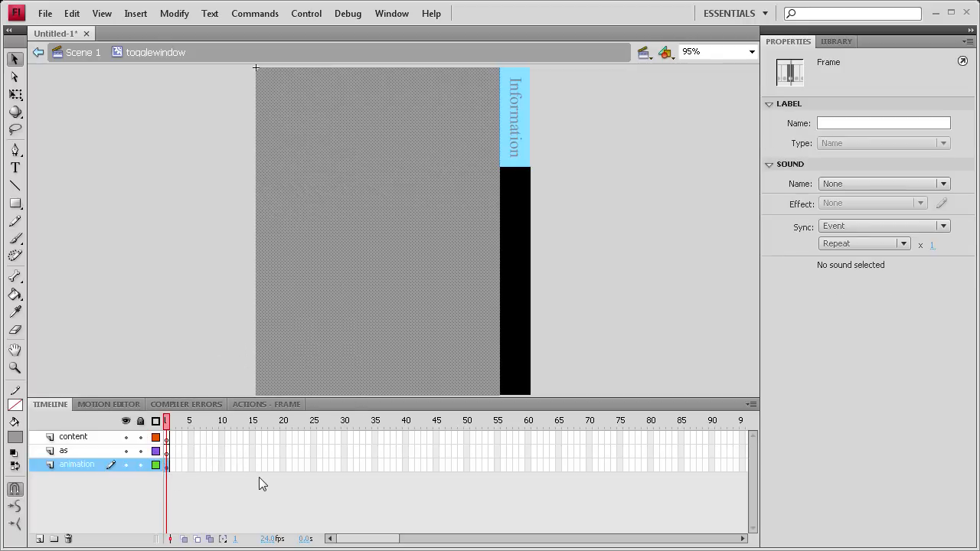
{"action": "mouse_move", "coordinate": [309, 473]}
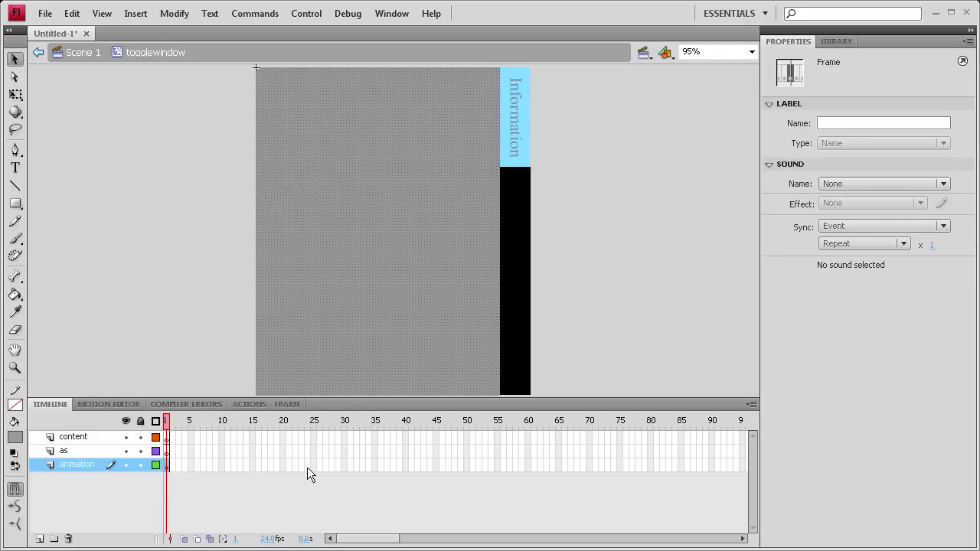
{"action": "mouse_move", "coordinate": [441, 126]}
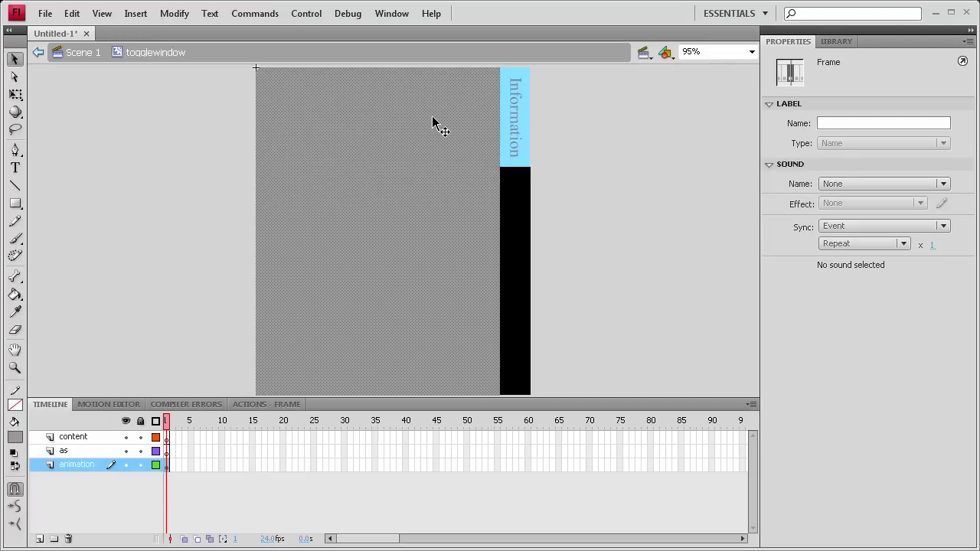
{"action": "mouse_move", "coordinate": [245, 464]}
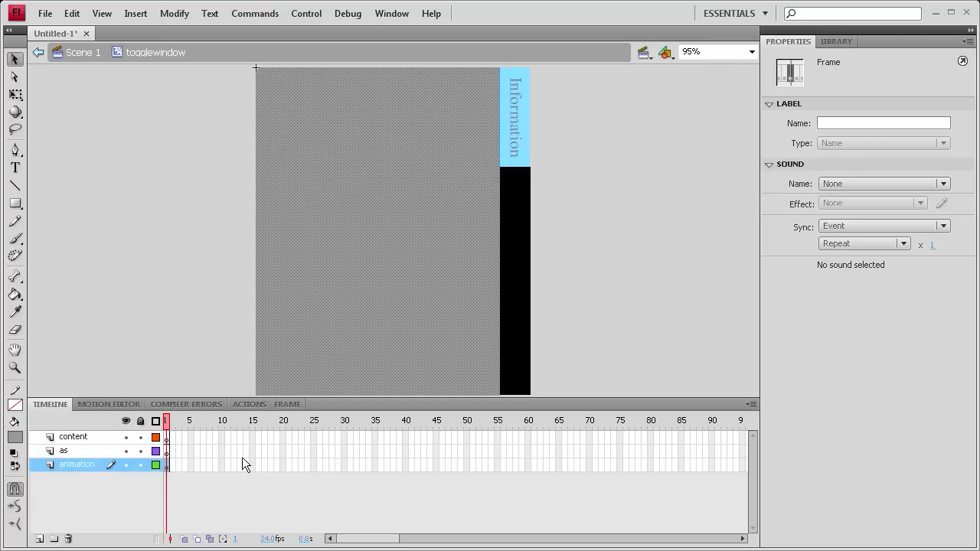
{"action": "mouse_move", "coordinate": [238, 468]}
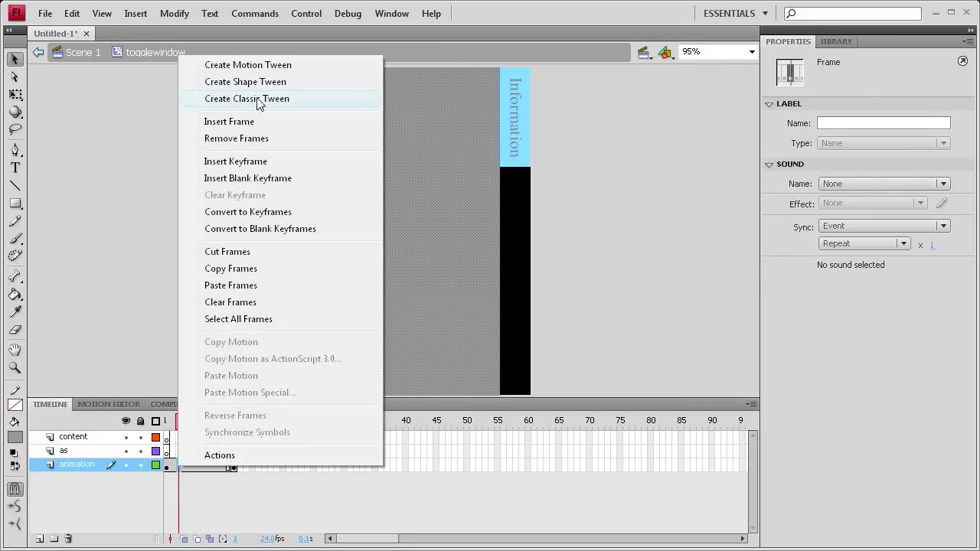
Create a classic tween across the animation layer's roughly fifteen frames.
{"action": "left_click", "coordinate": [247, 98]}
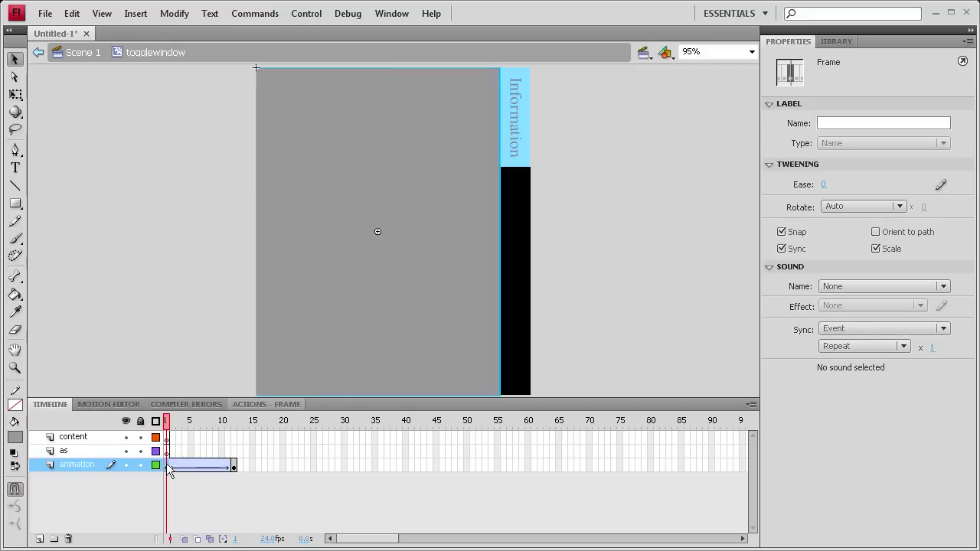
{"action": "right_click", "coordinate": [217, 467]}
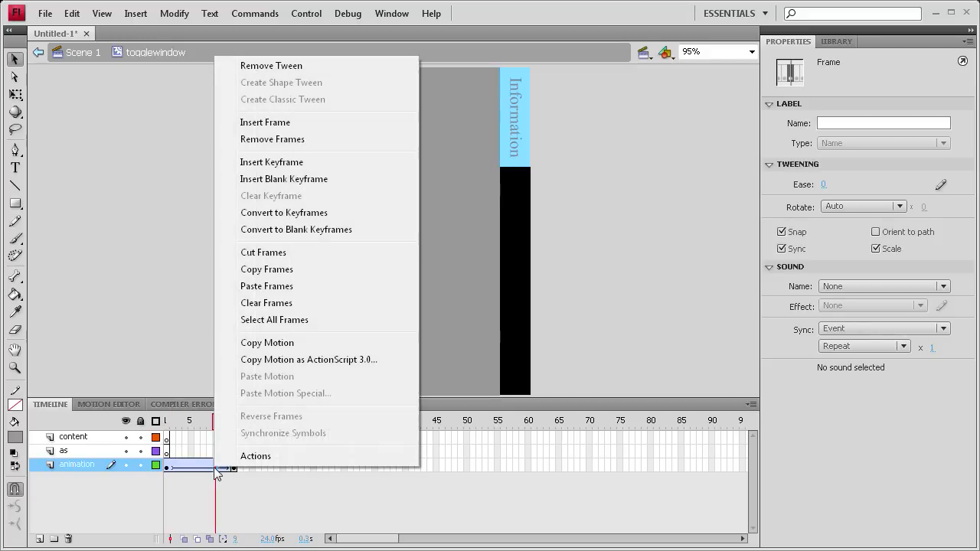
{"action": "mouse_move", "coordinate": [176, 328]}
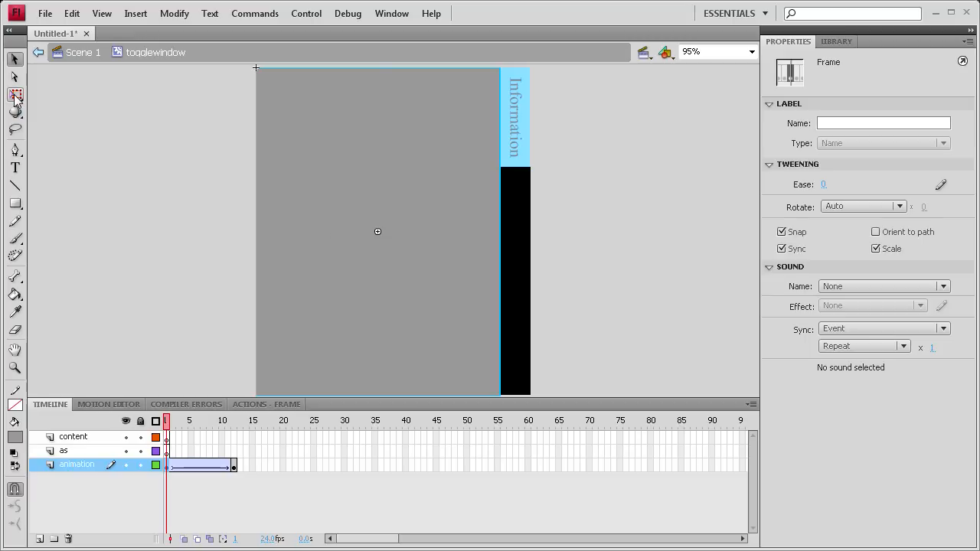
On frame 1, squeeze the panel to a thin strip beside the tab with Alpha 0%.
{"action": "left_click", "coordinate": [377, 231]}
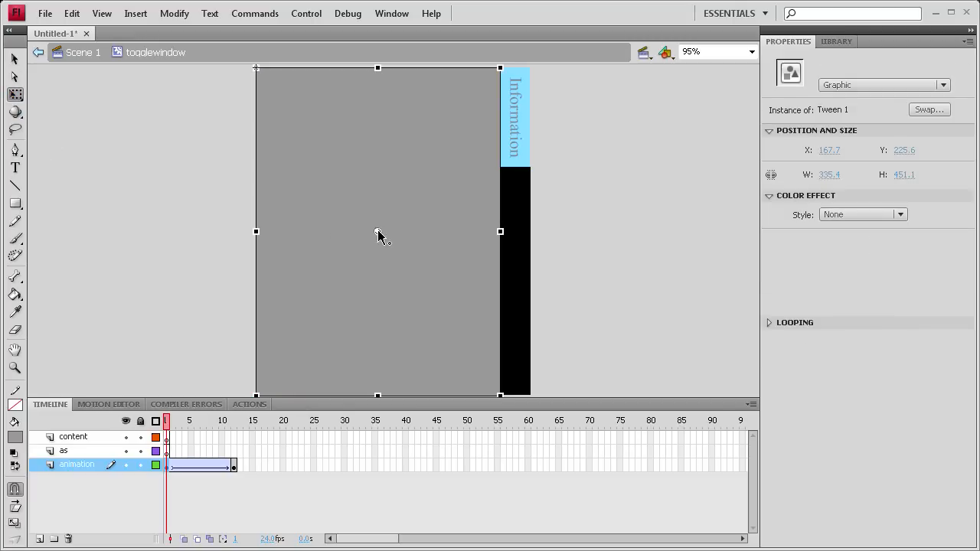
{"action": "mouse_move", "coordinate": [499, 67]}
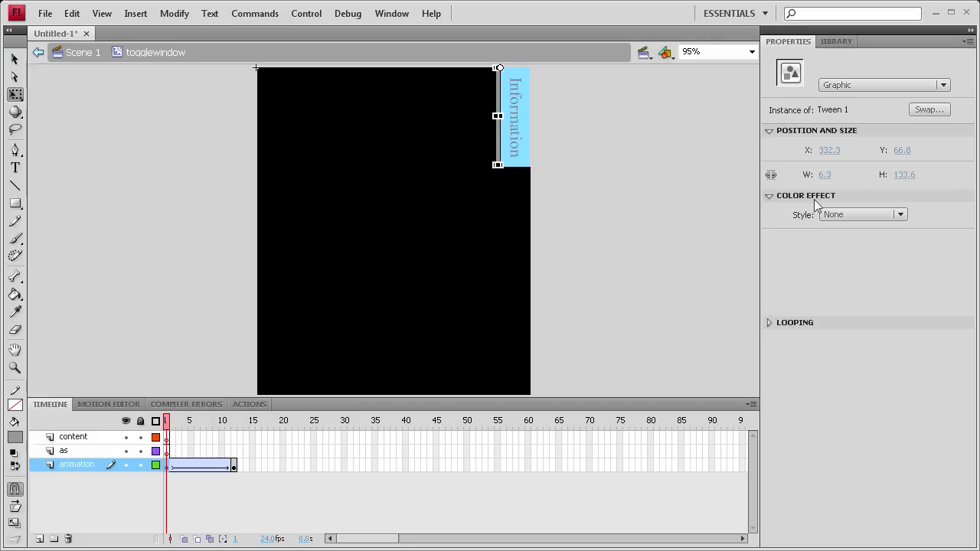
{"action": "mouse_move", "coordinate": [462, 150]}
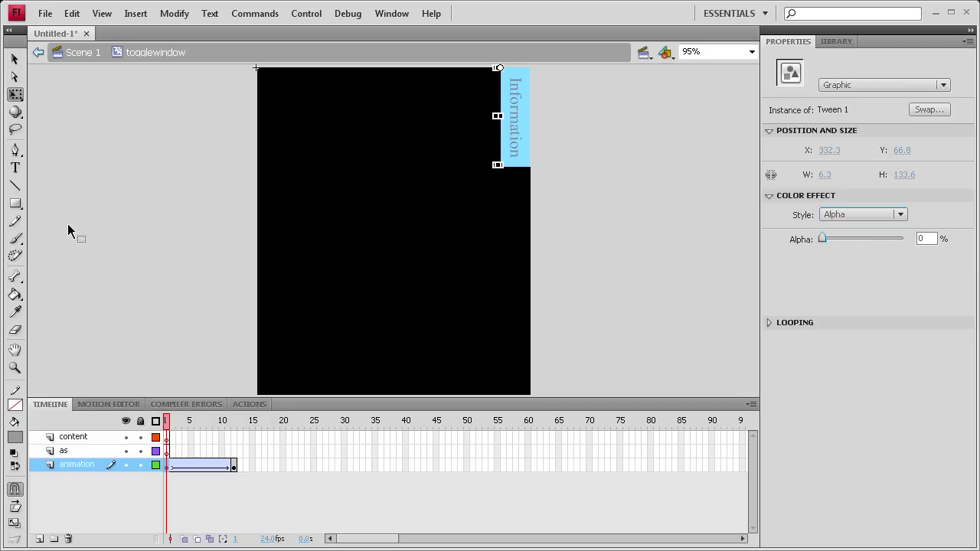
{"action": "left_click", "coordinate": [233, 419]}
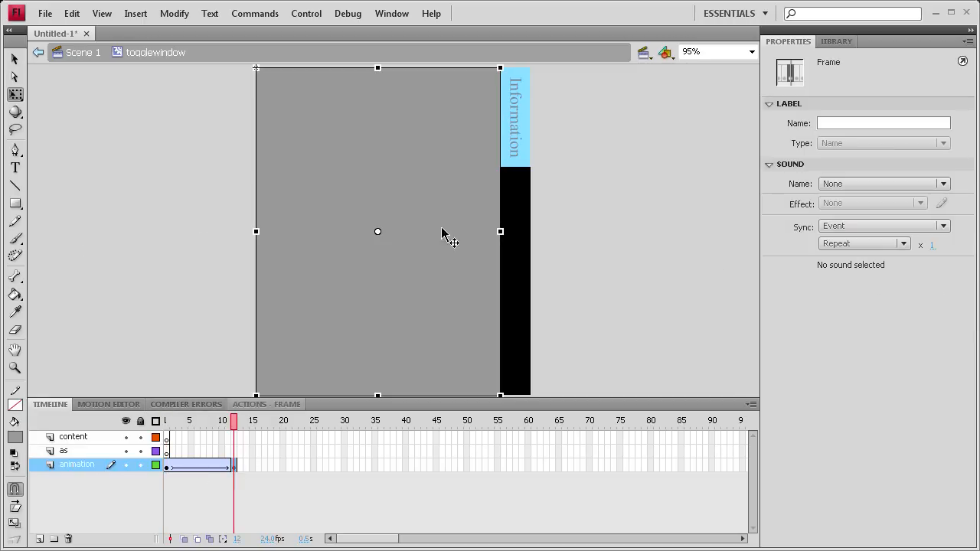
Extend the tween to frame 25, ending with the panel squeezed back to a transparent strip.
{"action": "left_click", "coordinate": [16, 93]}
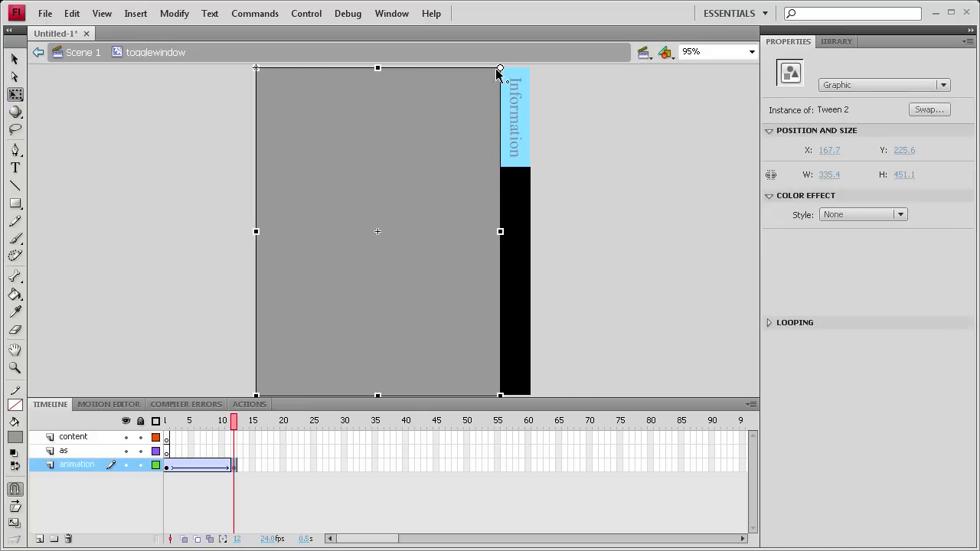
{"action": "mouse_move", "coordinate": [254, 430]}
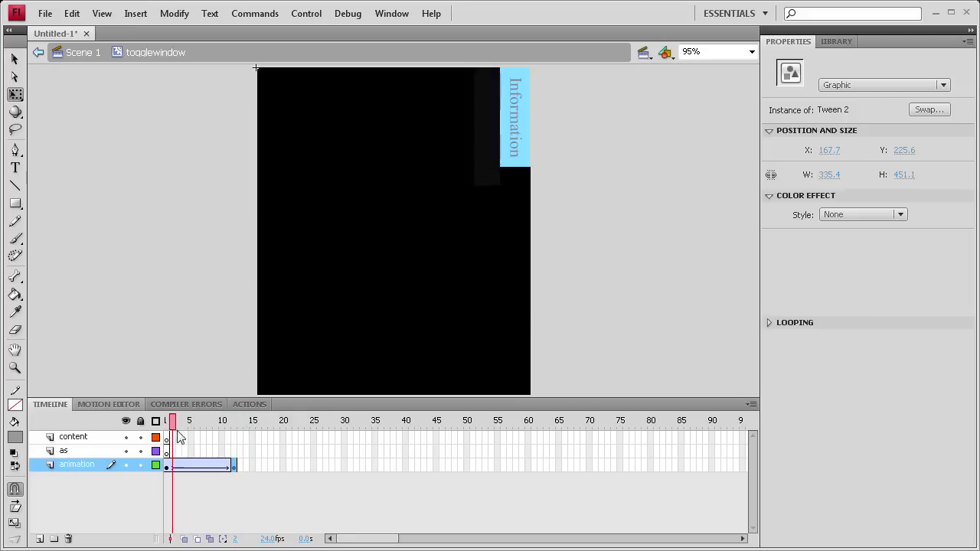
{"action": "left_click_drag", "start_coordinate": [171, 419], "coordinate": [236, 420]}
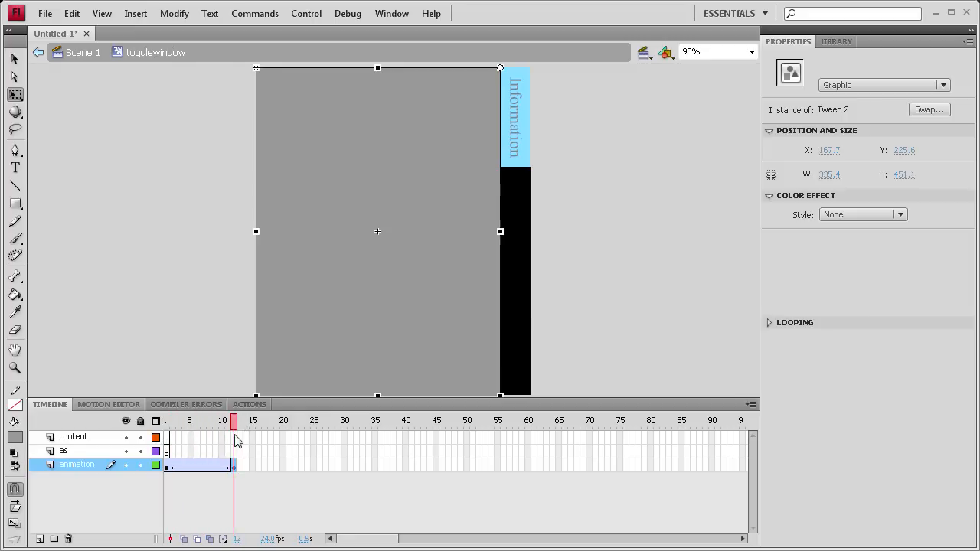
{"action": "left_click", "coordinate": [236, 465]}
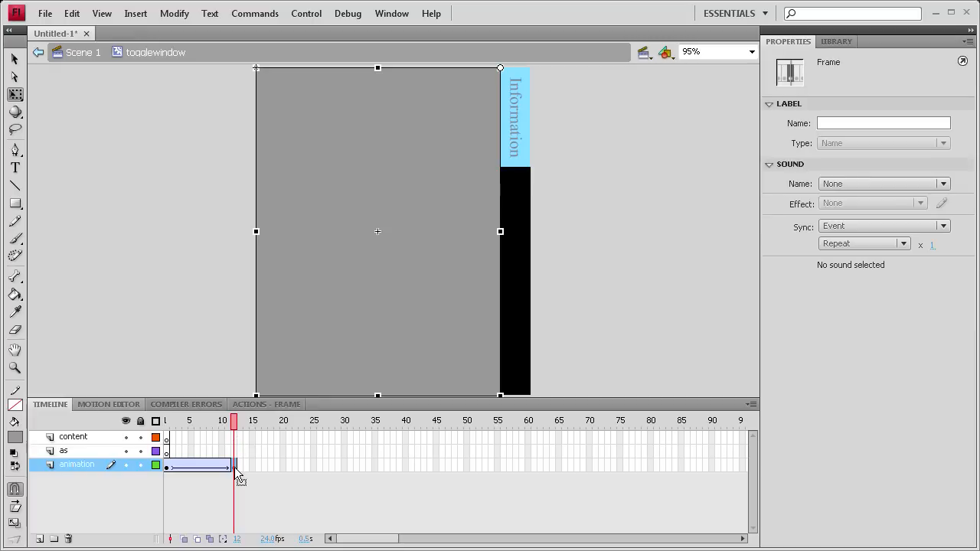
{"action": "mouse_move", "coordinate": [291, 457]}
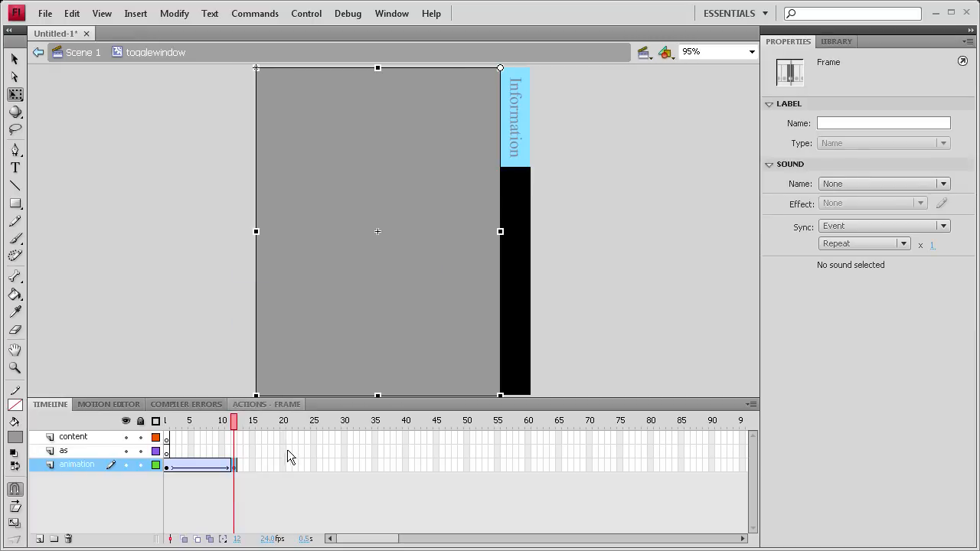
{"action": "right_click", "coordinate": [291, 456]}
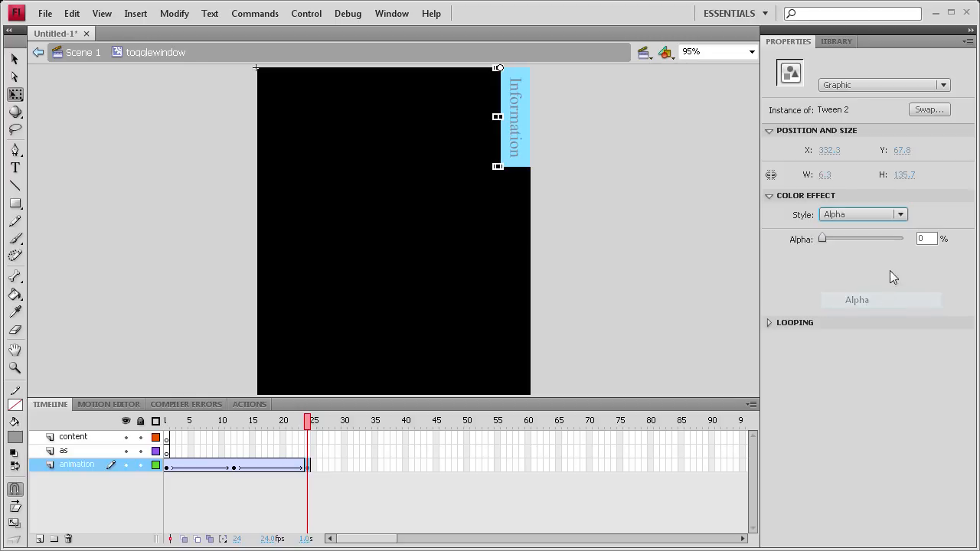
{"action": "left_click", "coordinate": [257, 420]}
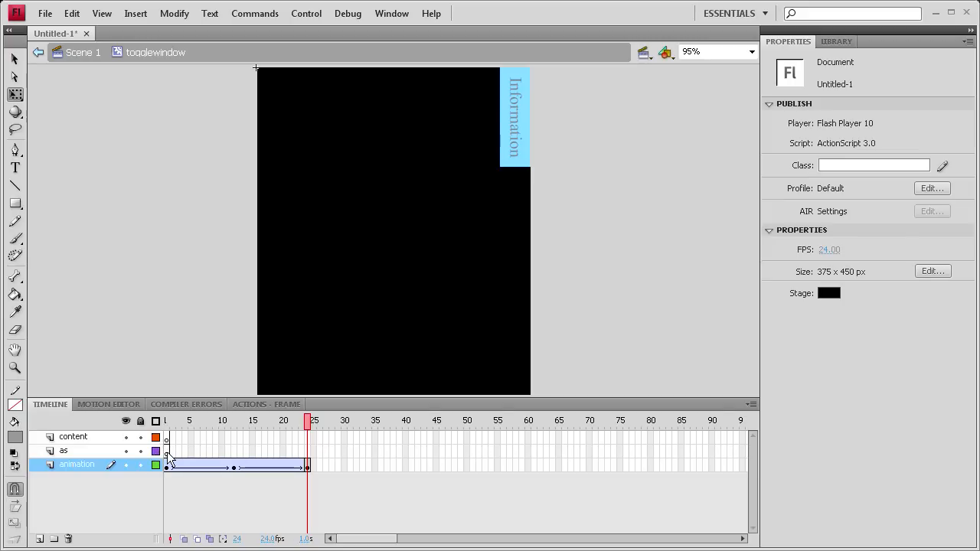
Insert a keyframe at frame 12 on the content layer and switch to the Text tool.
{"action": "left_click", "coordinate": [165, 450]}
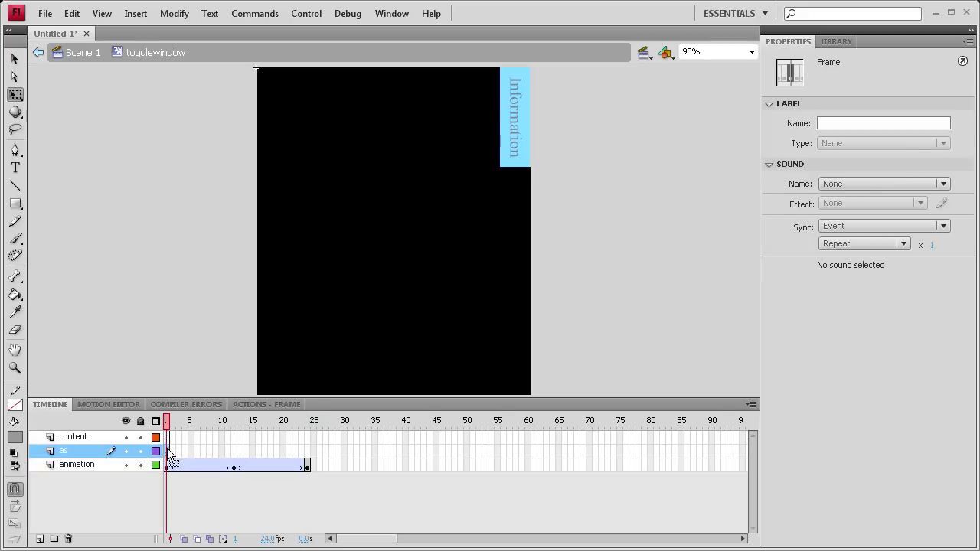
{"action": "left_click", "coordinate": [73, 436]}
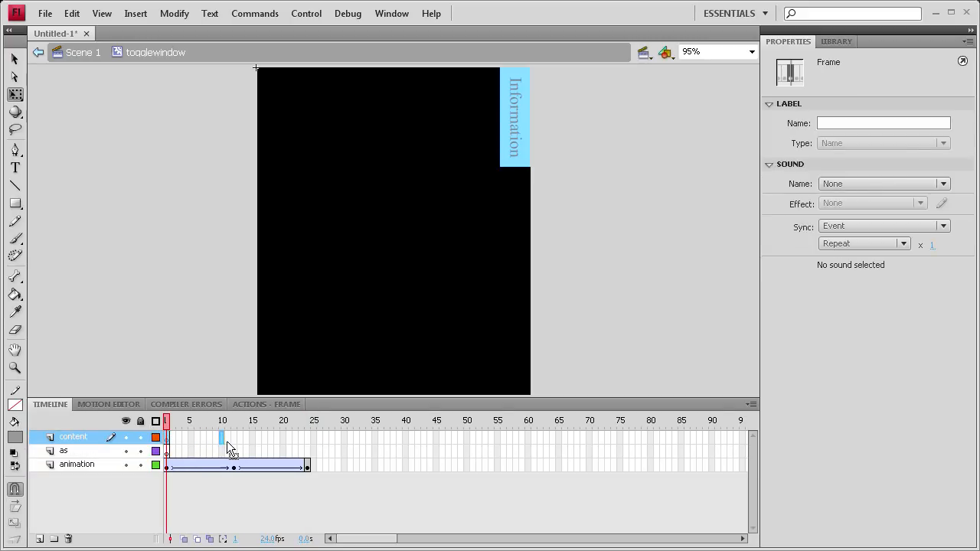
{"action": "left_click", "coordinate": [232, 420]}
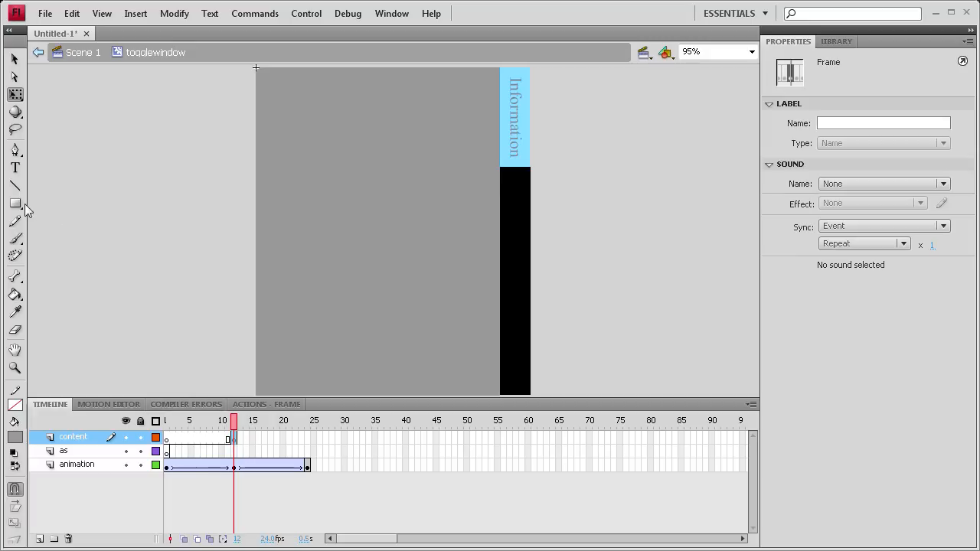
{"action": "left_click", "coordinate": [15, 167]}
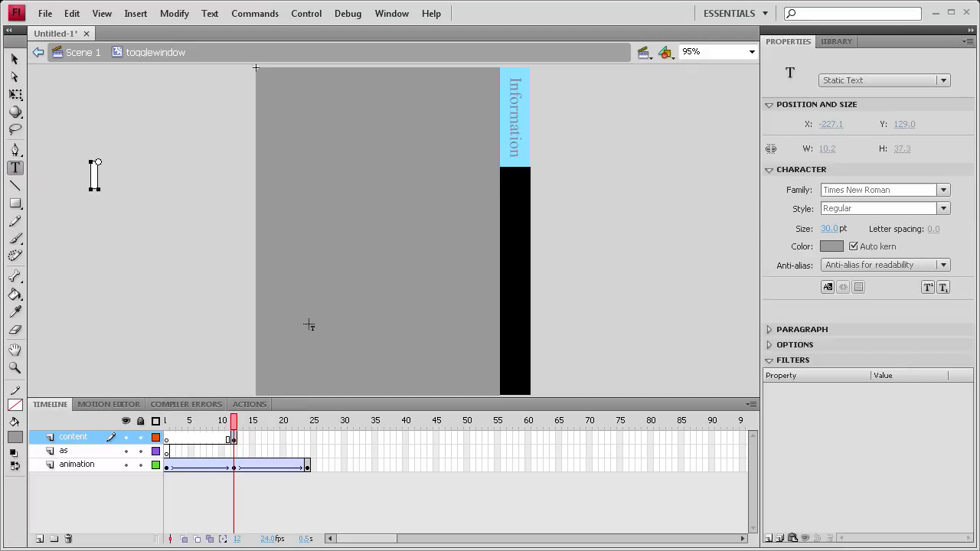
Write 'Content Goes Here' in black and position it on the gray panel.
{"action": "type", "text": "Content Goe"}
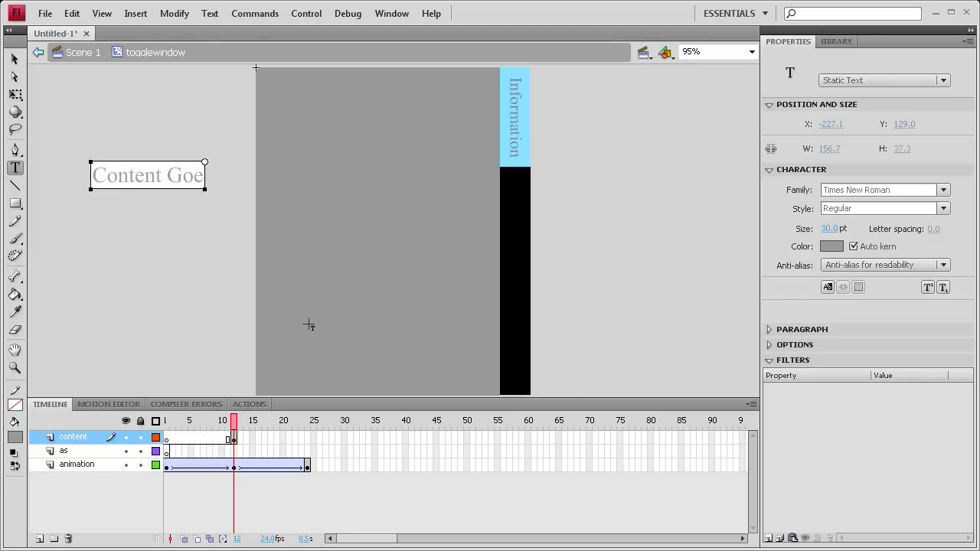
{"action": "type", "text": "s Here"}
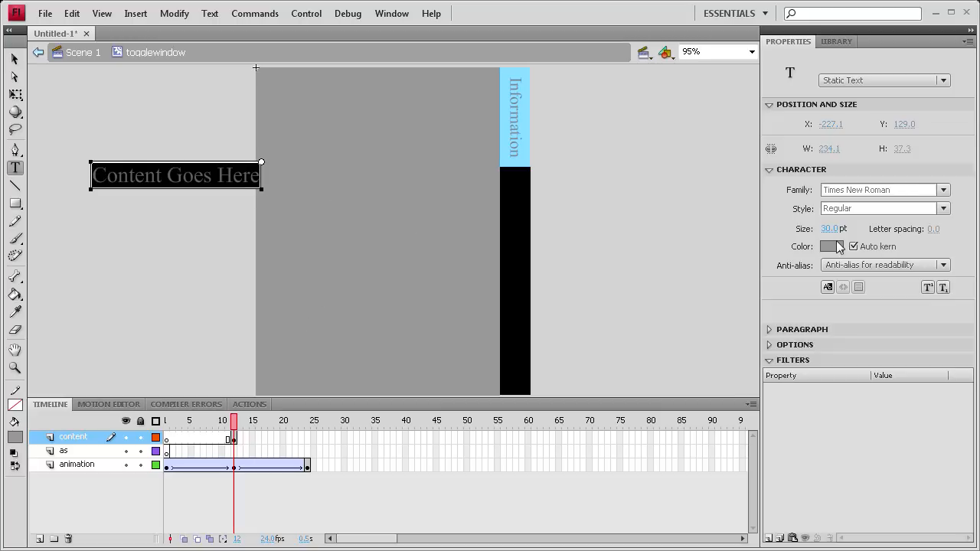
{"action": "left_click", "coordinate": [830, 245]}
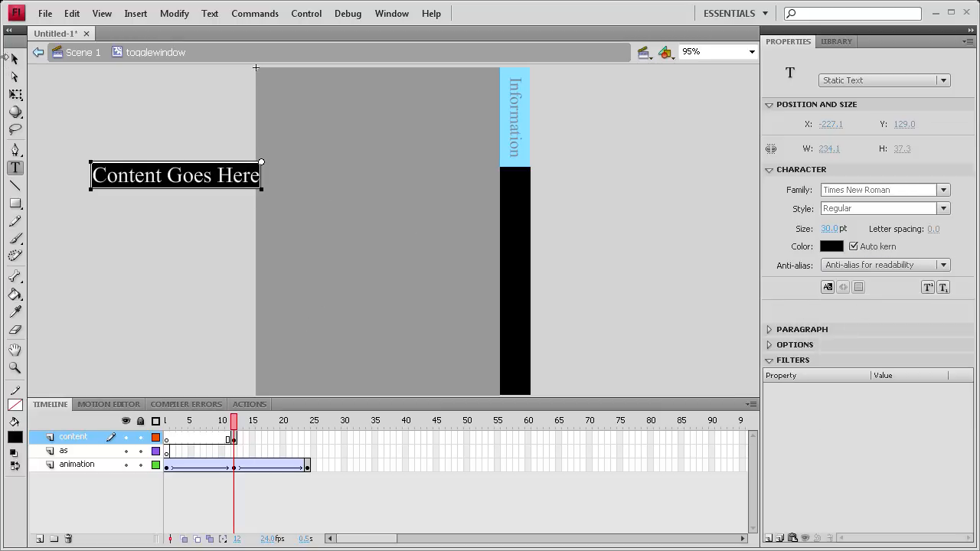
{"action": "left_click_drag", "start_coordinate": [176, 174], "coordinate": [370, 175]}
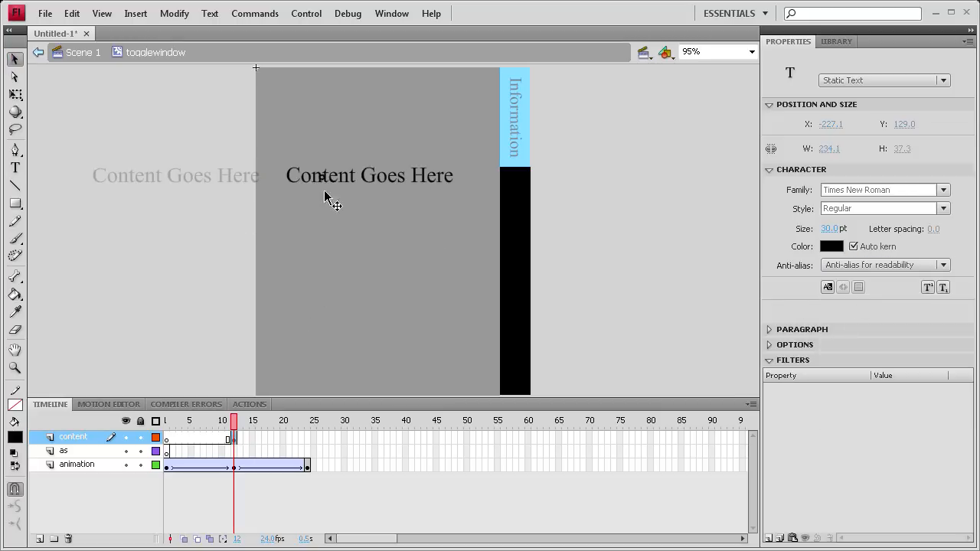
{"action": "left_click", "coordinate": [206, 298]}
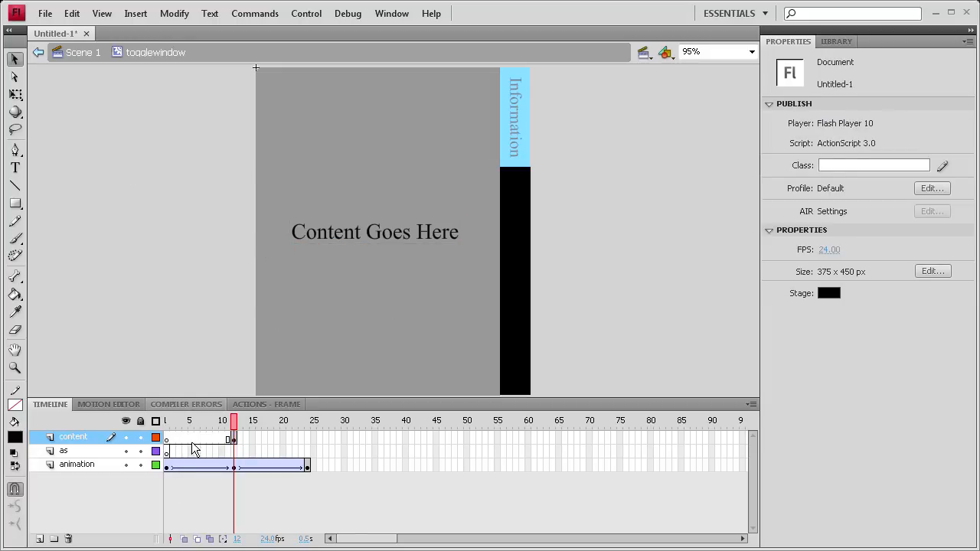
{"action": "left_click", "coordinate": [65, 450]}
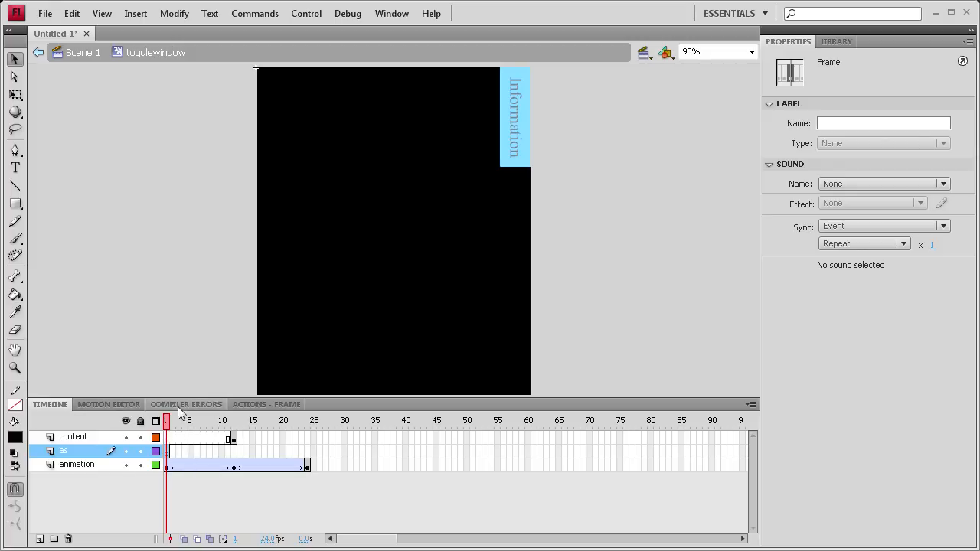
Write stop(); in the script of frame 1 on the as layer.
{"action": "left_click", "coordinate": [248, 405]}
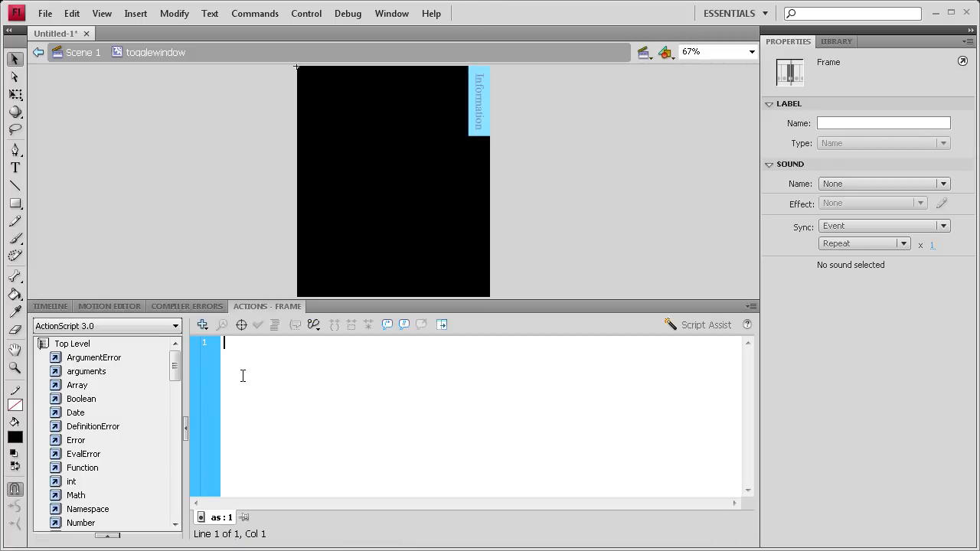
{"action": "type", "text": "stop()"}
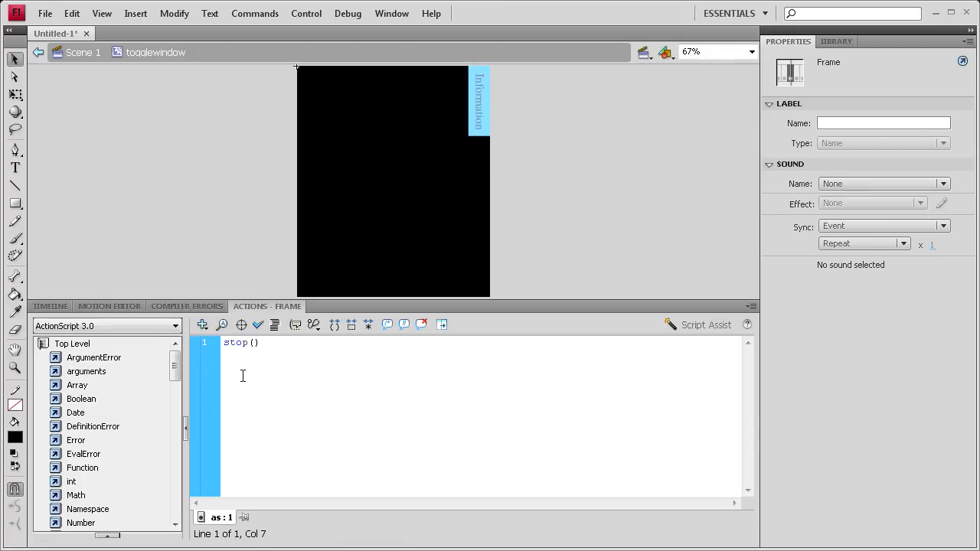
{"action": "type", "text": ":"}
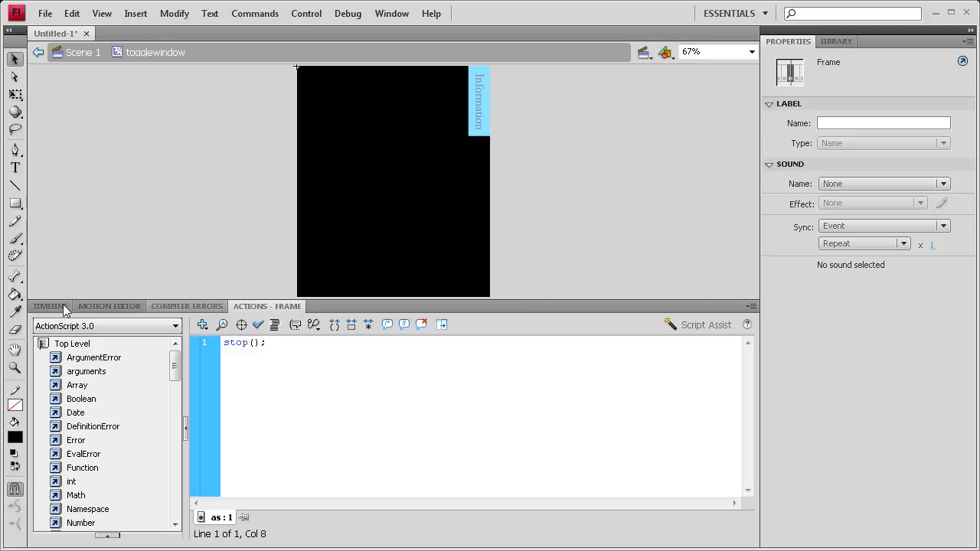
Insert and select a keyframe at frame 12 on the as layer via the frame context menu.
{"action": "left_click", "coordinate": [49, 306]}
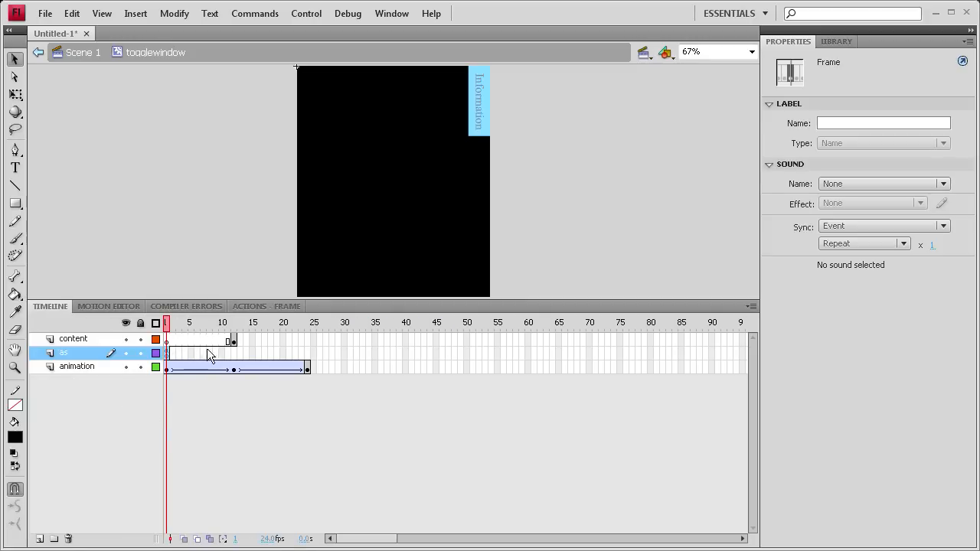
{"action": "right_click", "coordinate": [232, 340]}
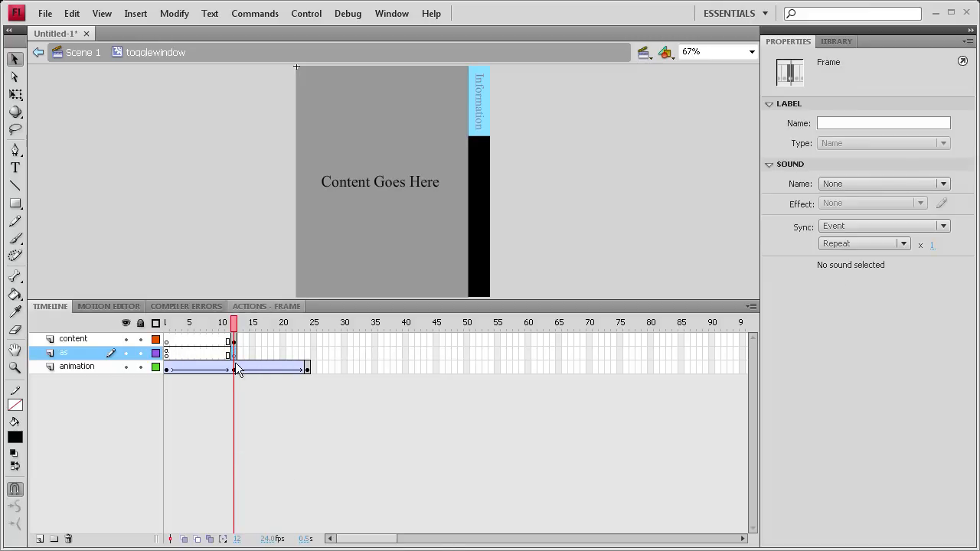
{"action": "left_click", "coordinate": [76, 366]}
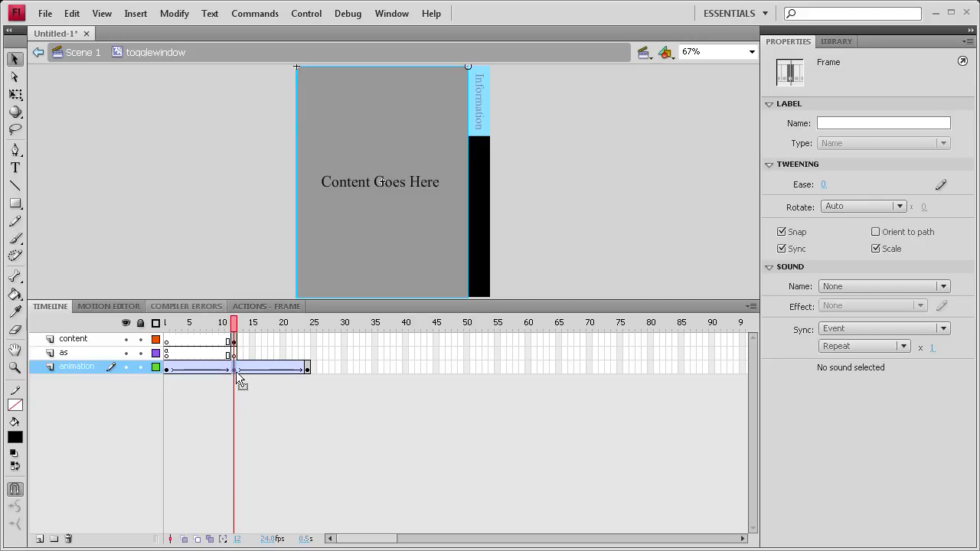
{"action": "mouse_move", "coordinate": [266, 364]}
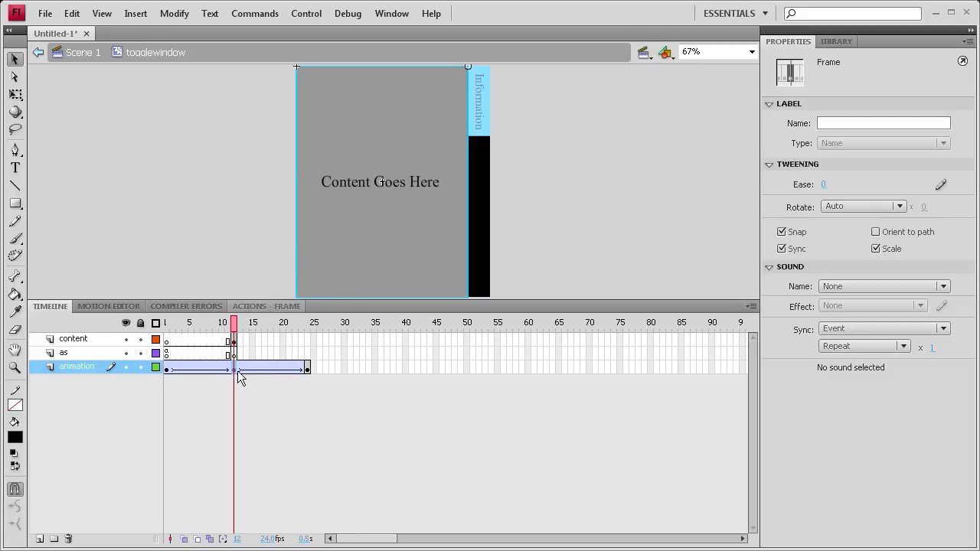
{"action": "left_click", "coordinate": [64, 352]}
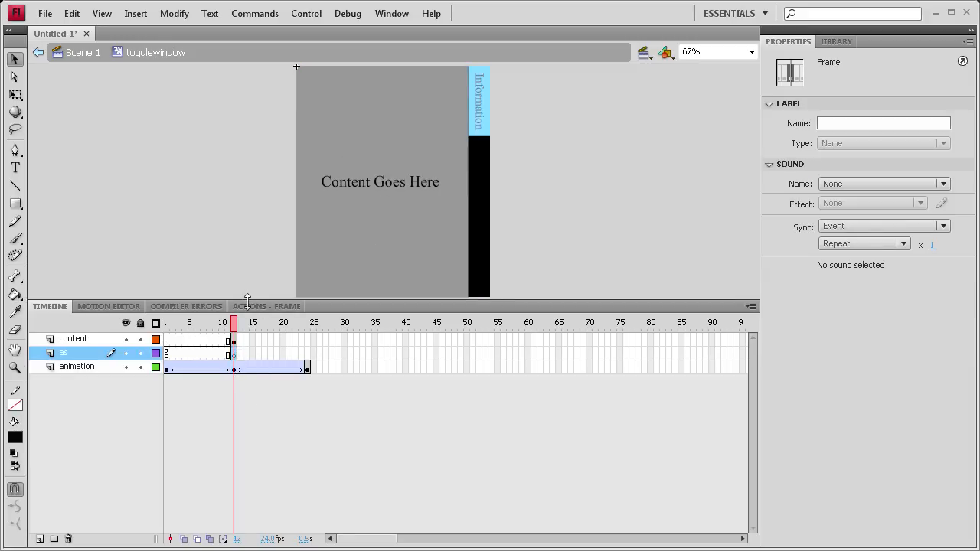
Write stop(); in frame 12's script so the window halts when fully open.
{"action": "left_click", "coordinate": [267, 306]}
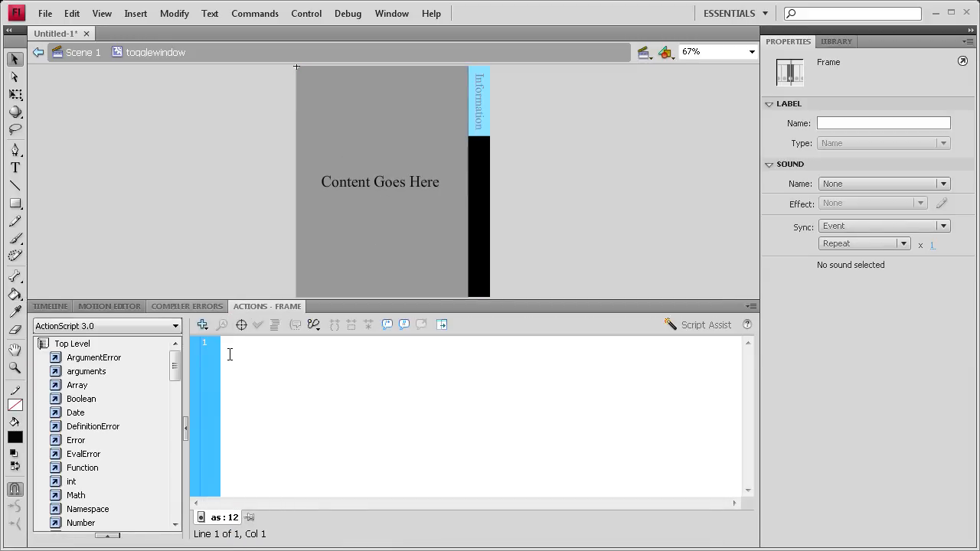
{"action": "type", "text": "stop"}
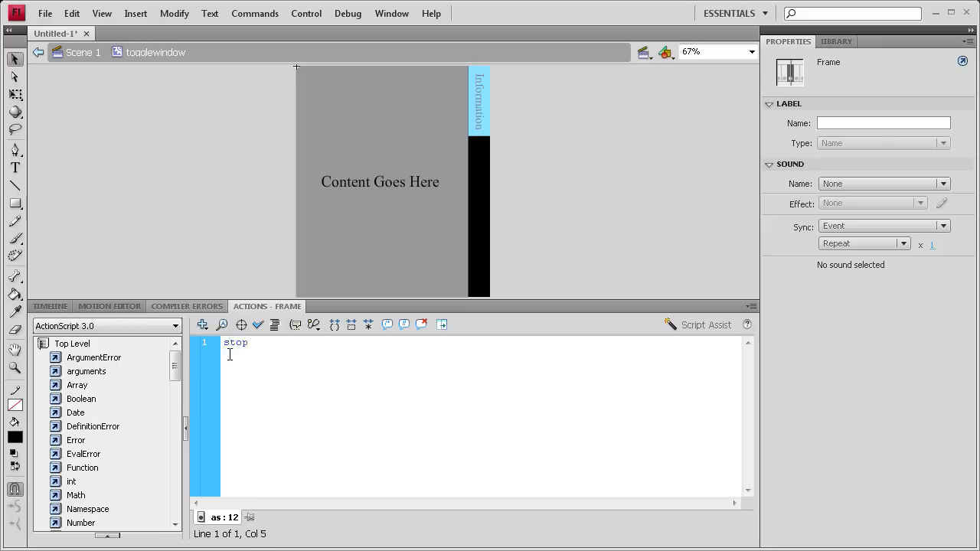
{"action": "type", "text": "();"}
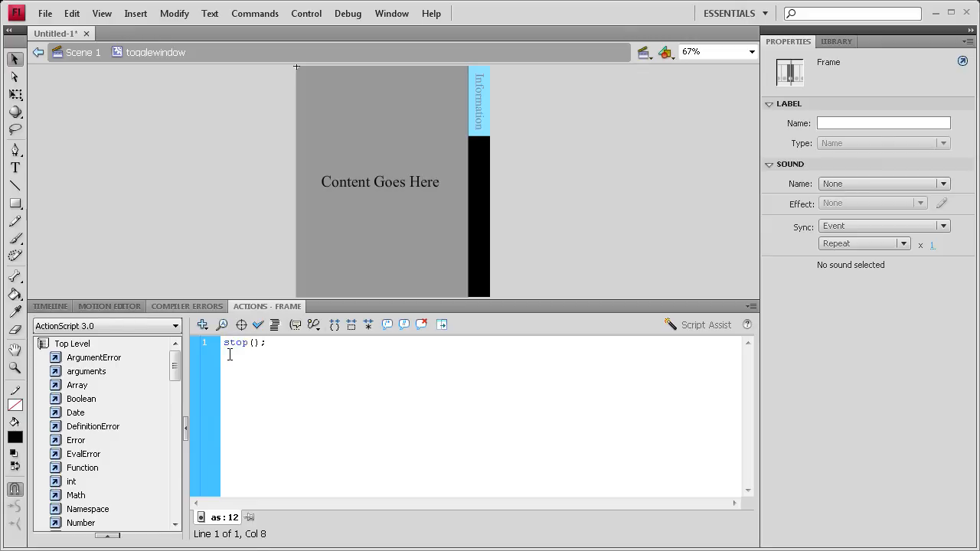
{"action": "mouse_move", "coordinate": [202, 324]}
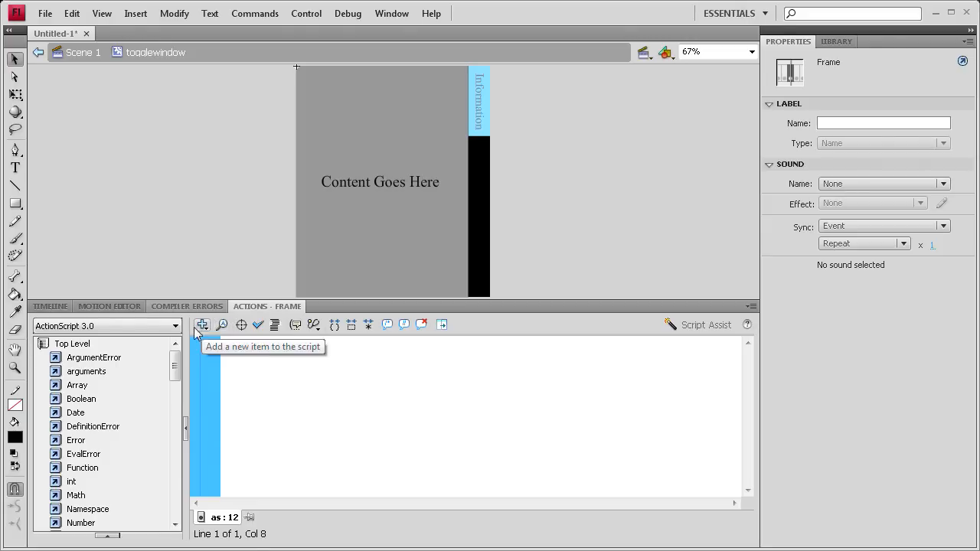
{"action": "left_click", "coordinate": [49, 306]}
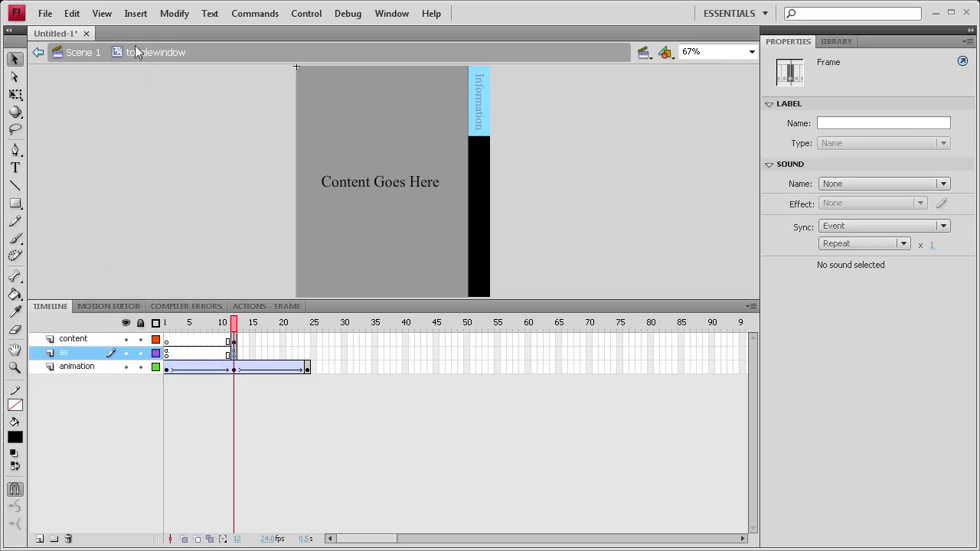
{"action": "mouse_move", "coordinate": [351, 156]}
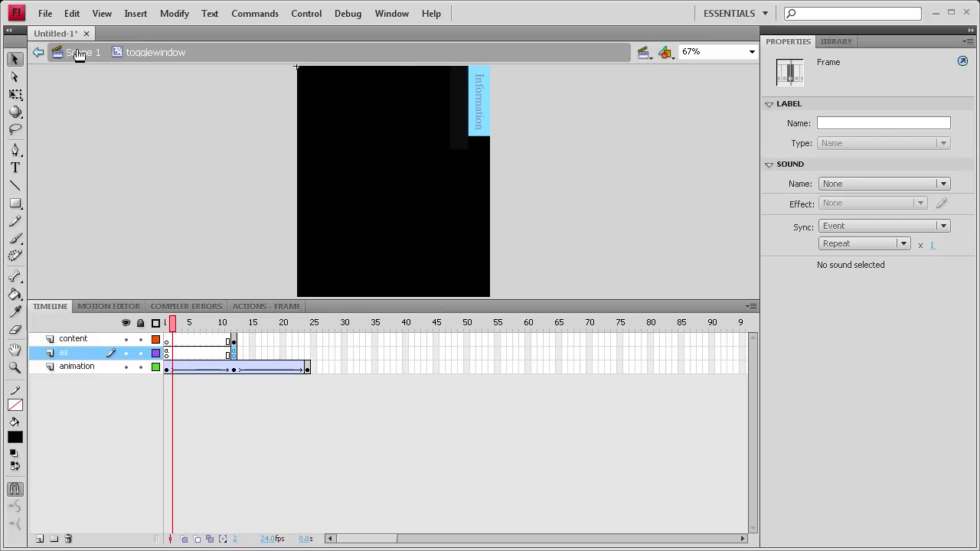
Go back to Scene 1 and bring up the empty script of the as layer's first frame.
{"action": "left_click", "coordinate": [37, 52]}
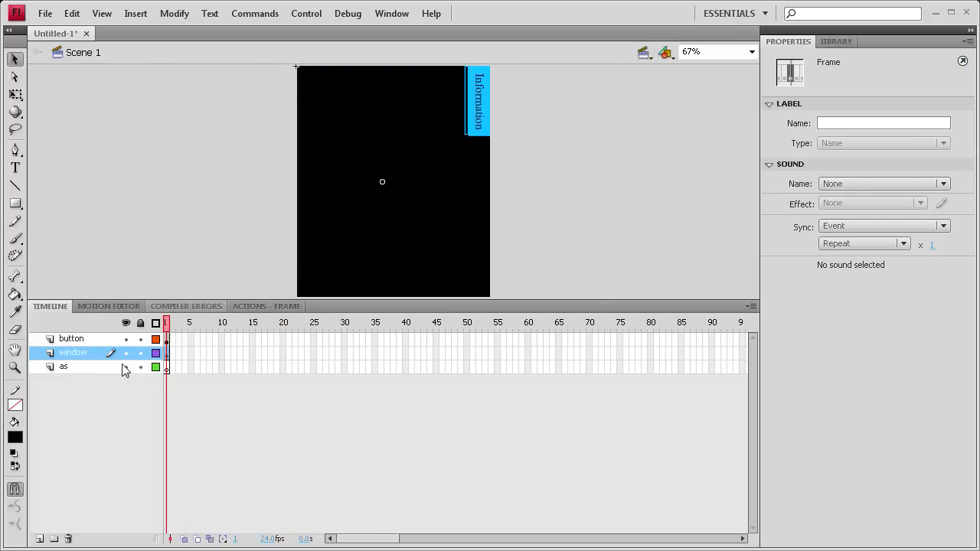
{"action": "left_click", "coordinate": [64, 366]}
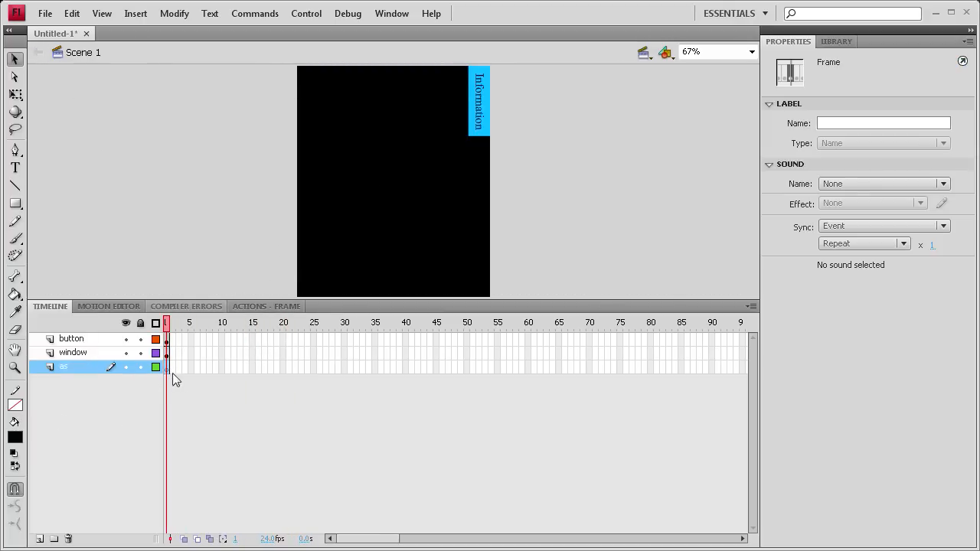
{"action": "left_click", "coordinate": [266, 306]}
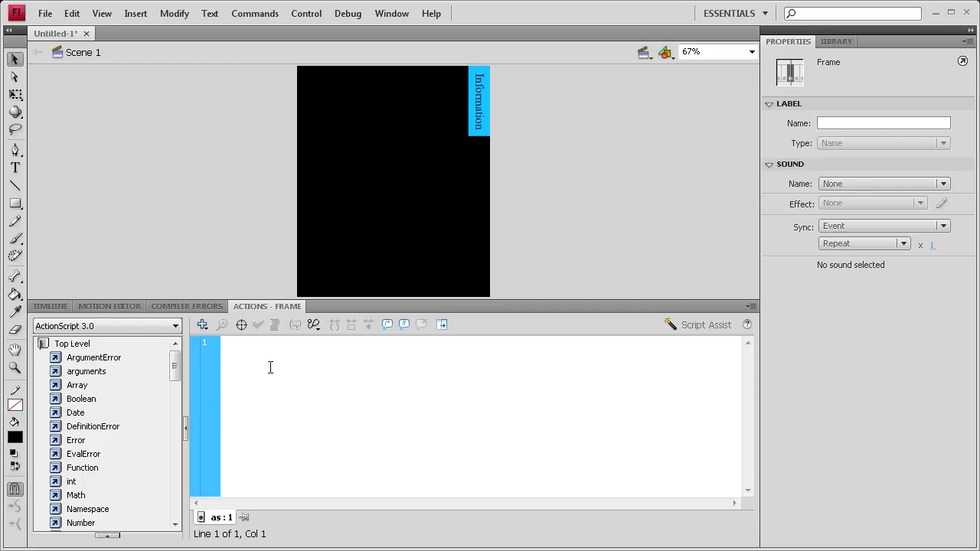
Write toggle_btn.addEventListener(MouseEvent.CLICK, toggleContent); and start a new line below it.
{"action": "type", "text": "togg"}
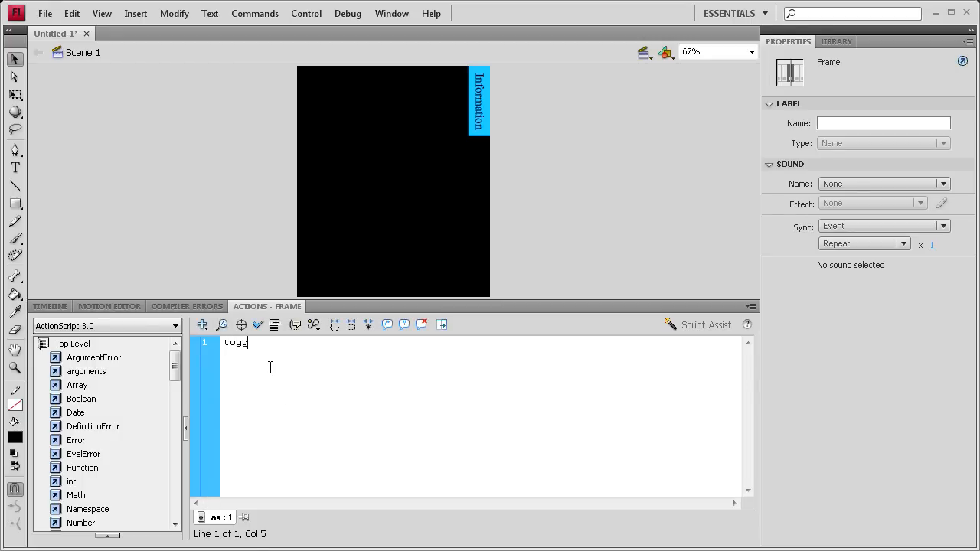
{"action": "type", "text": "le_btn"}
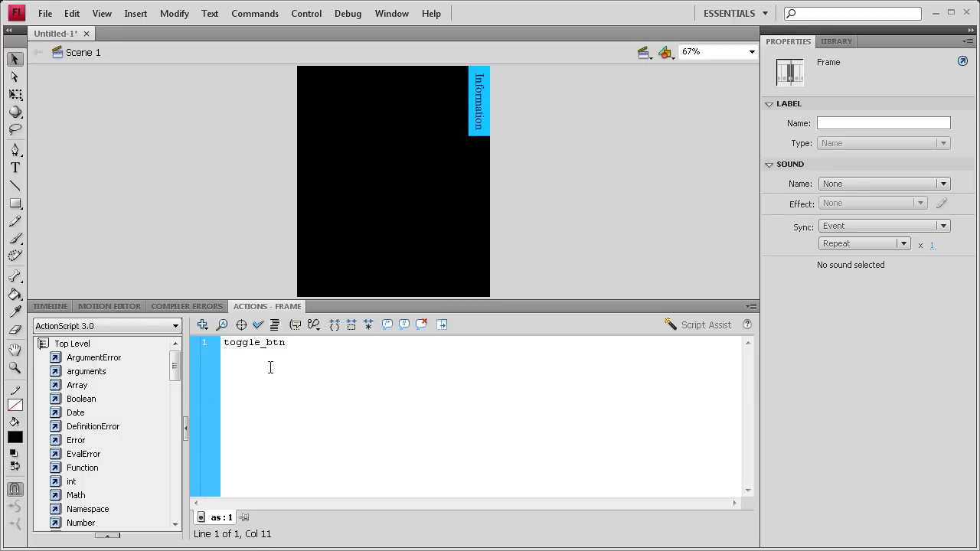
{"action": "type", "text": ".addEventListener("}
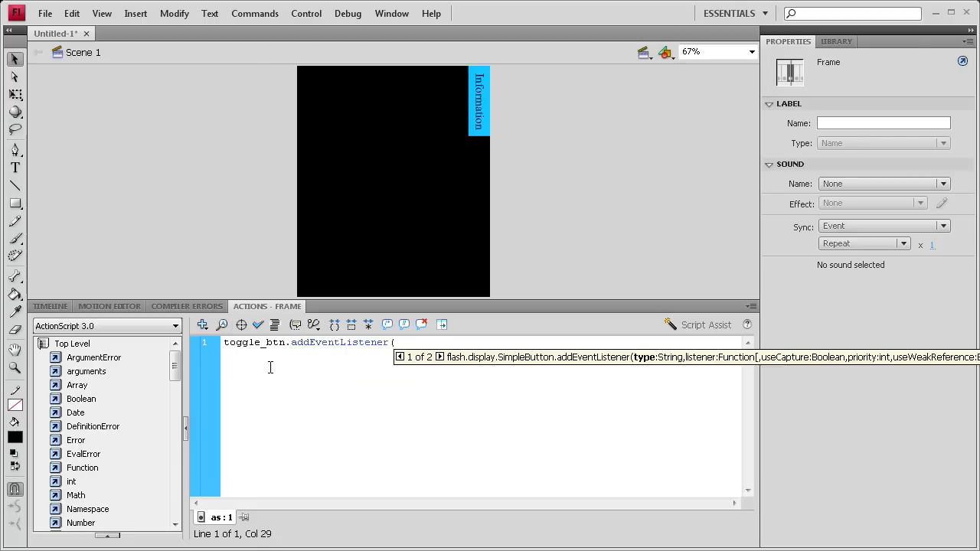
{"action": "type", "text": "(Mo"}
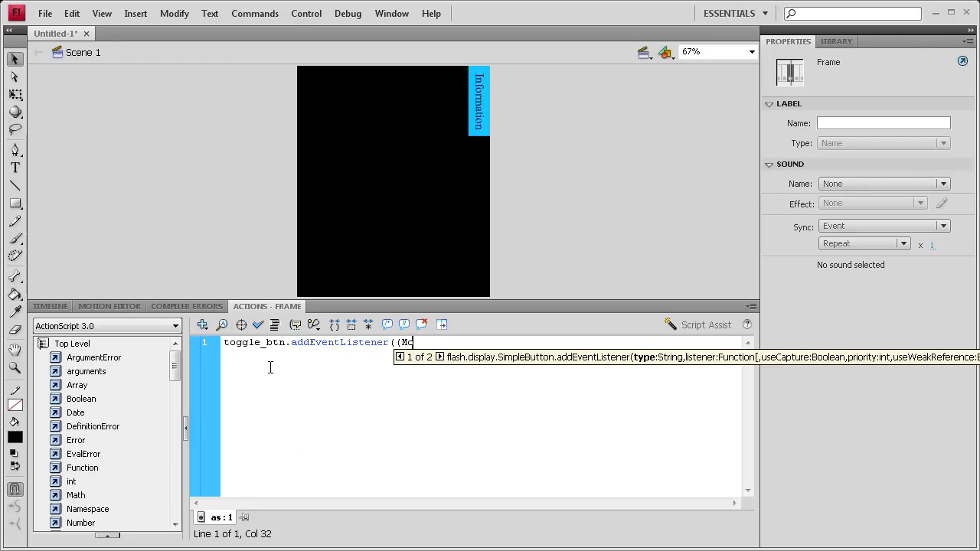
{"action": "key", "text": "Backspace"}
{"action": "type", "text": "useE"}
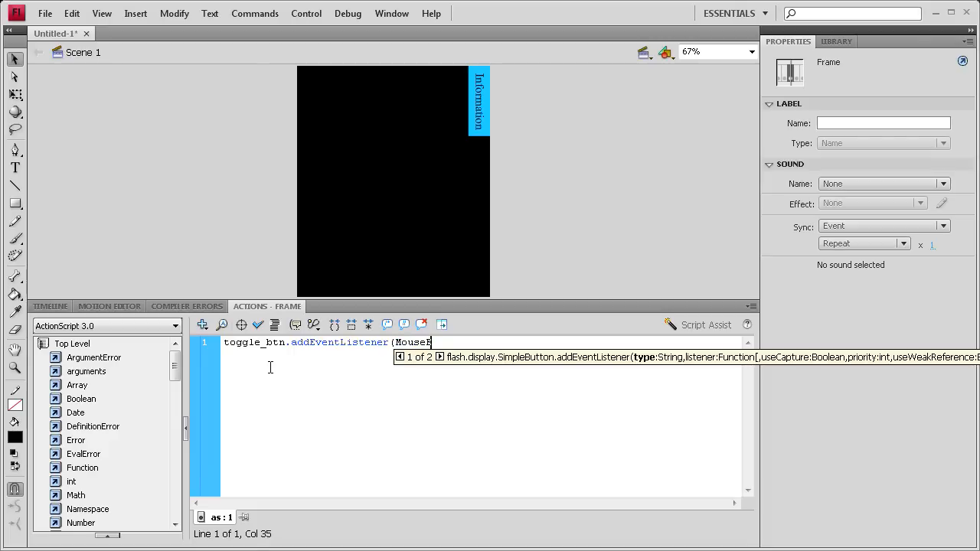
{"action": "type", "text": "vent"}
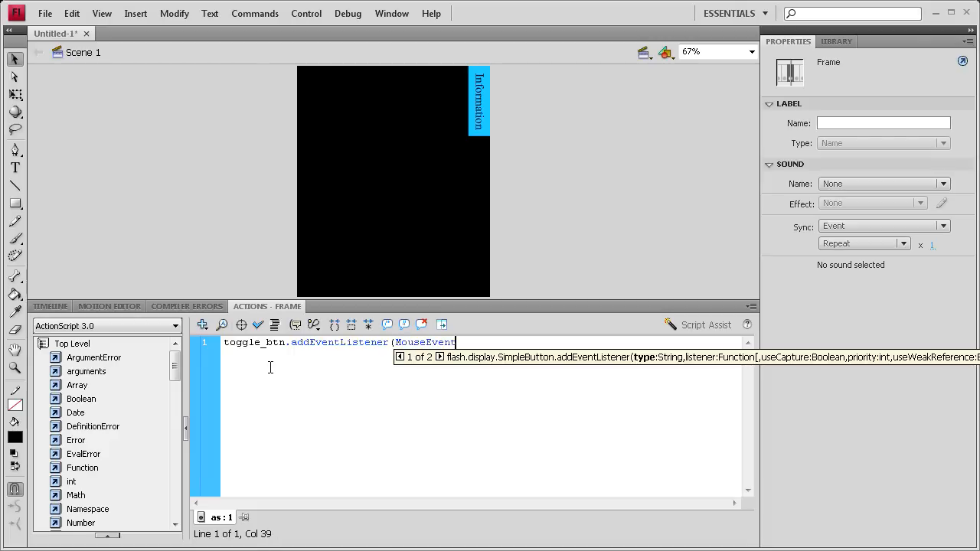
{"action": "type", "text": ".CLICK,"}
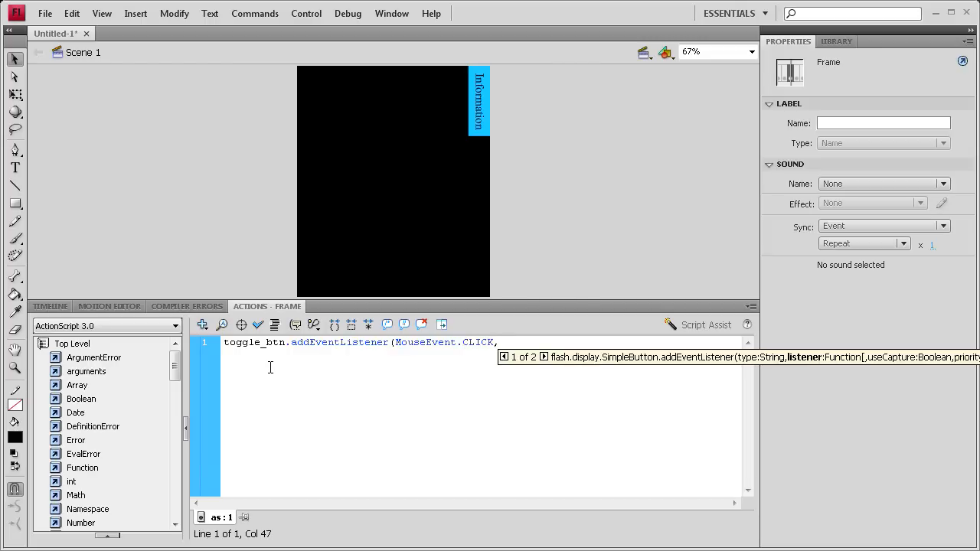
{"action": "type", "text": "toggleContet"}
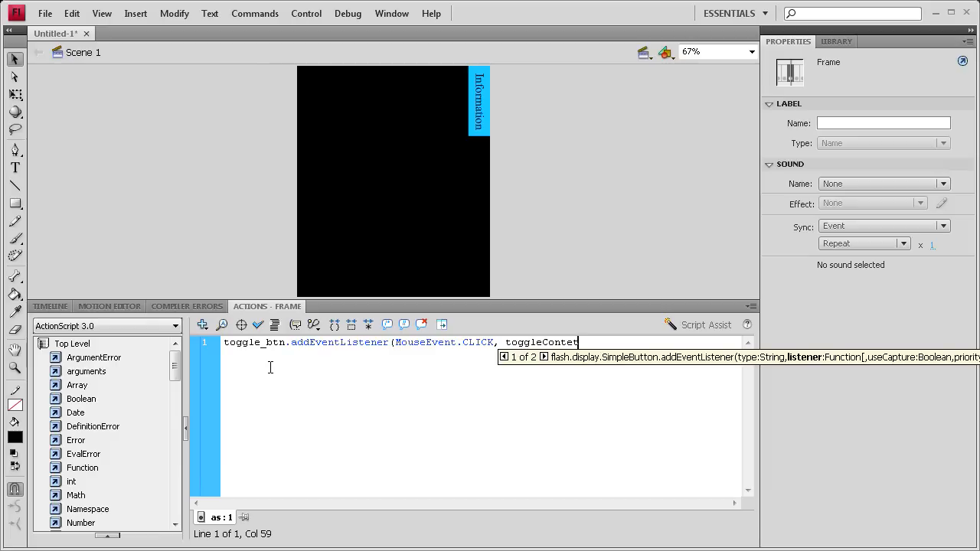
{"action": "type", "text": ")"}
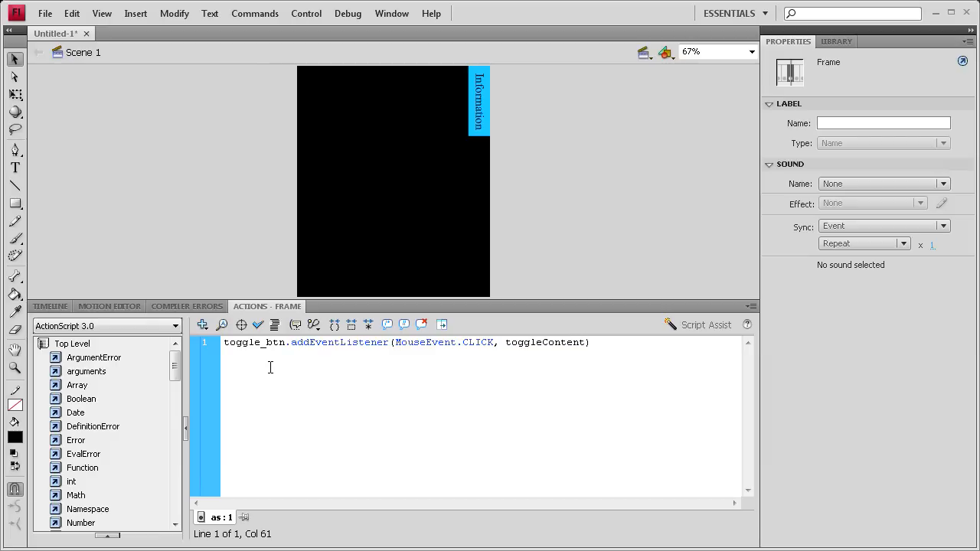
{"action": "type", "text": ";"}
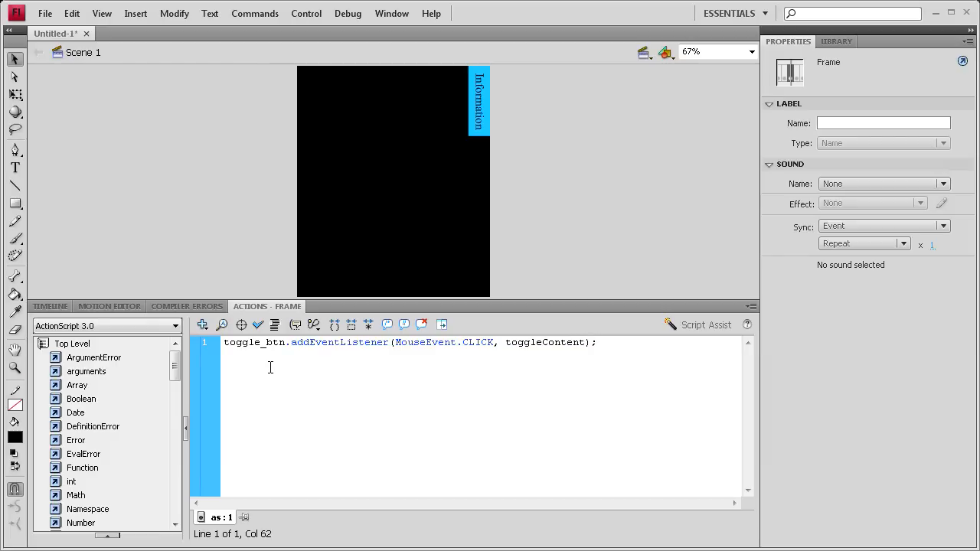
{"action": "key", "text": "Return"}
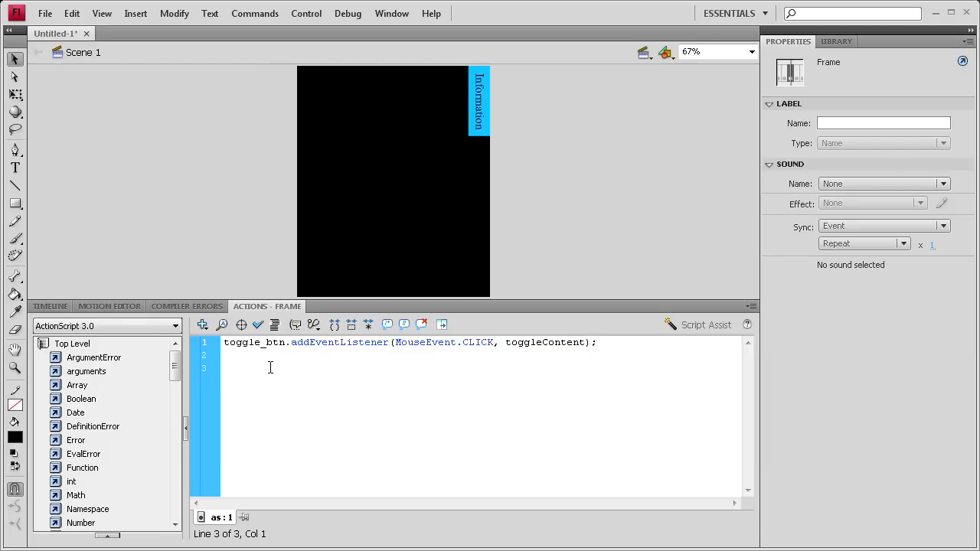
Declare function toggleContent(event:MouseEvent){ with an empty body.
{"action": "type", "text": "functio"}
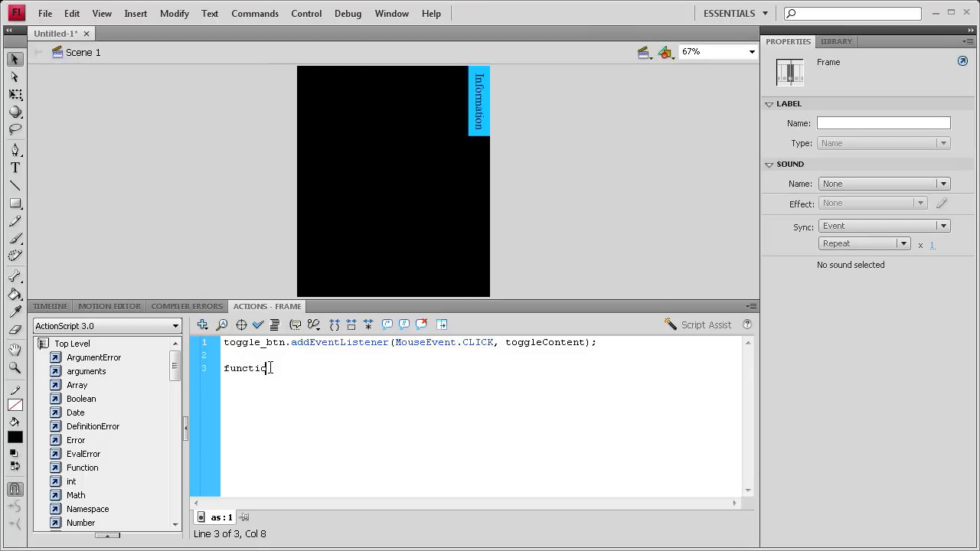
{"action": "type", "text": "toggl"}
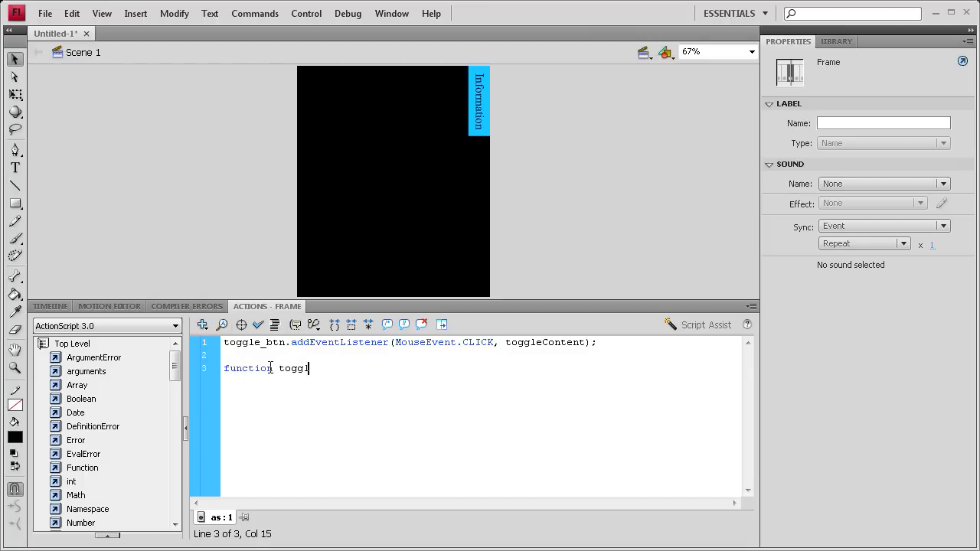
{"action": "type", "text": "eContent"}
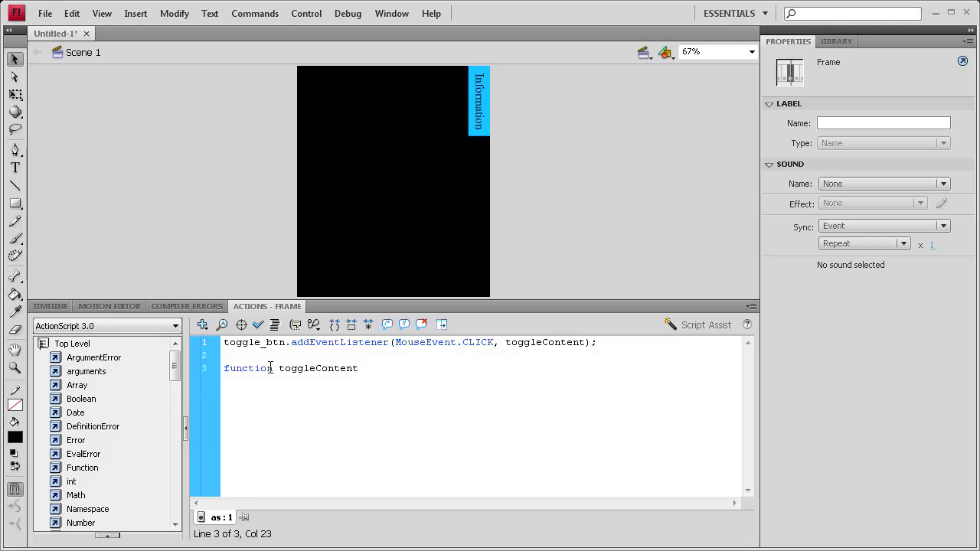
{"action": "type", "text": "(event:"}
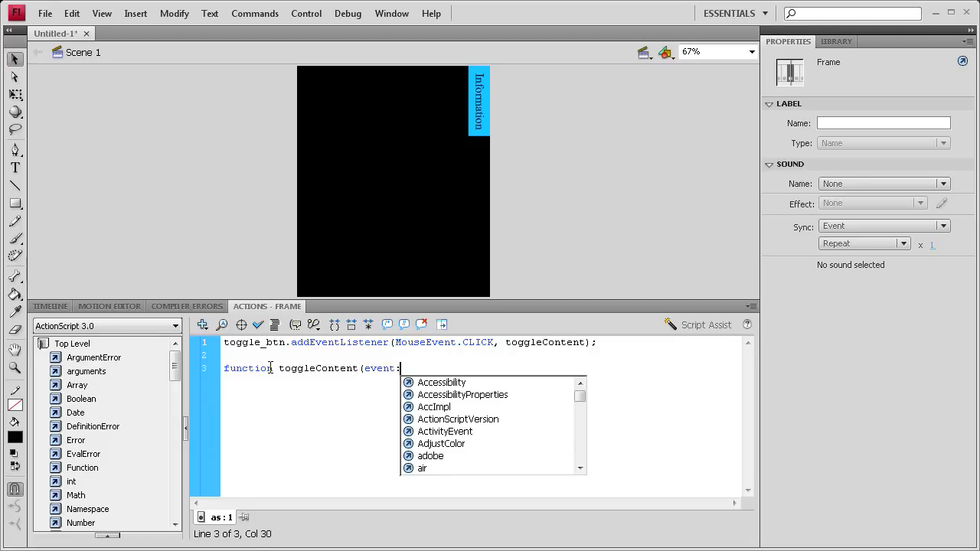
{"action": "type", "text": "M"}
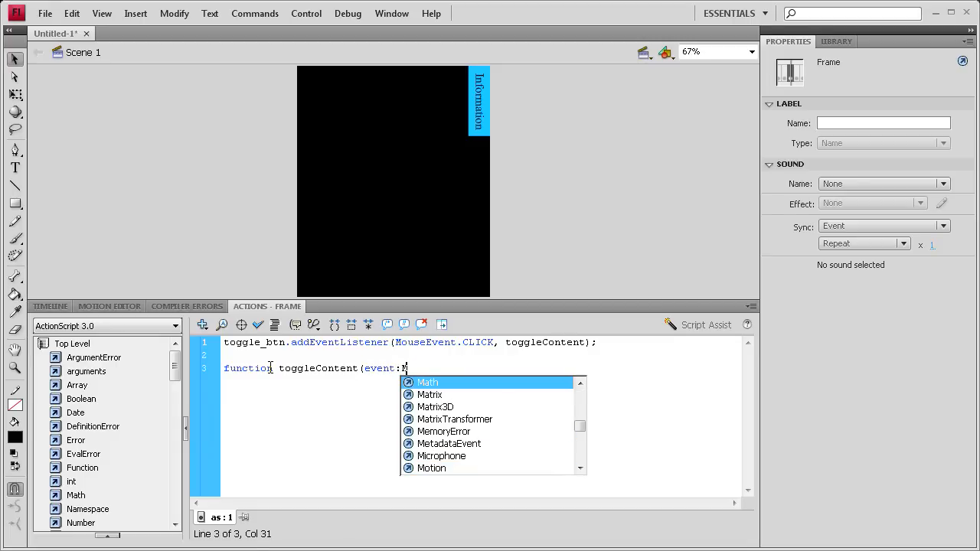
{"action": "type", "text": "ouseEvent"}
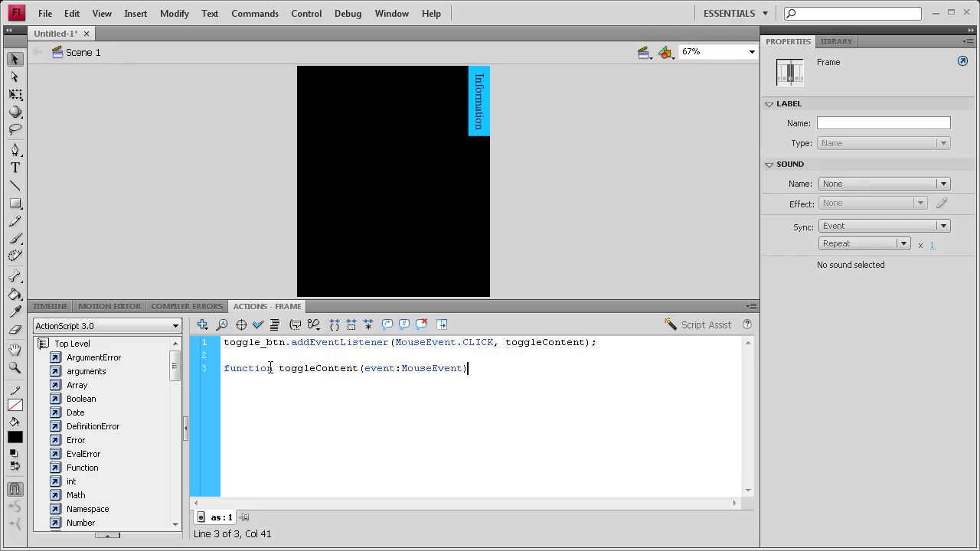
{"action": "type", "text": "{"}
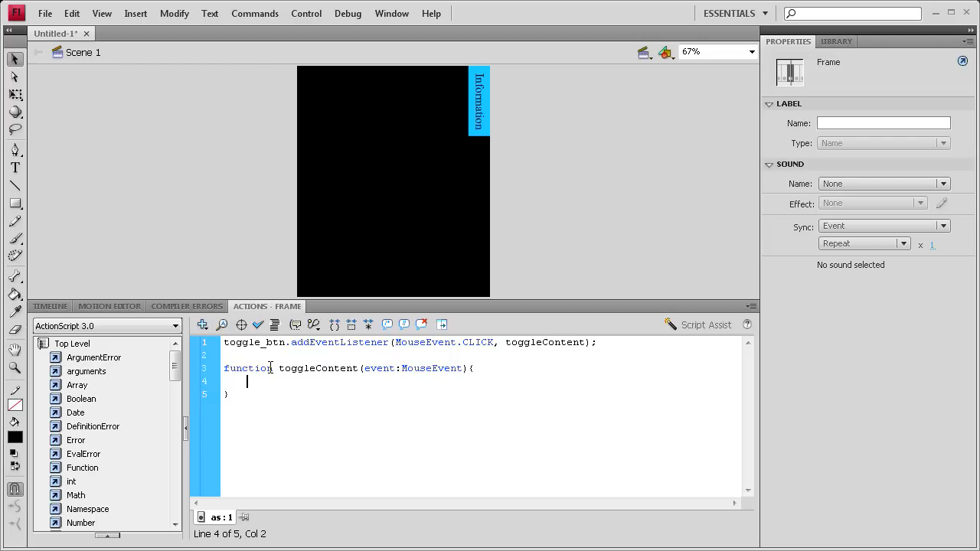
Write the condition if(togglewindow.currentFrame == 1){ inside toggleContent.
{"action": "type", "text": "if(t"}
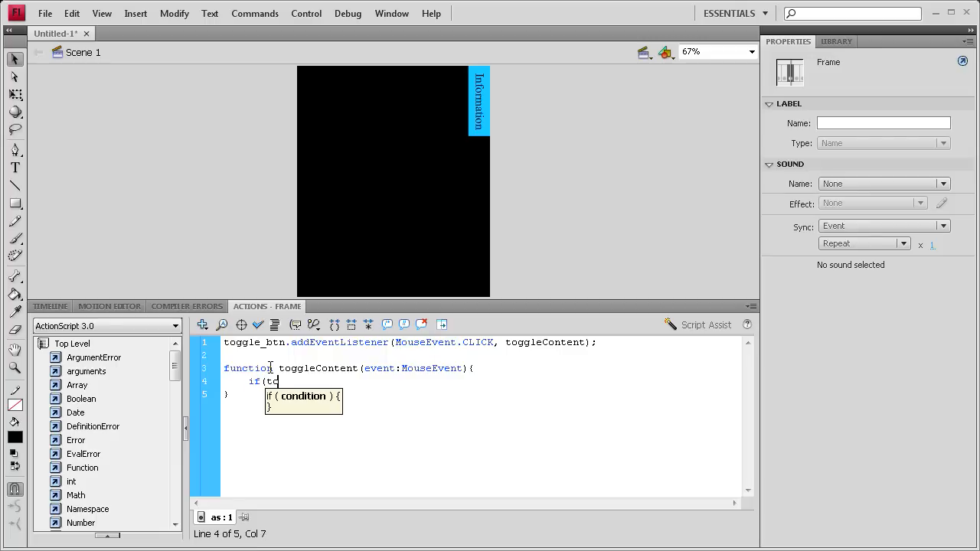
{"action": "type", "text": "oggle"}
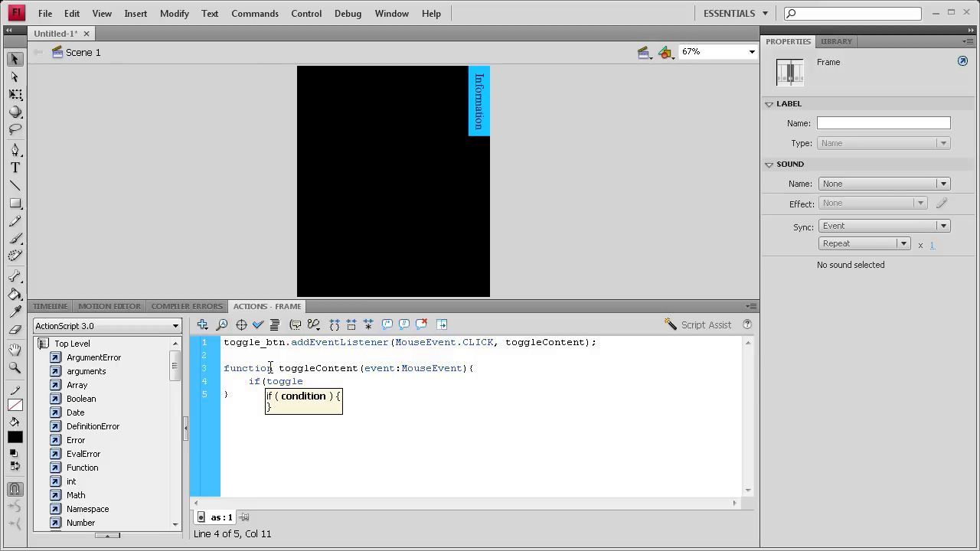
{"action": "type", "text": "win"}
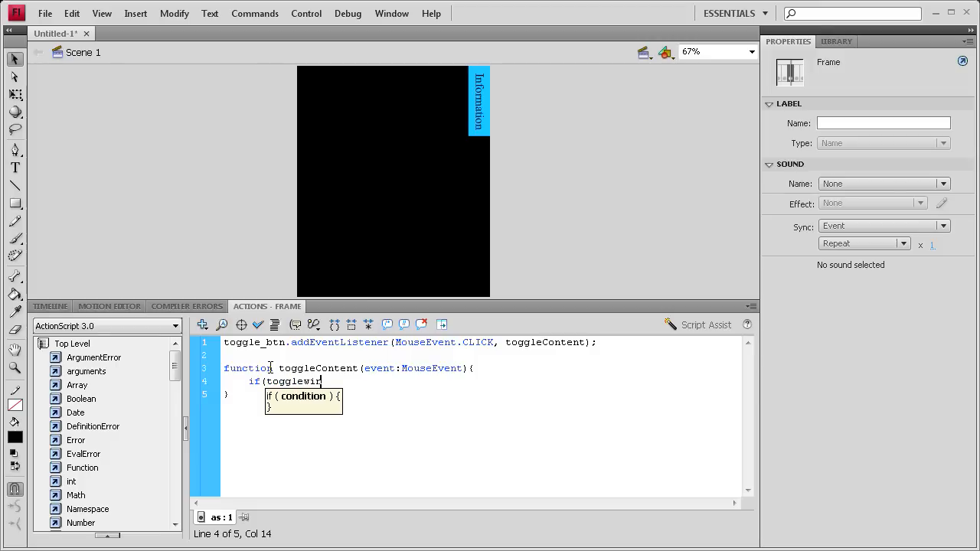
{"action": "type", "text": "dow"}
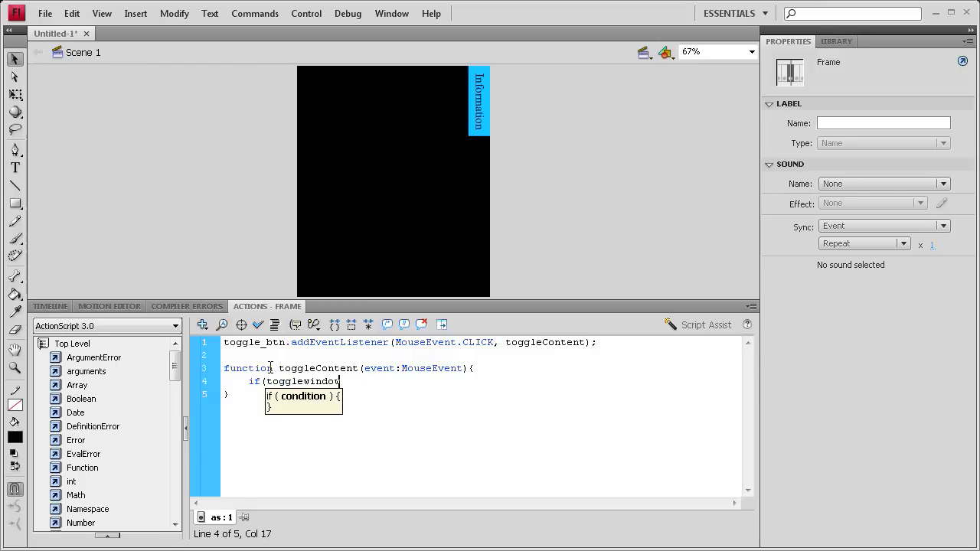
{"action": "type", "text": ".cur"}
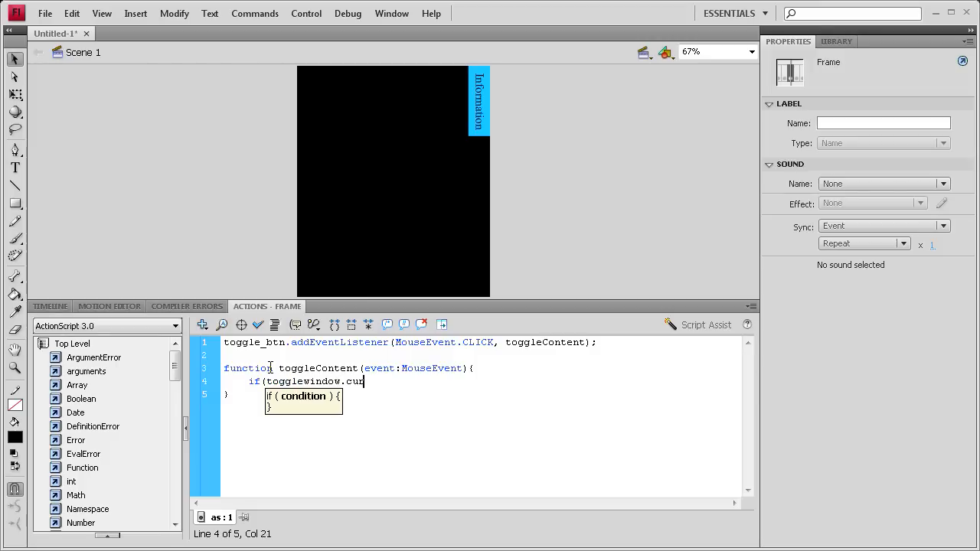
{"action": "type", "text": "rent"}
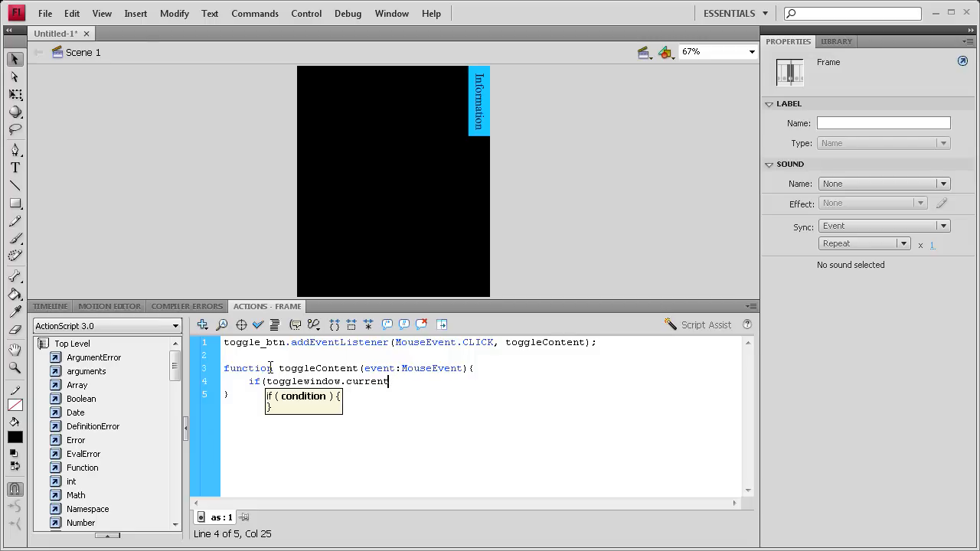
{"action": "type", "text": "Frame"}
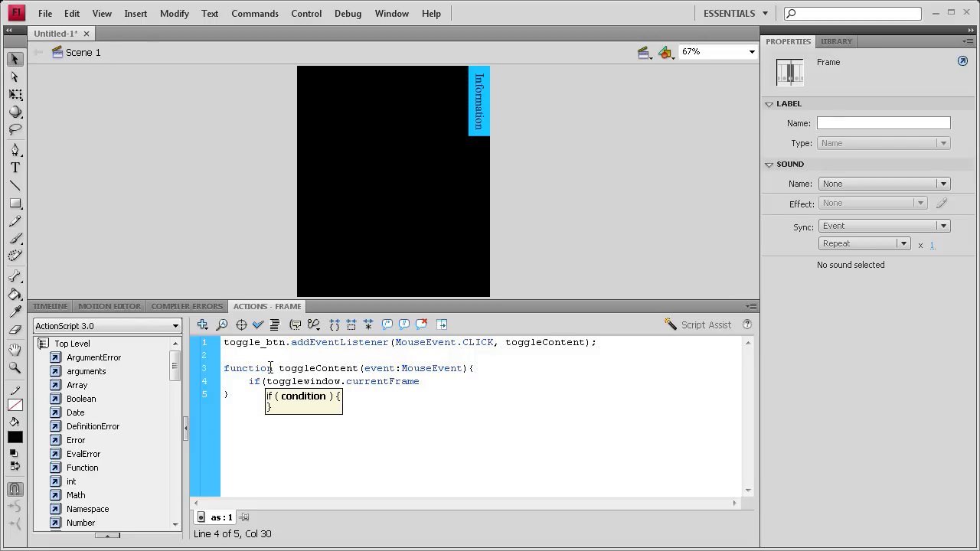
{"action": "type", "text": "=="}
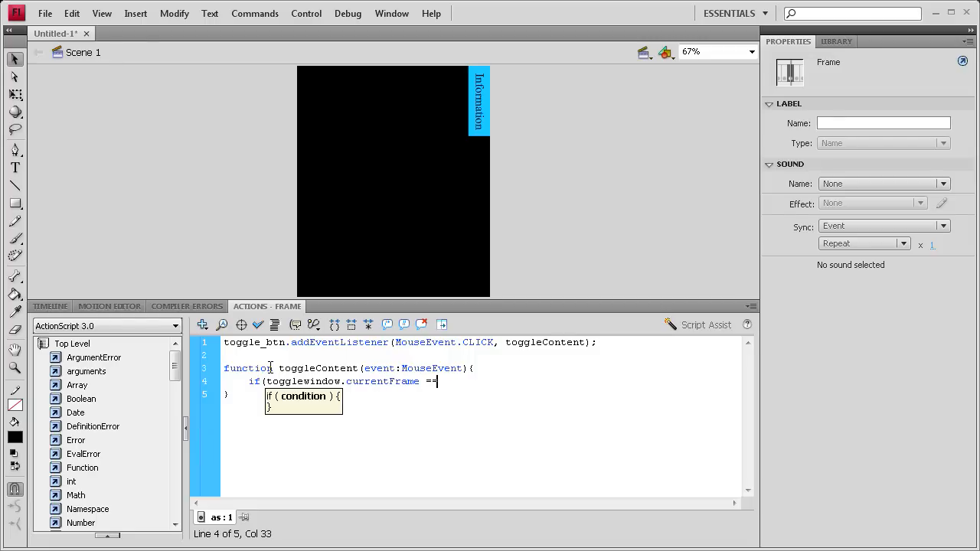
{"action": "type", "text": "1"}
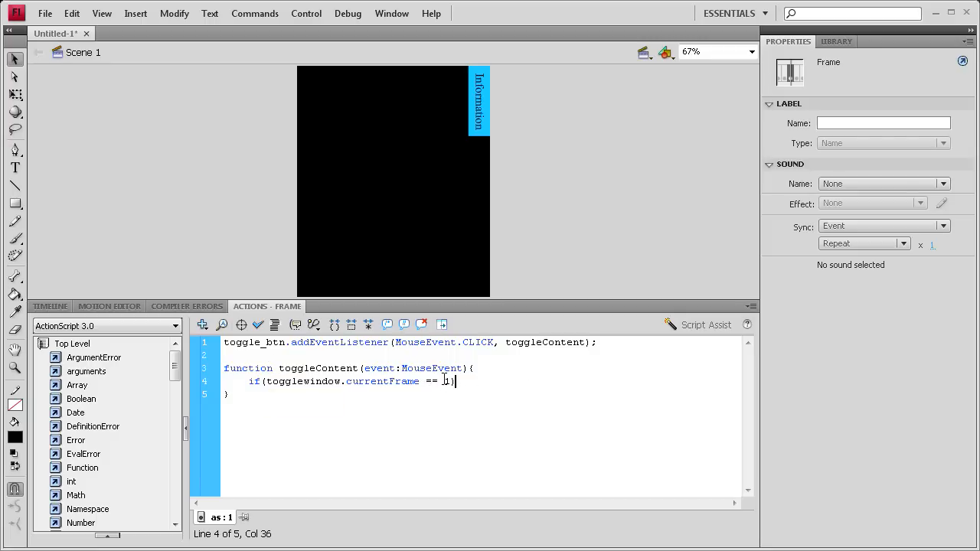
{"action": "mouse_move", "coordinate": [539, 369]}
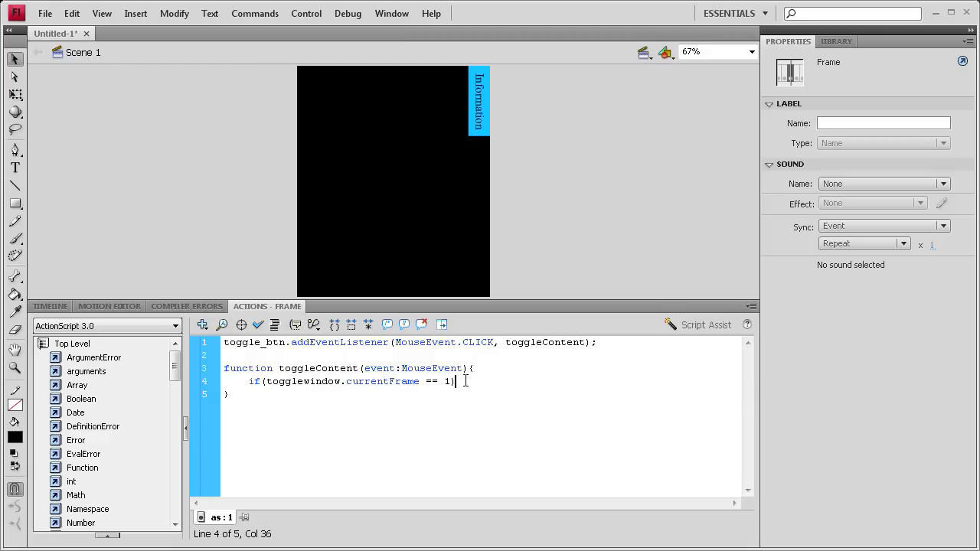
{"action": "type", "text": "{\\"}
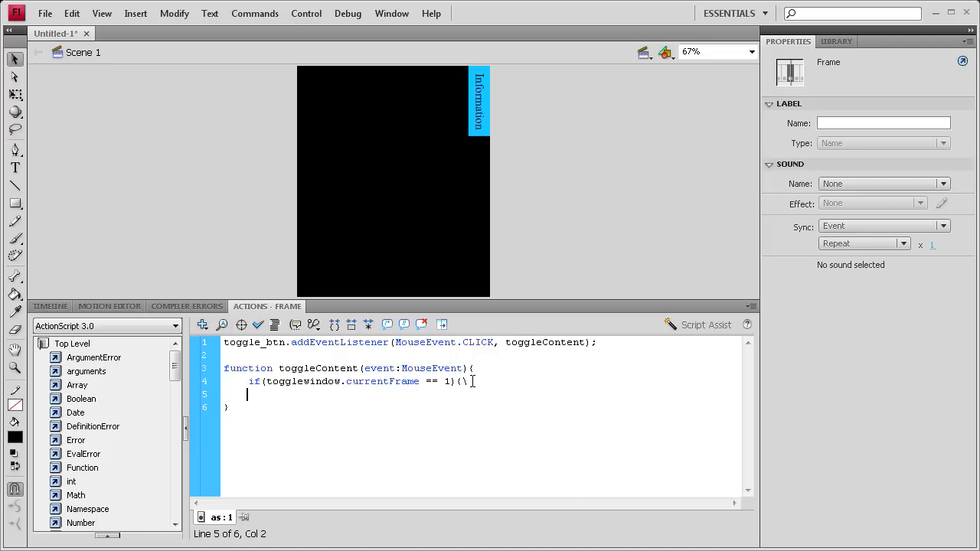
Inside the if block, call togglewindow.gotoAndPlay(2);.
{"action": "left_click", "coordinate": [477, 381]}
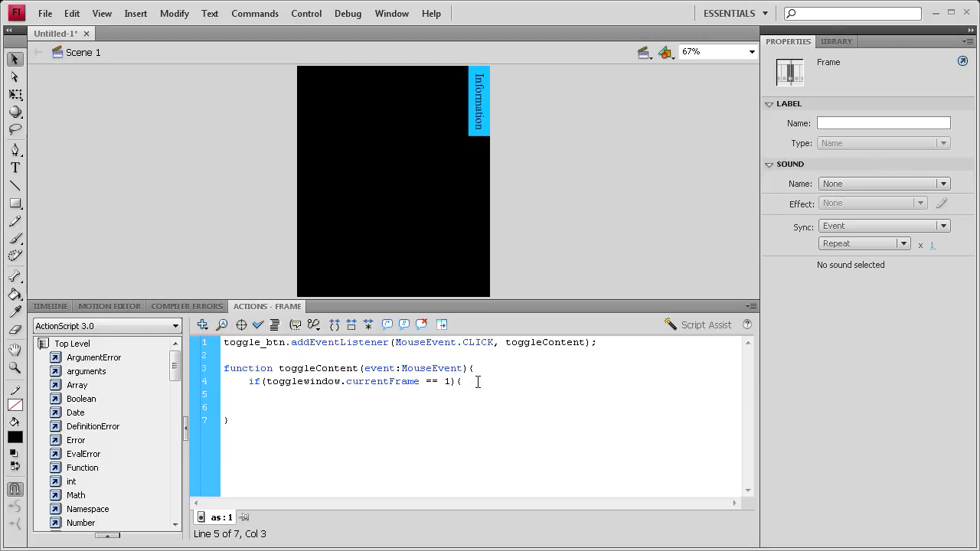
{"action": "type", "text": "togglewindo"}
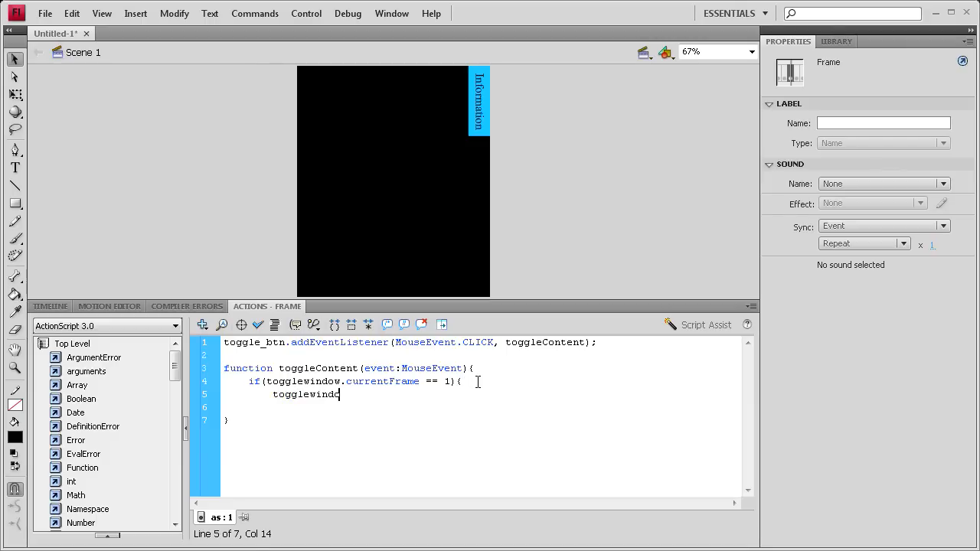
{"action": "type", "text": "w.go"}
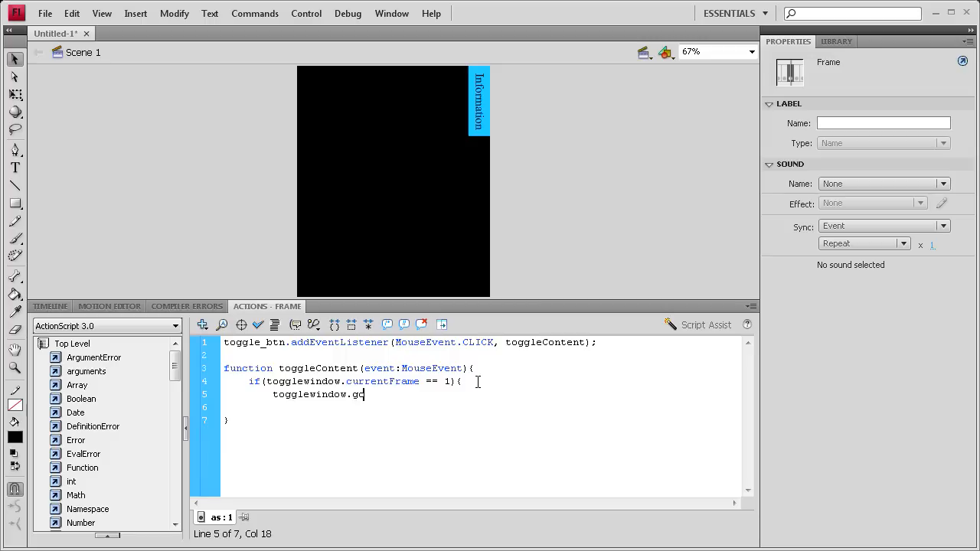
{"action": "type", "text": "toAndPle"}
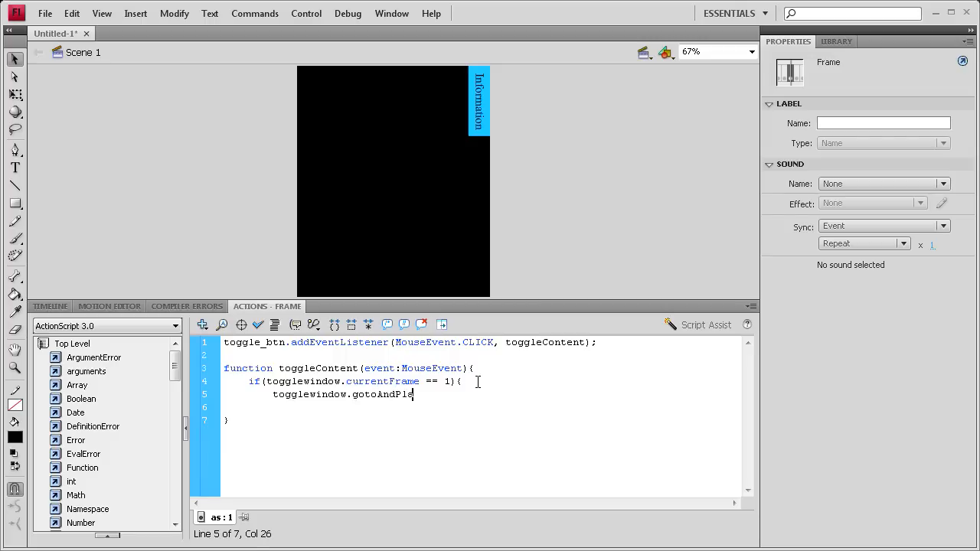
{"action": "type", "text": "y(2)"}
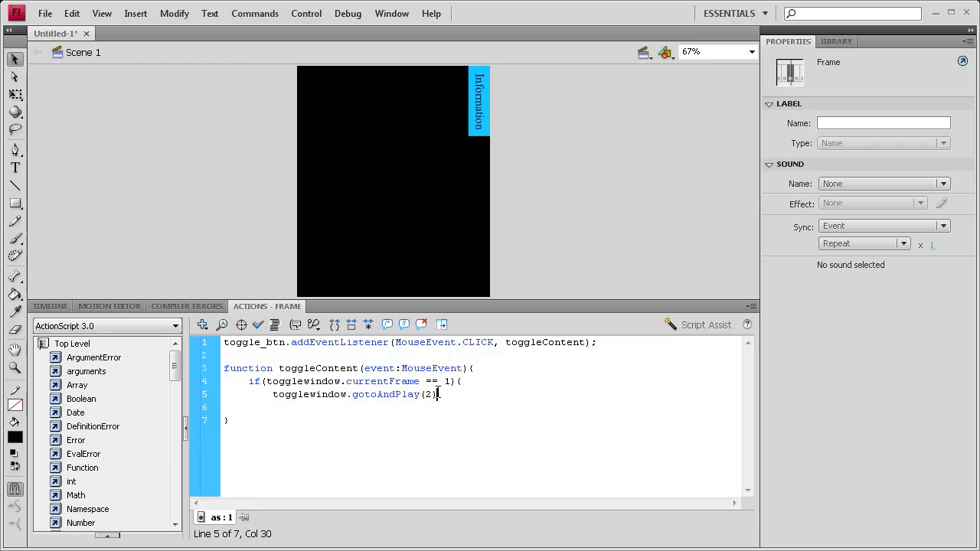
{"action": "type", "text": ";"}
{"action": "left_click", "coordinate": [481, 407]}
{"action": "type", "text": "}"}
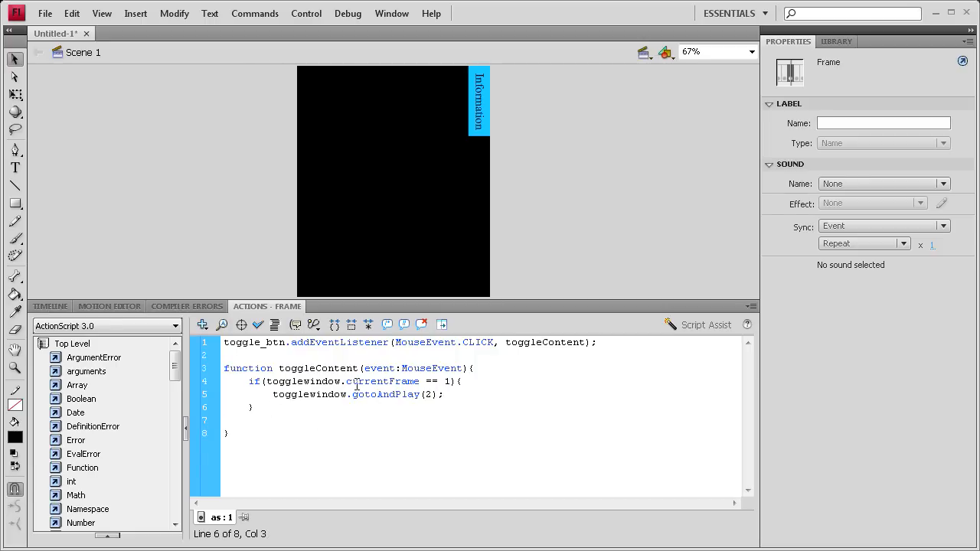
{"action": "double_click", "coordinate": [447, 381]}
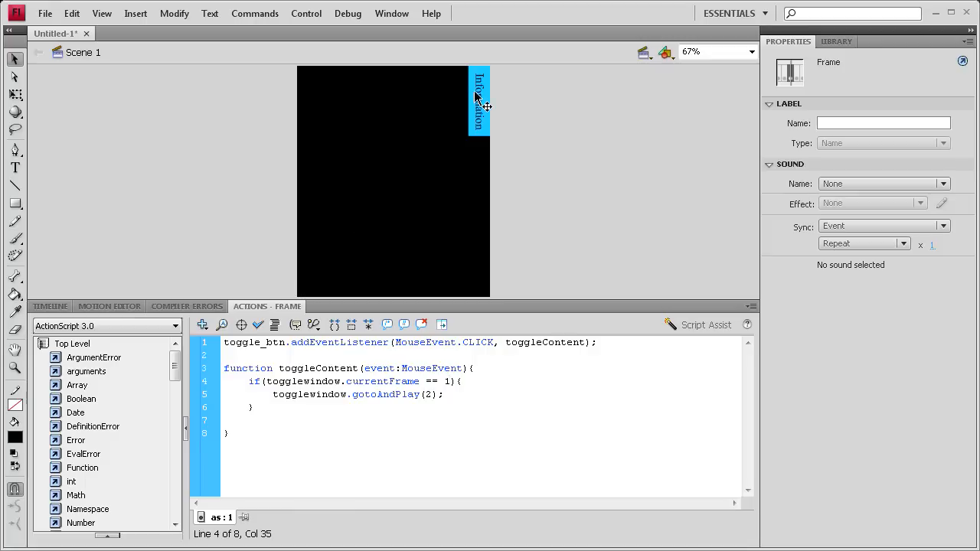
{"action": "mouse_move", "coordinate": [481, 123]}
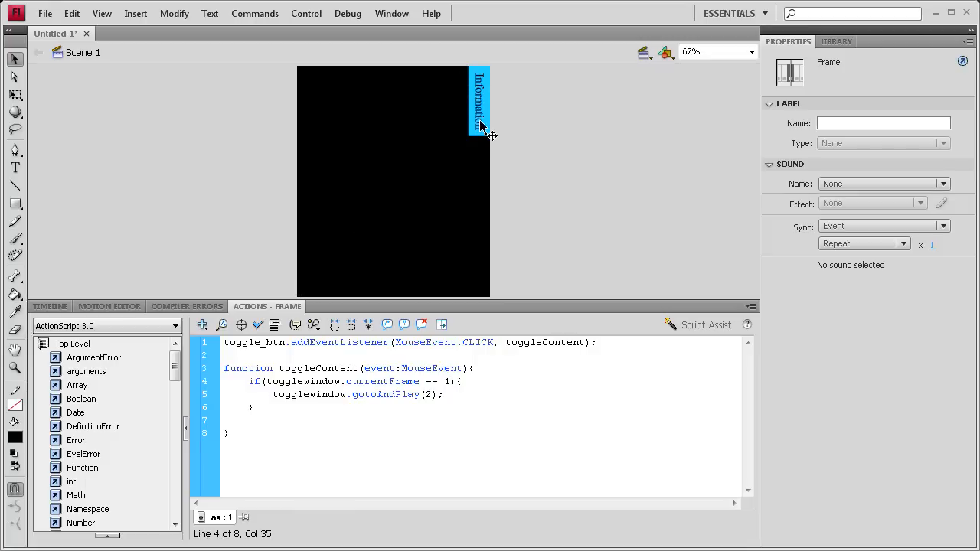
{"action": "mouse_move", "coordinate": [478, 100]}
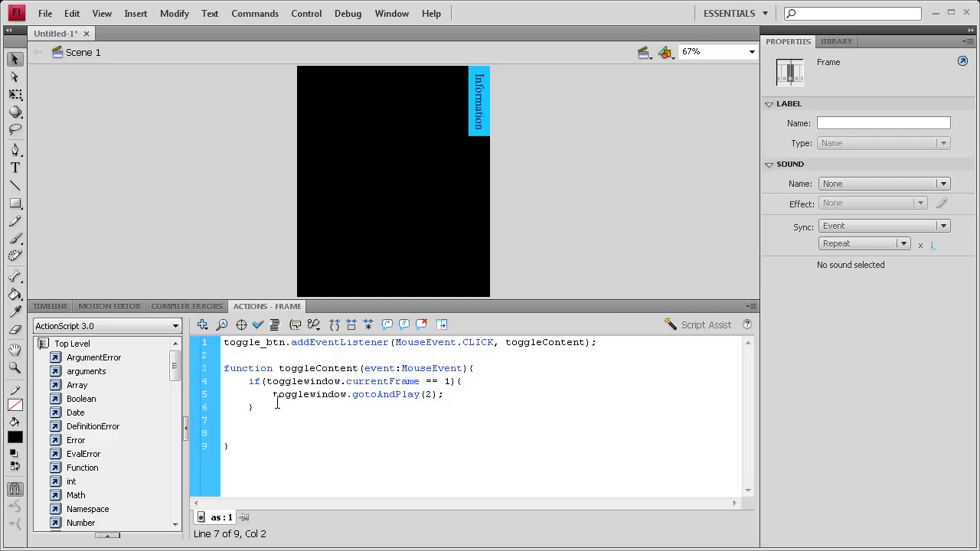
Add else{ togglewindow.gotoAndPlay(12); after the if block.
{"action": "type", "text": "else{"}
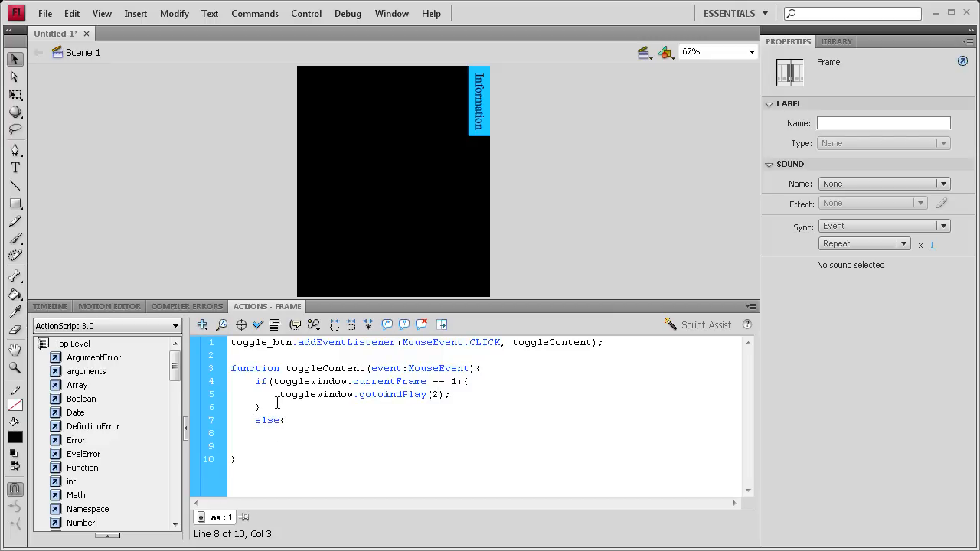
{"action": "type", "text": "toggle"}
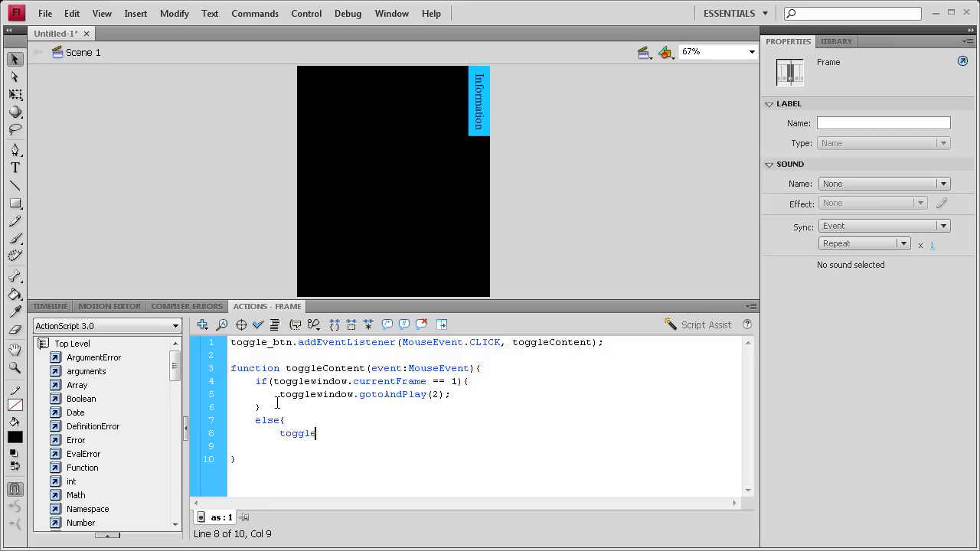
{"action": "type", "text": "window"}
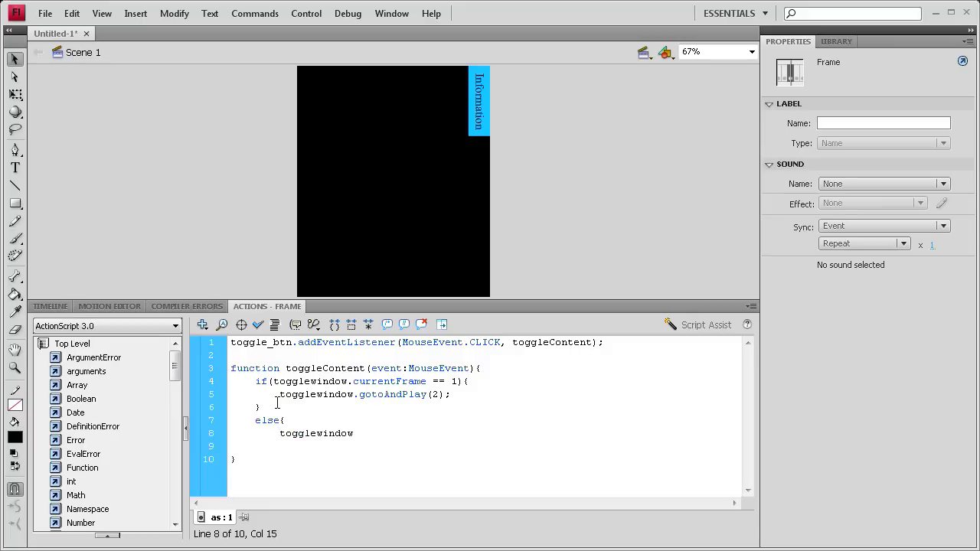
{"action": "type", "text": ".goto"}
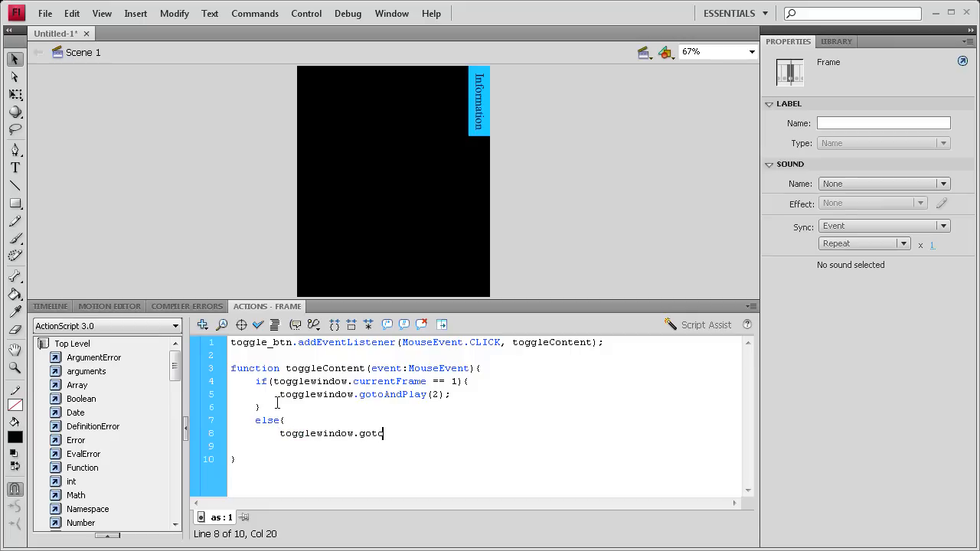
{"action": "type", "text": "oAnd"}
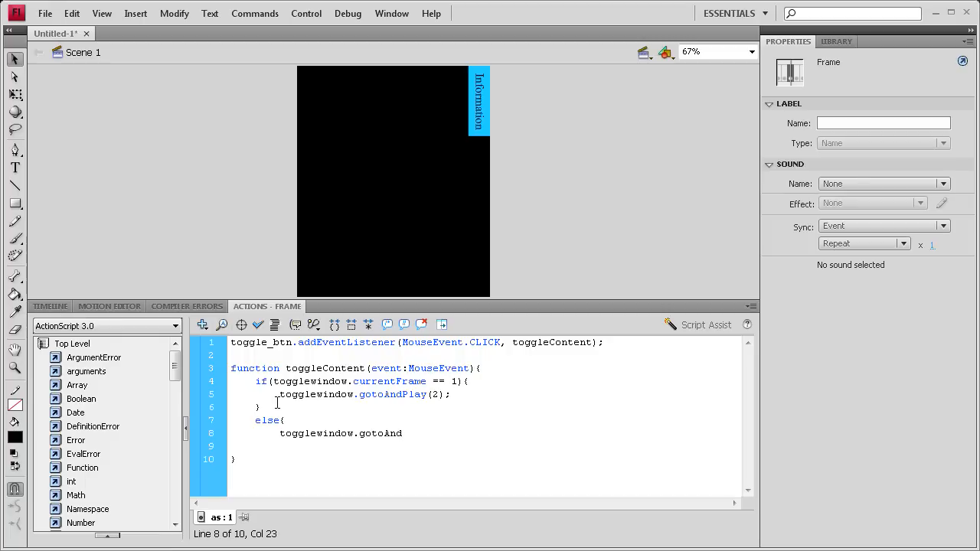
{"action": "type", "text": "Play"}
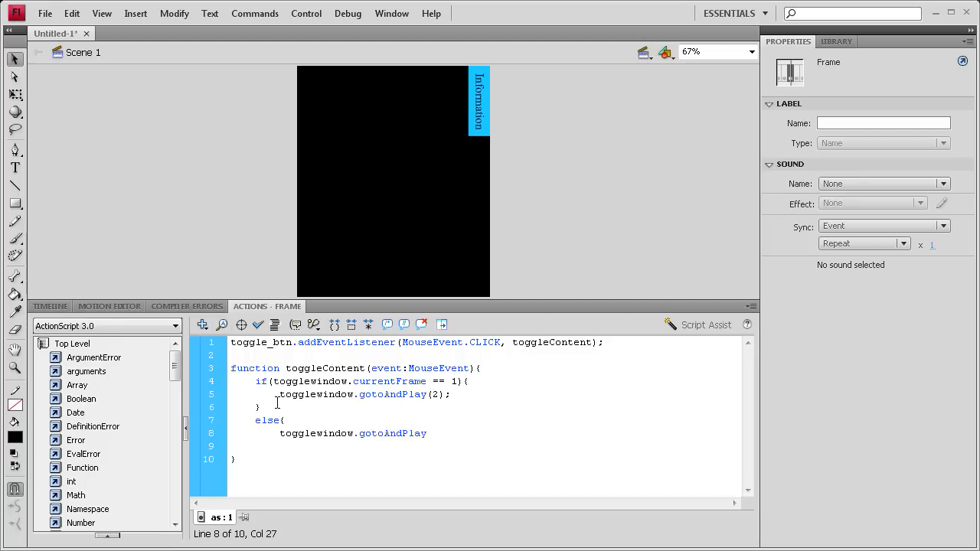
{"action": "type", "text": "(12);"}
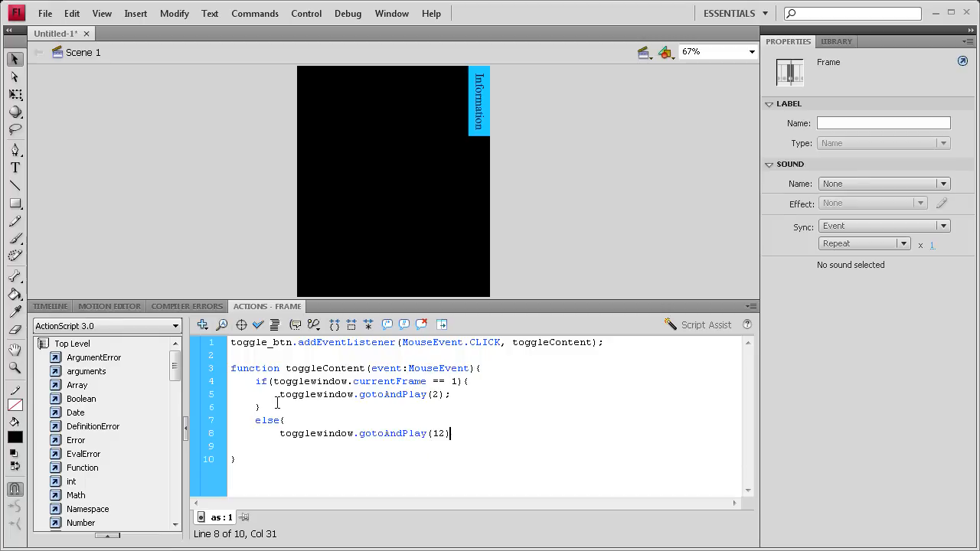
{"action": "type", "text": ";"}
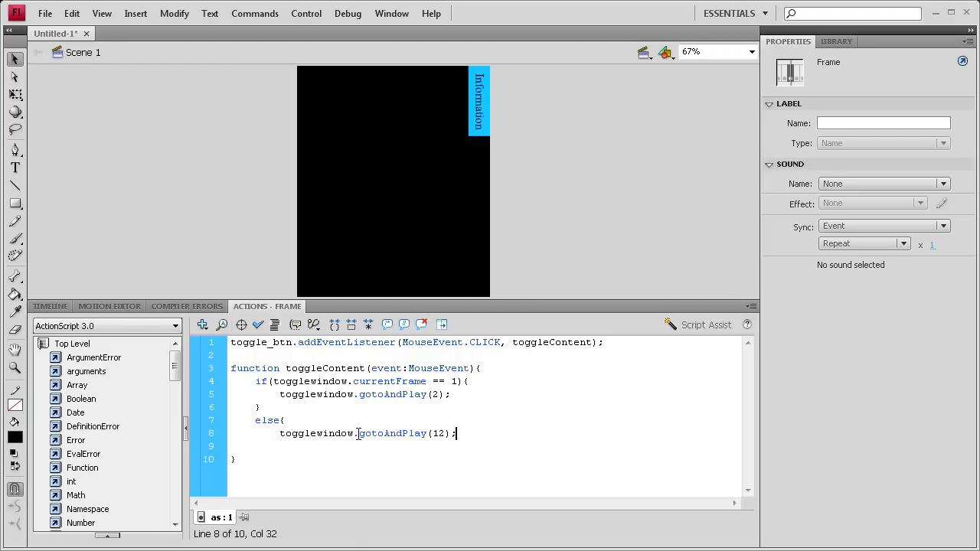
{"action": "mouse_move", "coordinate": [493, 107]}
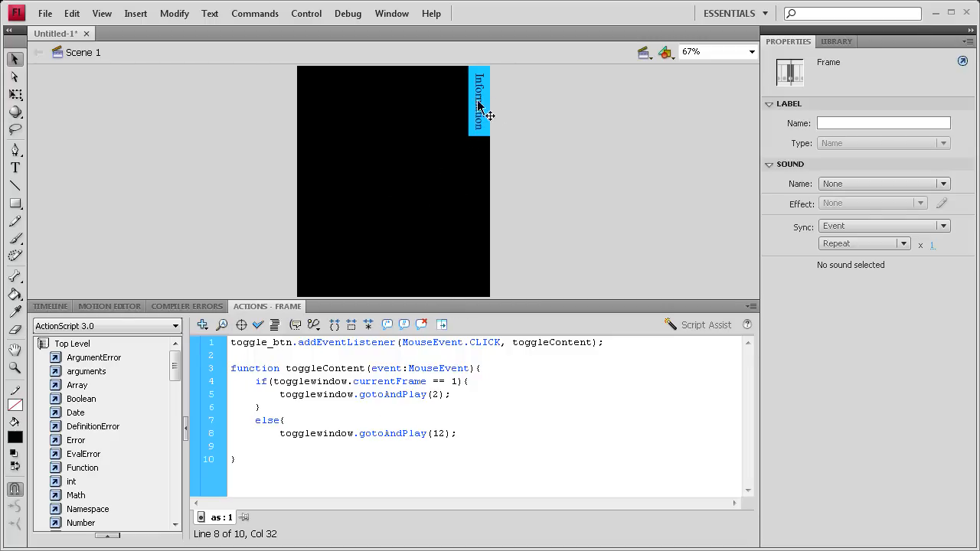
{"action": "mouse_move", "coordinate": [284, 95]}
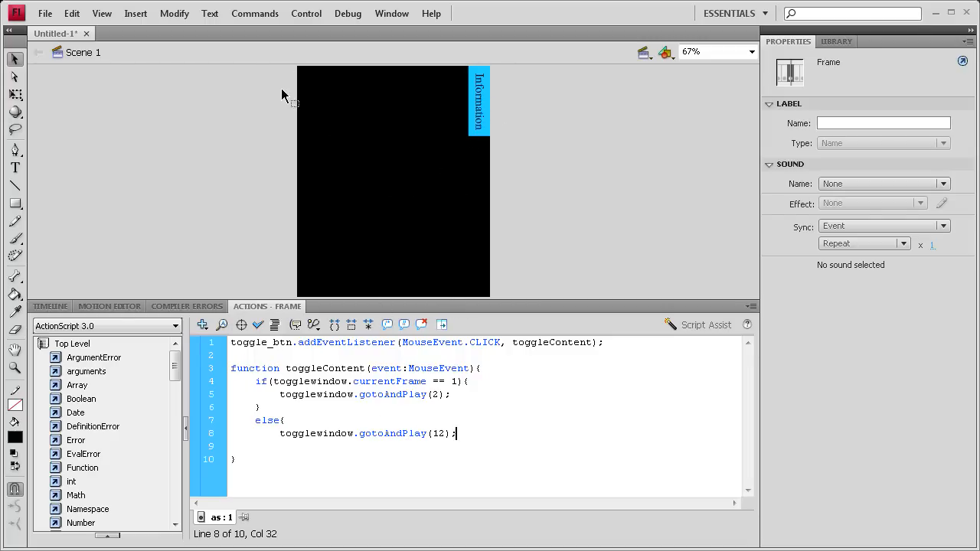
{"action": "mouse_move", "coordinate": [299, 303]}
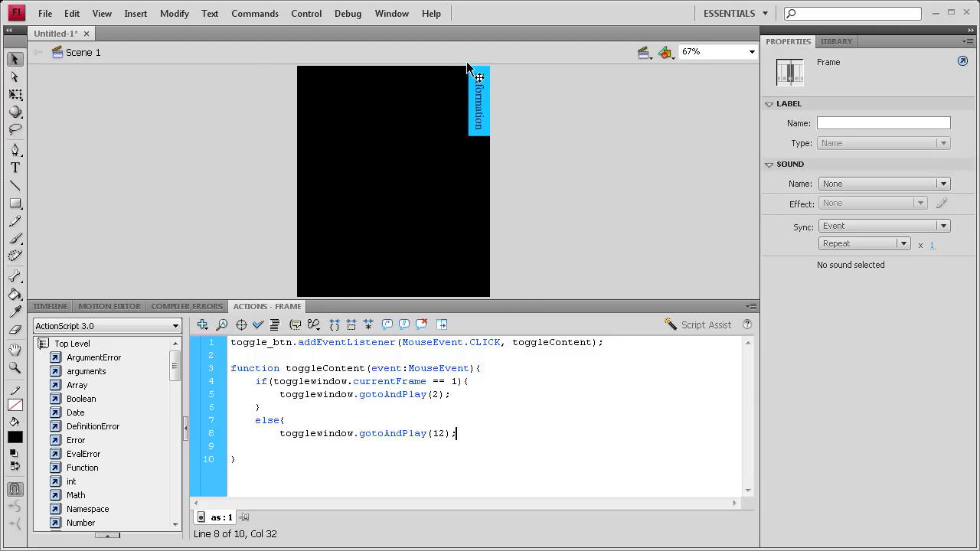
{"action": "mouse_move", "coordinate": [156, 329]}
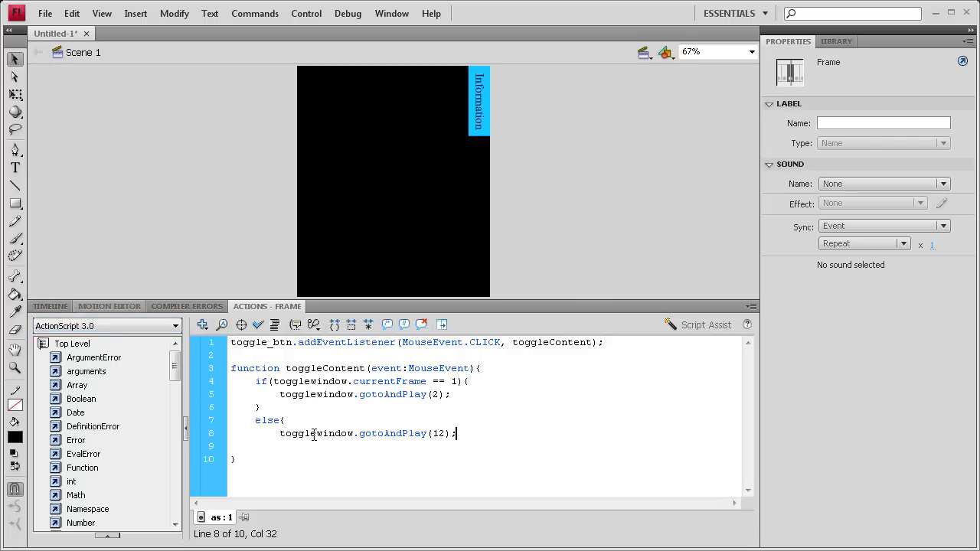
{"action": "mouse_move", "coordinate": [320, 163]}
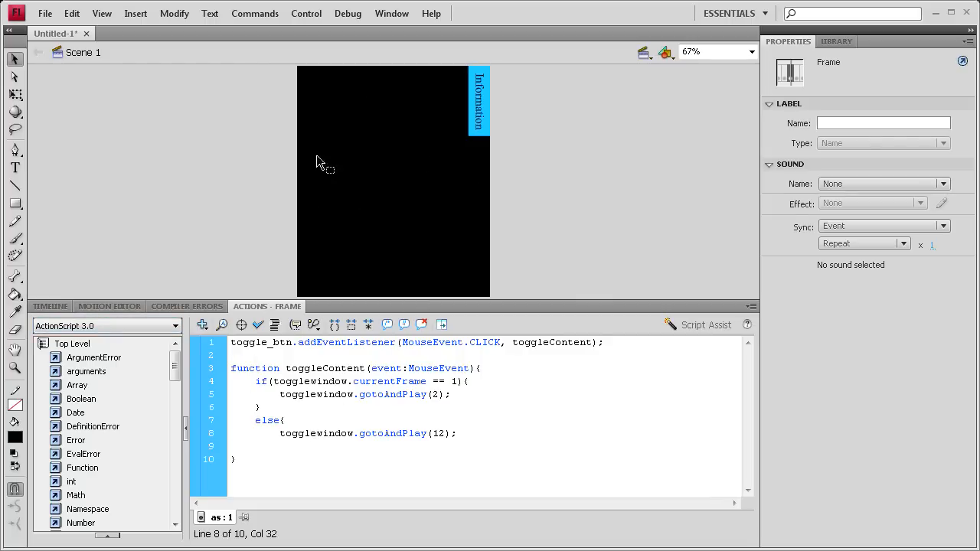
Test the movie from the Control menu, see the missing right-brace error, and close the test window.
{"action": "left_click", "coordinate": [306, 12]}
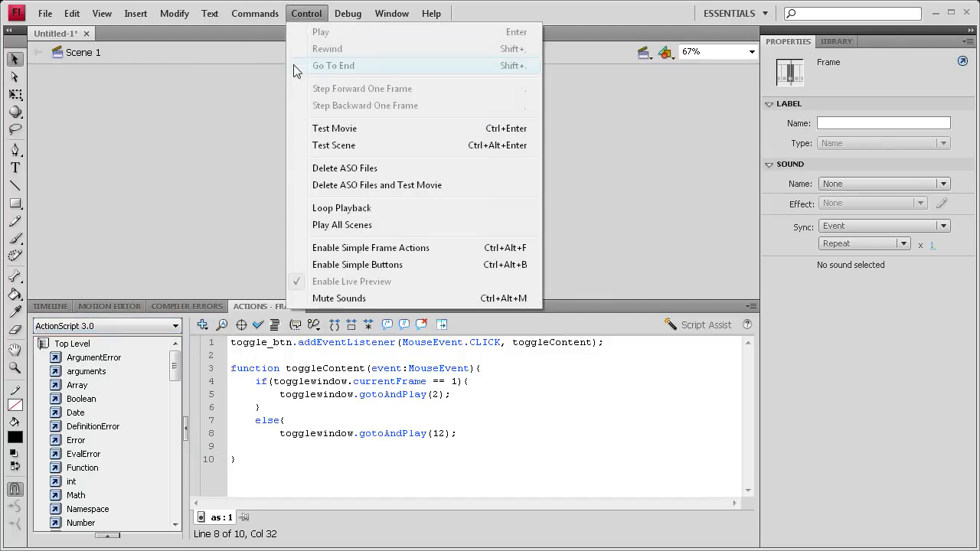
{"action": "left_click", "coordinate": [333, 129]}
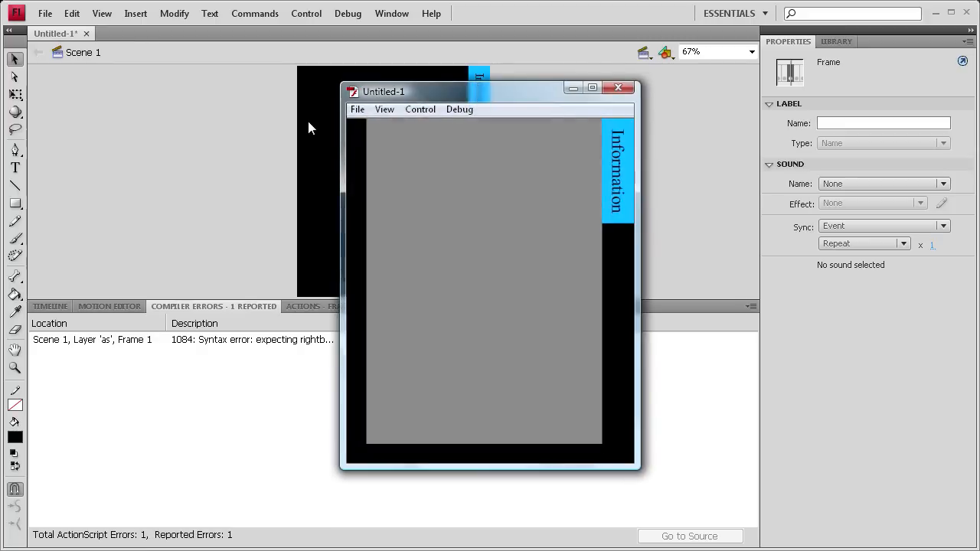
{"action": "left_click", "coordinate": [619, 86]}
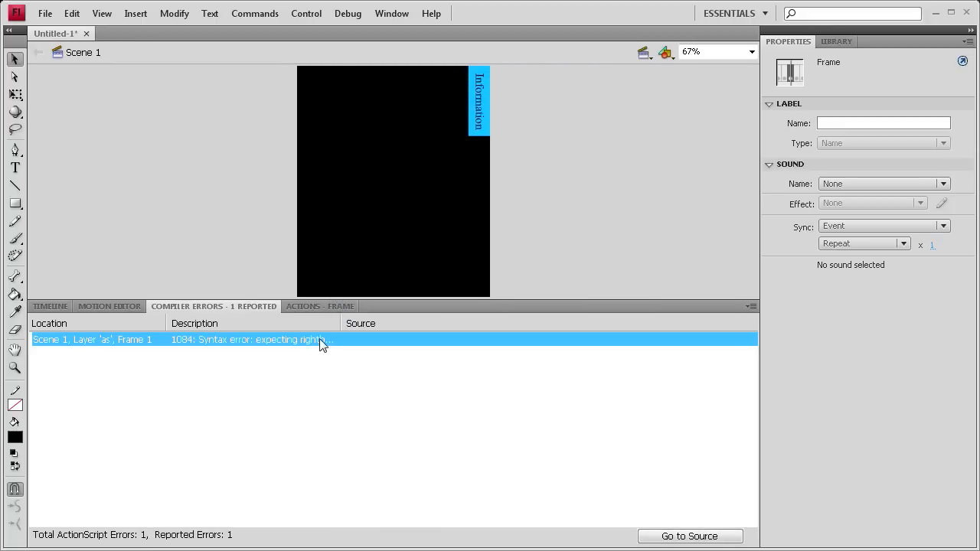
{"action": "mouse_move", "coordinate": [321, 343]}
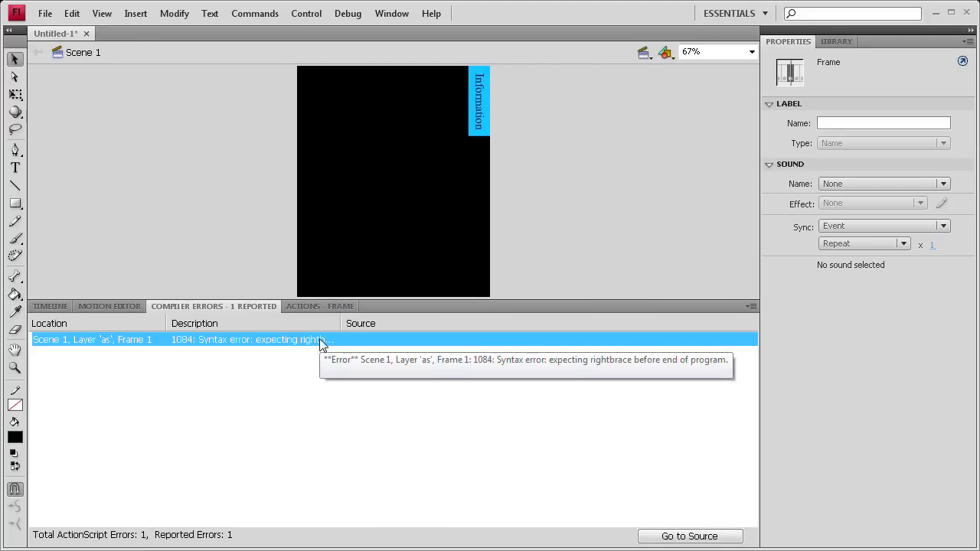
{"action": "mouse_move", "coordinate": [72, 311]}
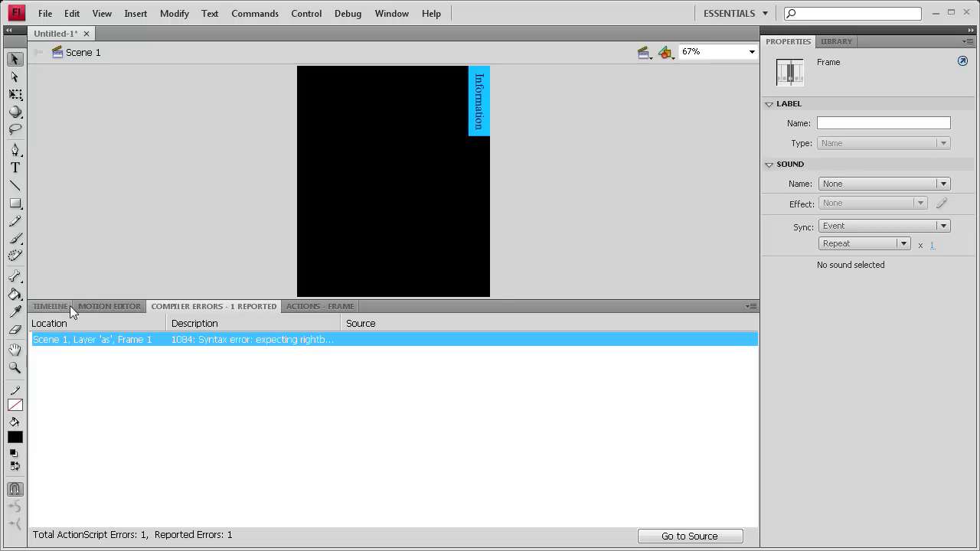
Return to the Timeline and reselect frame 1 of the as layer to reopen its script.
{"action": "left_click", "coordinate": [49, 306]}
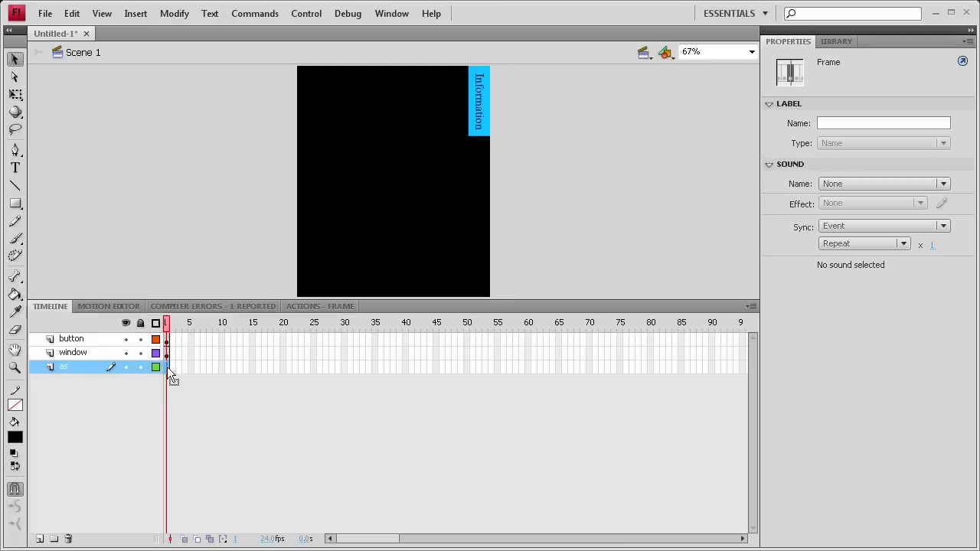
{"action": "left_click", "coordinate": [320, 307]}
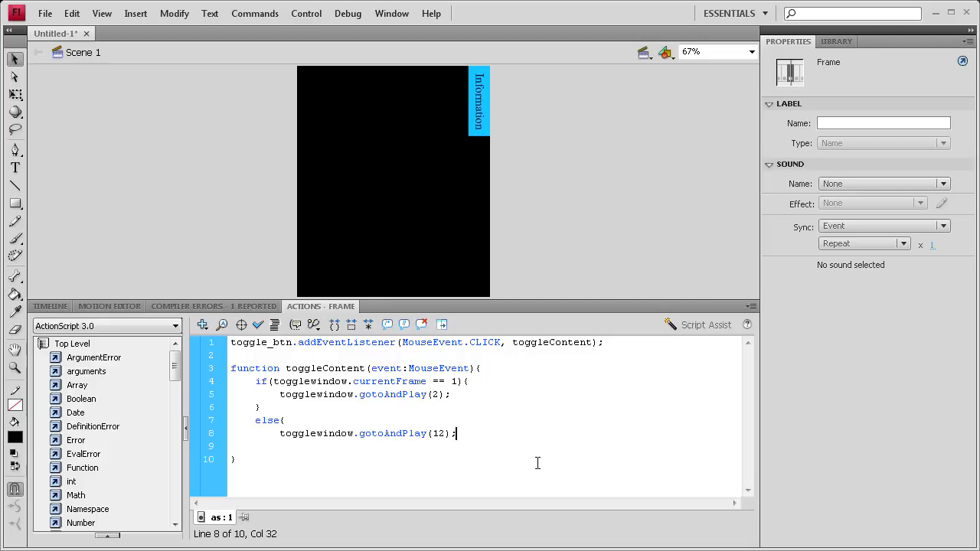
Add the missing closing brace, then verify in test movie that Information slides the content window closed and open.
{"action": "key", "text": "Return"}
{"action": "type", "text": "}"}
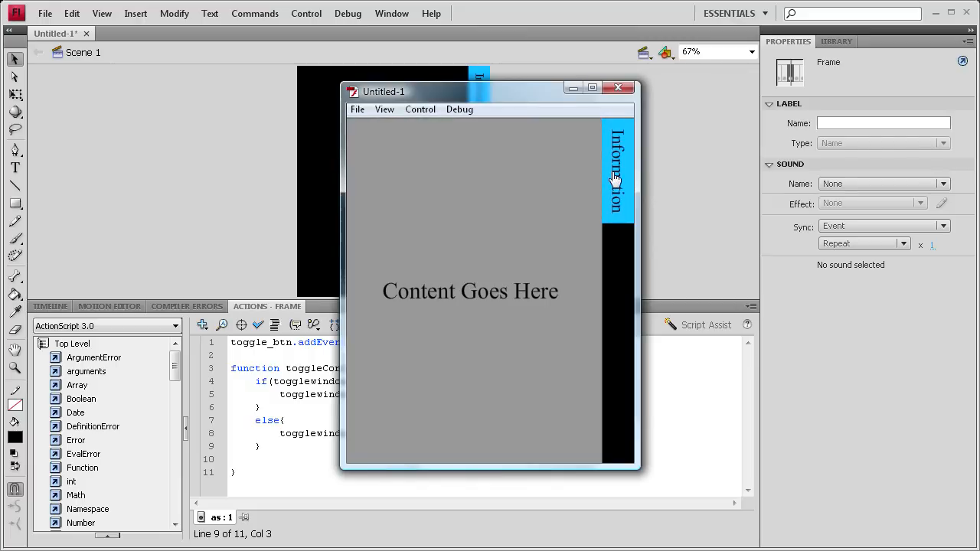
{"action": "mouse_move", "coordinate": [481, 193]}
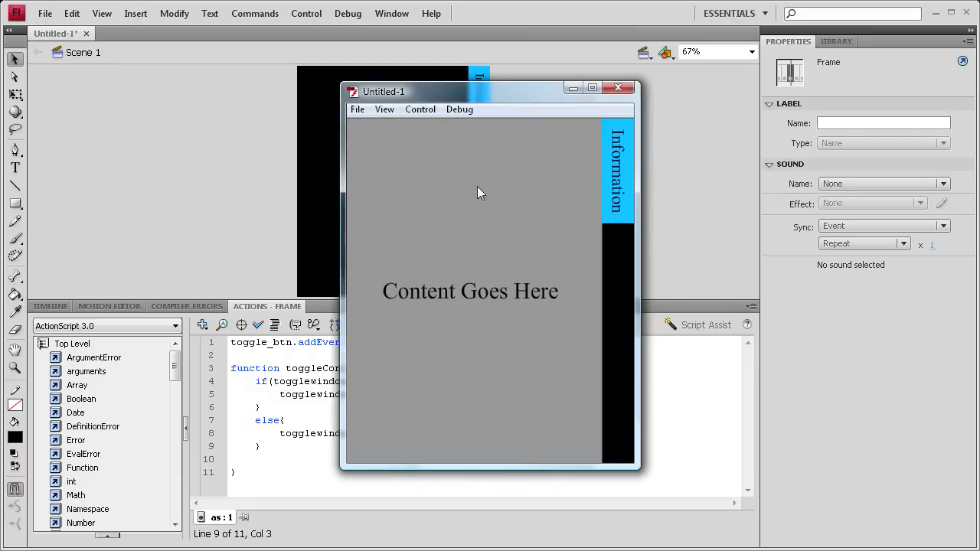
{"action": "left_click", "coordinate": [618, 170]}
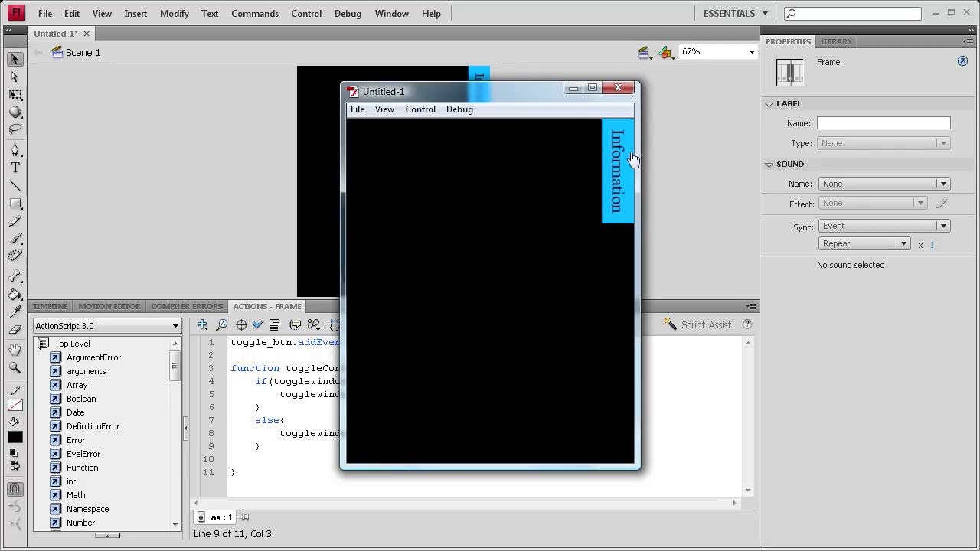
{"action": "left_click", "coordinate": [619, 161]}
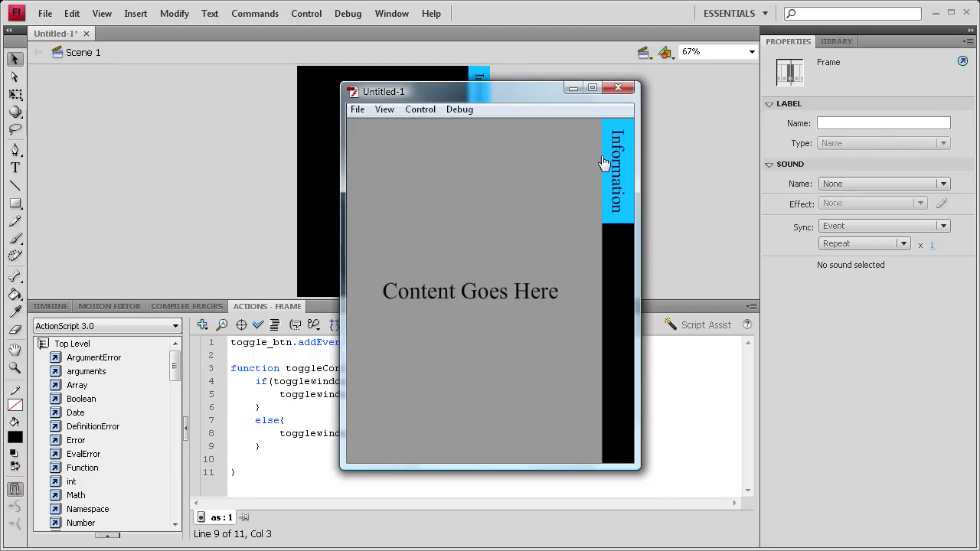
{"action": "left_click", "coordinate": [619, 85]}
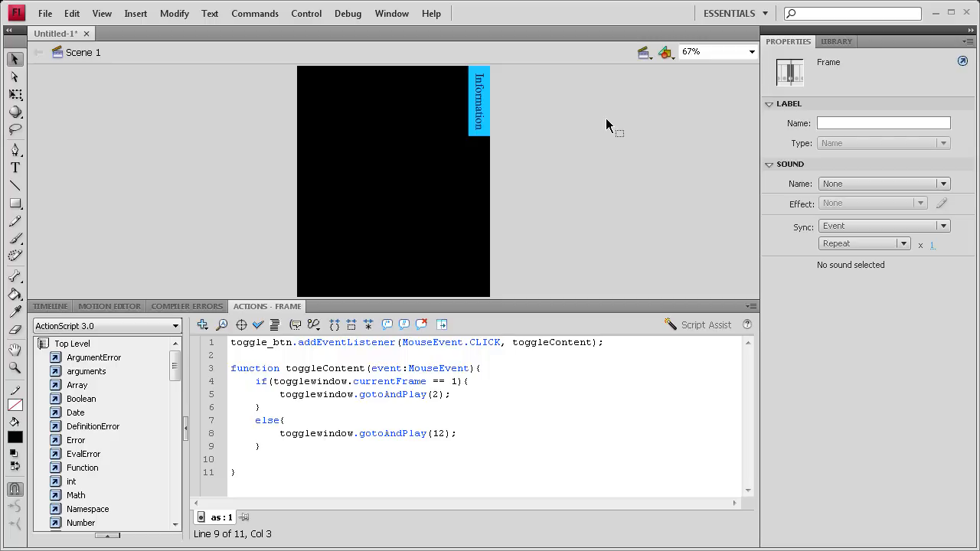
{"action": "mouse_move", "coordinate": [534, 236]}
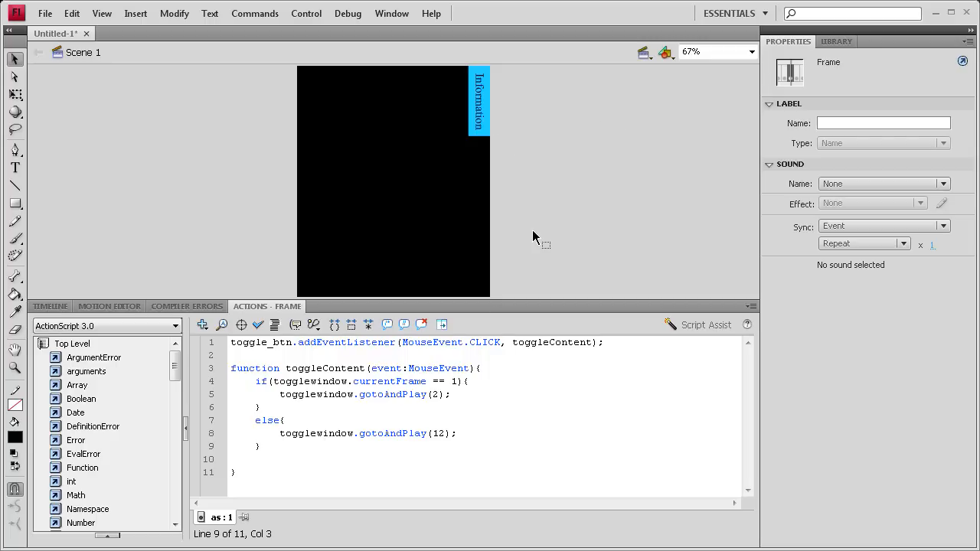
{"action": "mouse_move", "coordinate": [559, 218]}
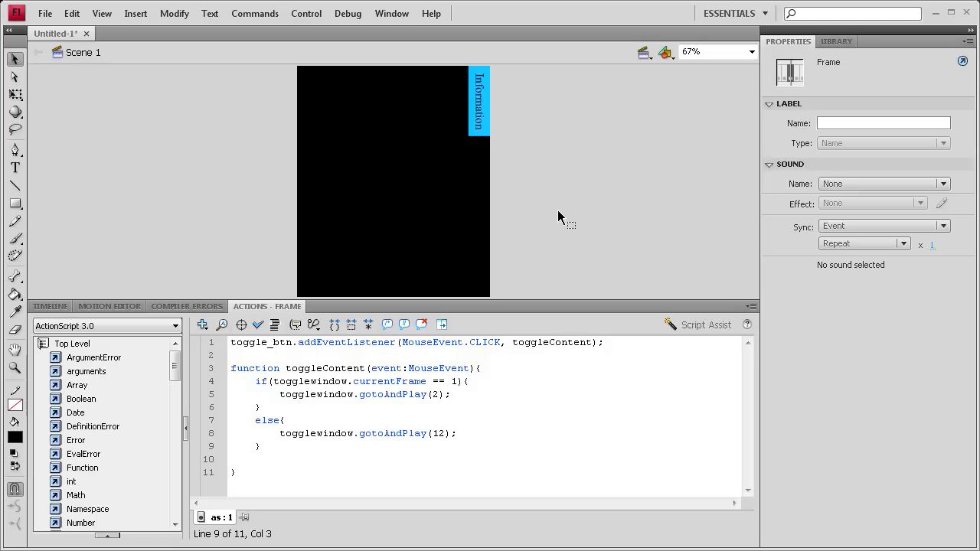
{"action": "mouse_move", "coordinate": [563, 211]}
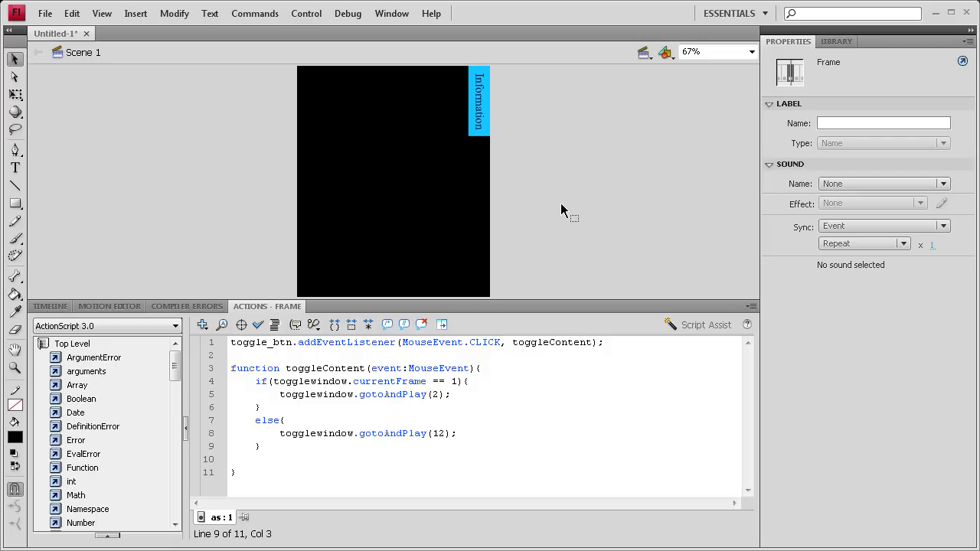